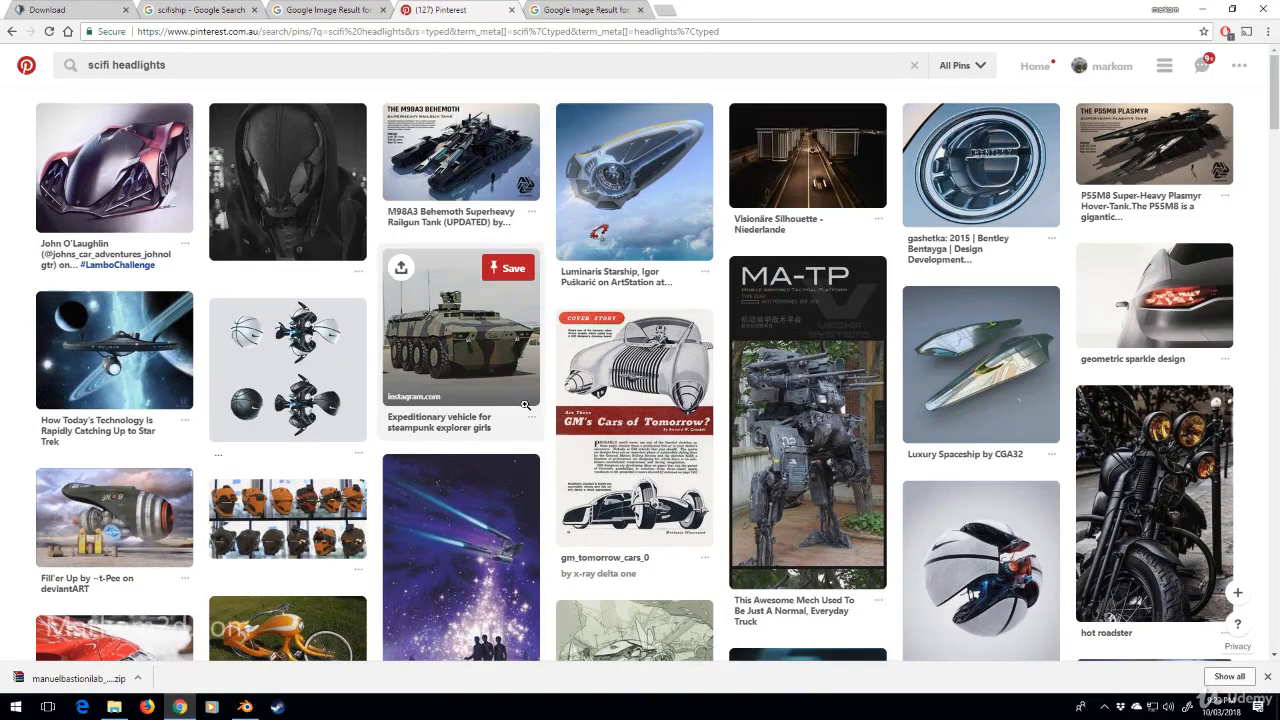
mouse_move(287, 182)
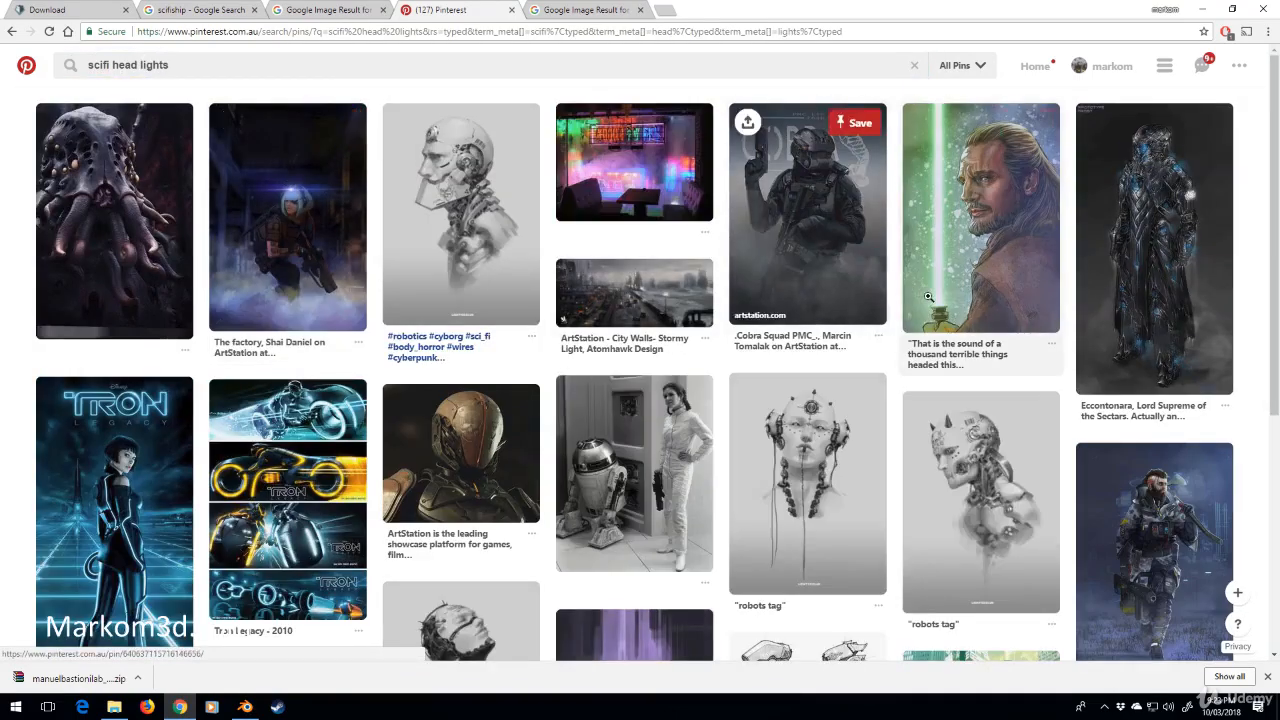
Scroll down through the 'scifi headlights ship' pin results.
scroll("down", 3)
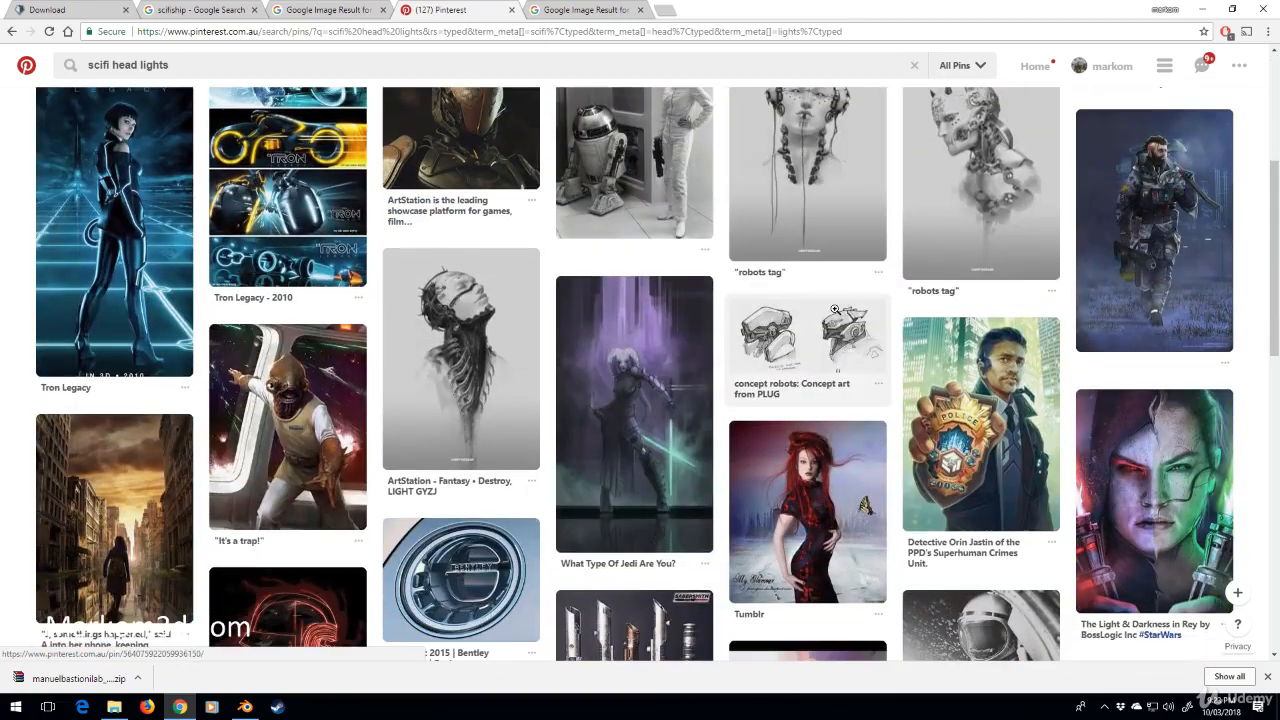
scroll("down", 3)
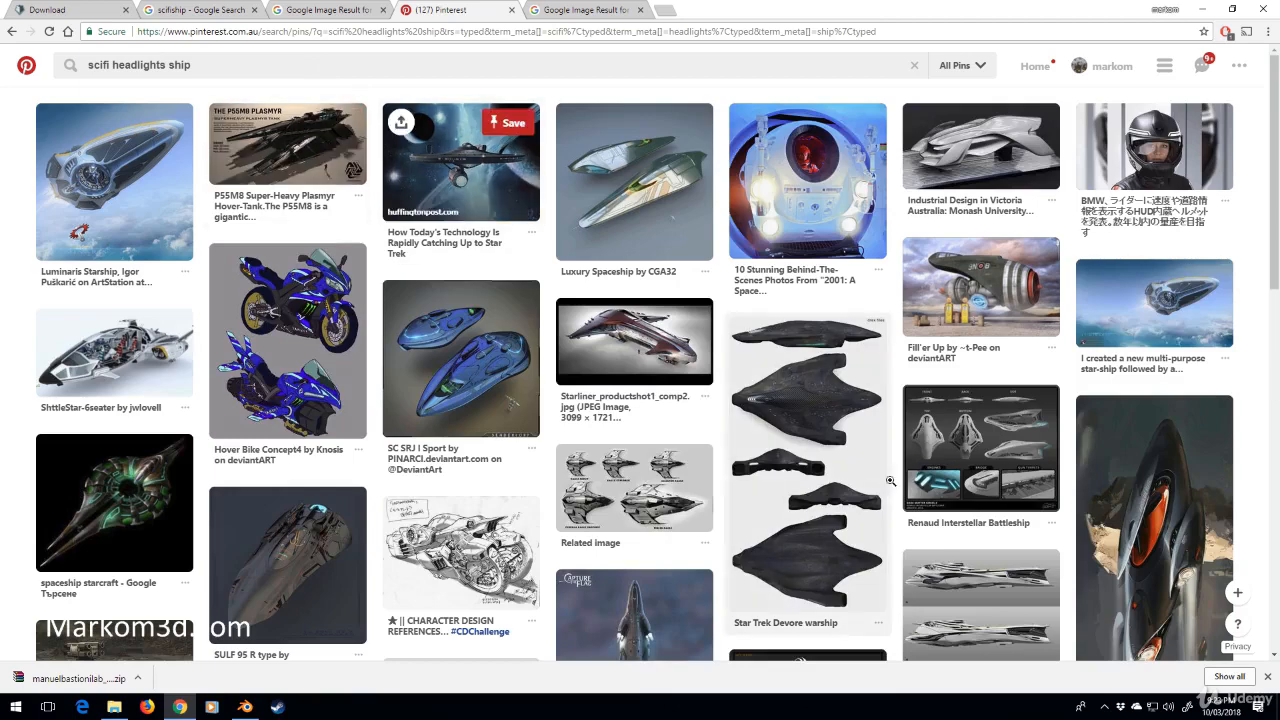
Browse the headlight ship pins, then select the search text to replace it with 'scifi fighter'.
scroll("down", 3)
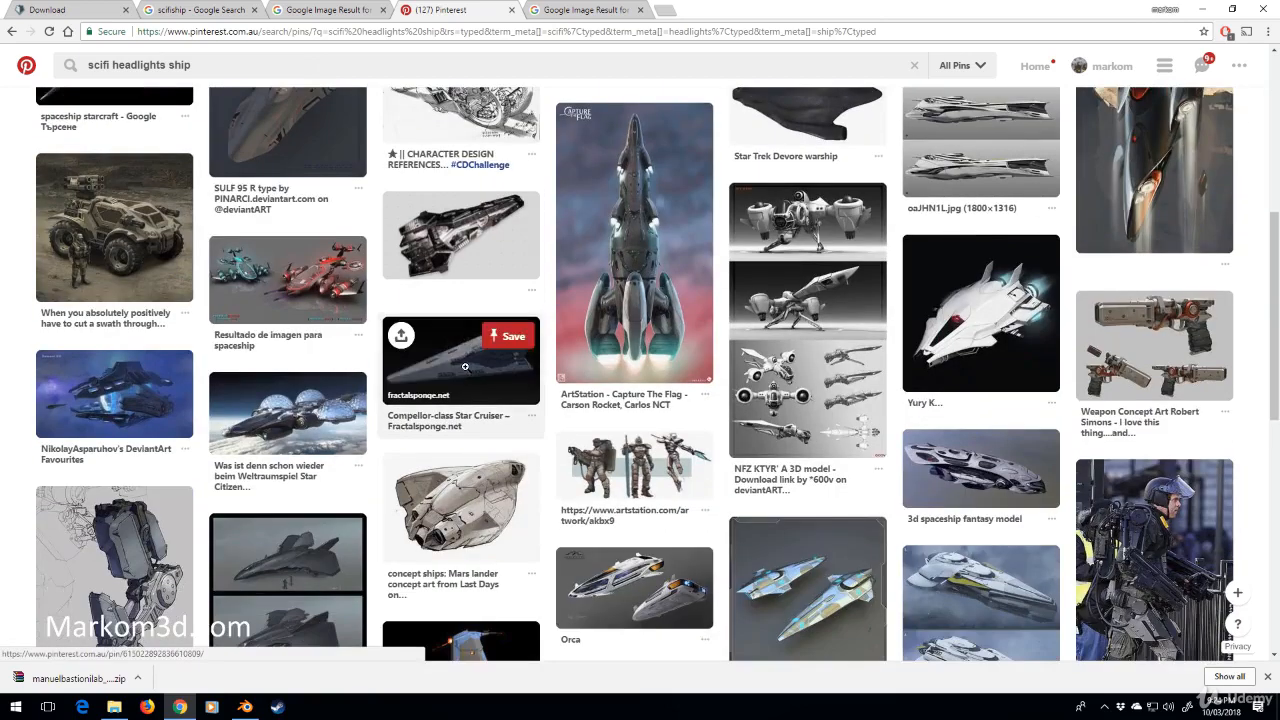
mouse_move(461, 508)
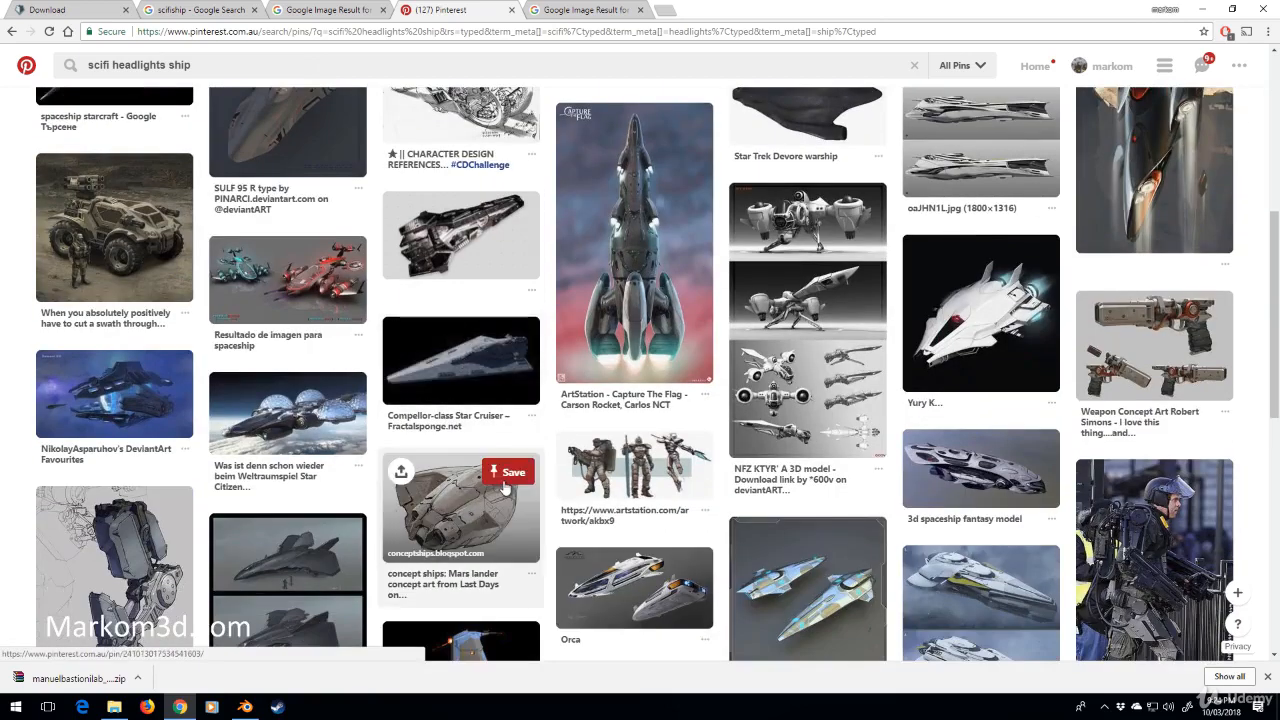
scroll("down", 3)
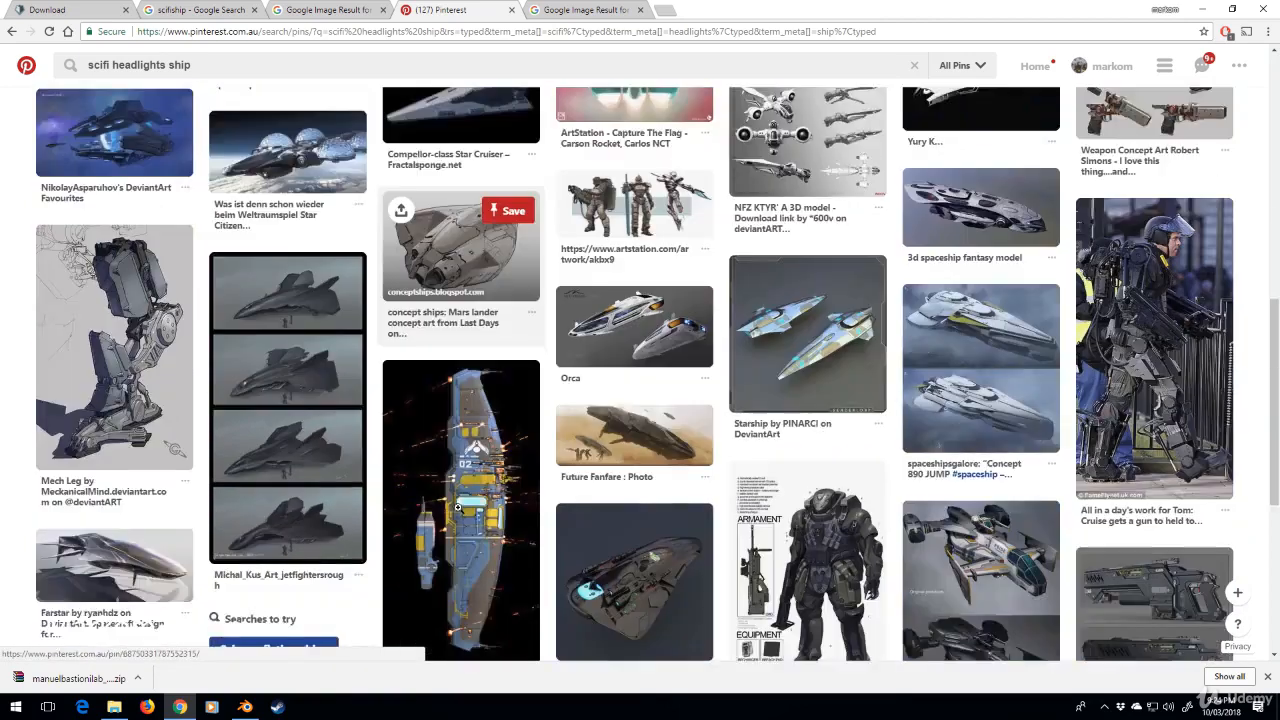
scroll("down", 3)
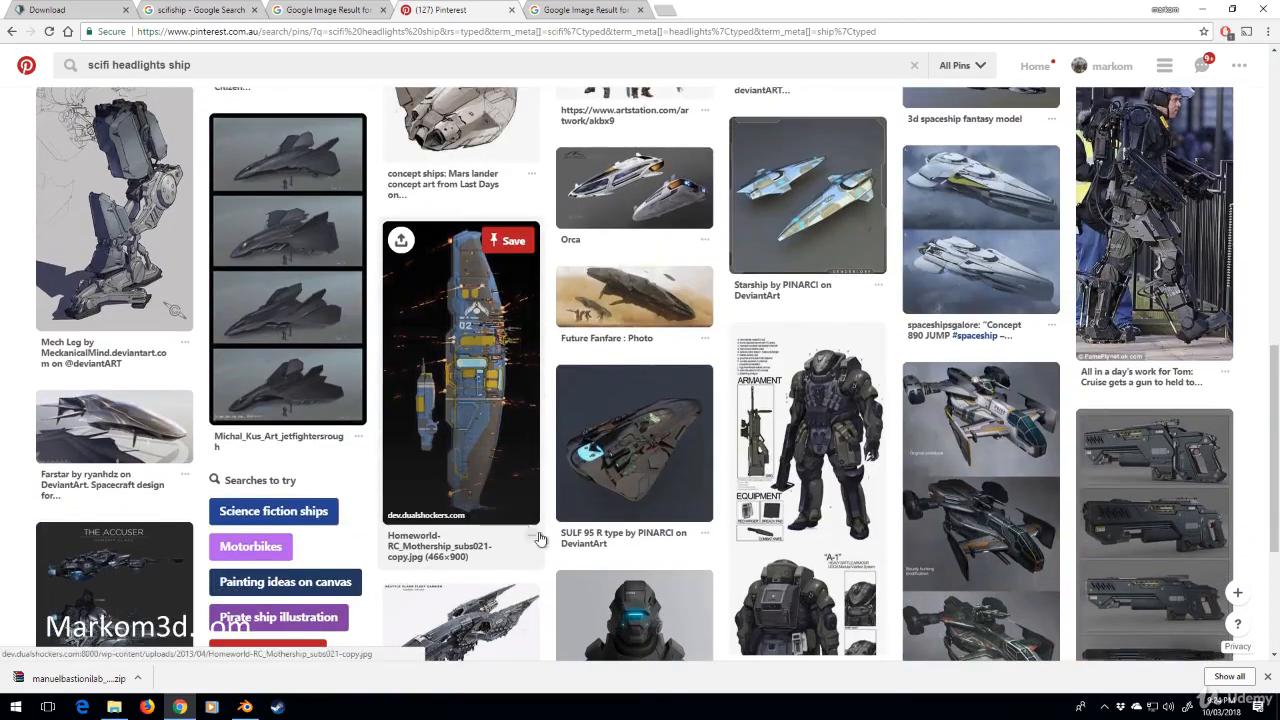
scroll("down", 3)
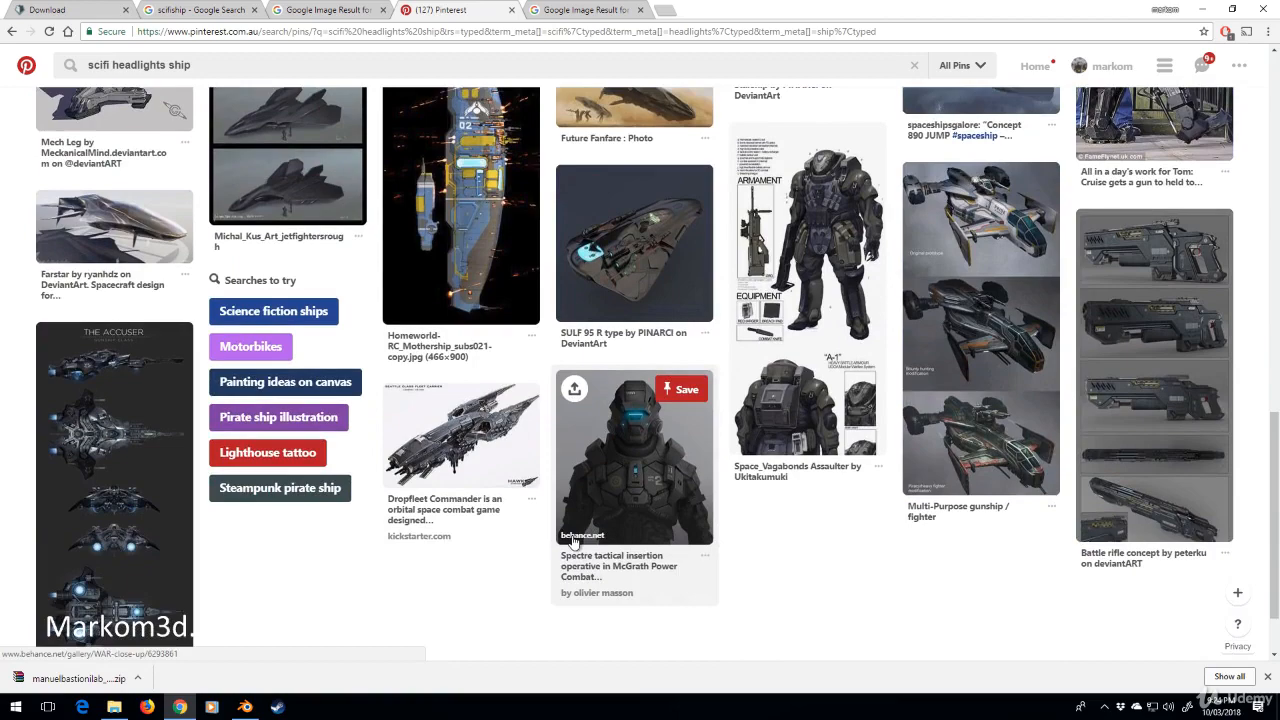
scroll("down", 3)
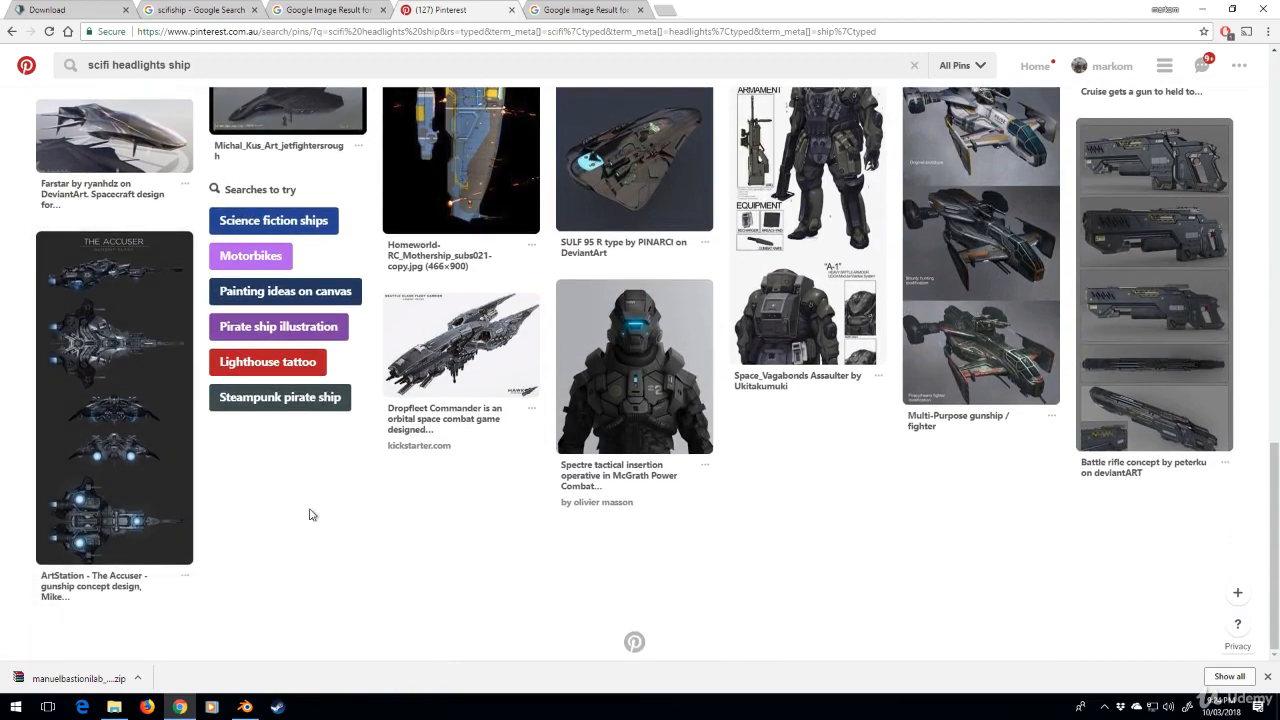
scroll("down", 3)
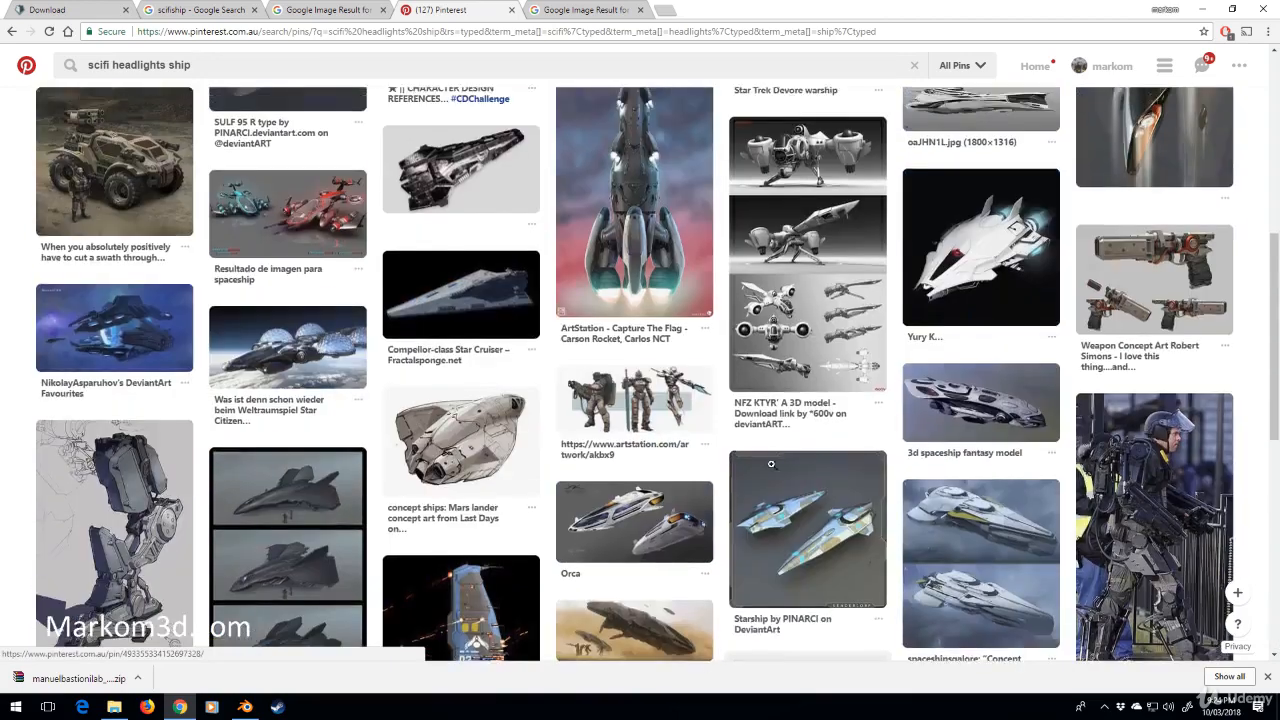
double_click(135, 64)
type("scifi fighter")
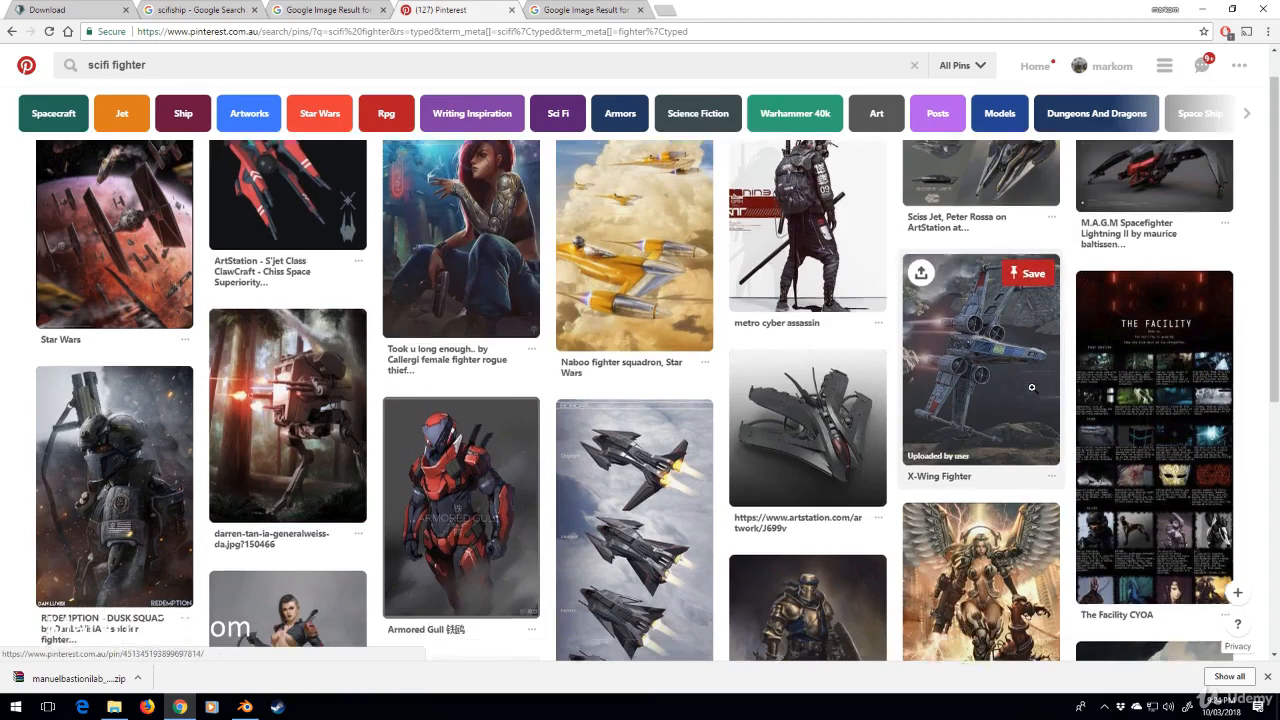
Browse the scifi fighter pins and open the 'Agent of the Nines Fighter' pin.
scroll("down", 3)
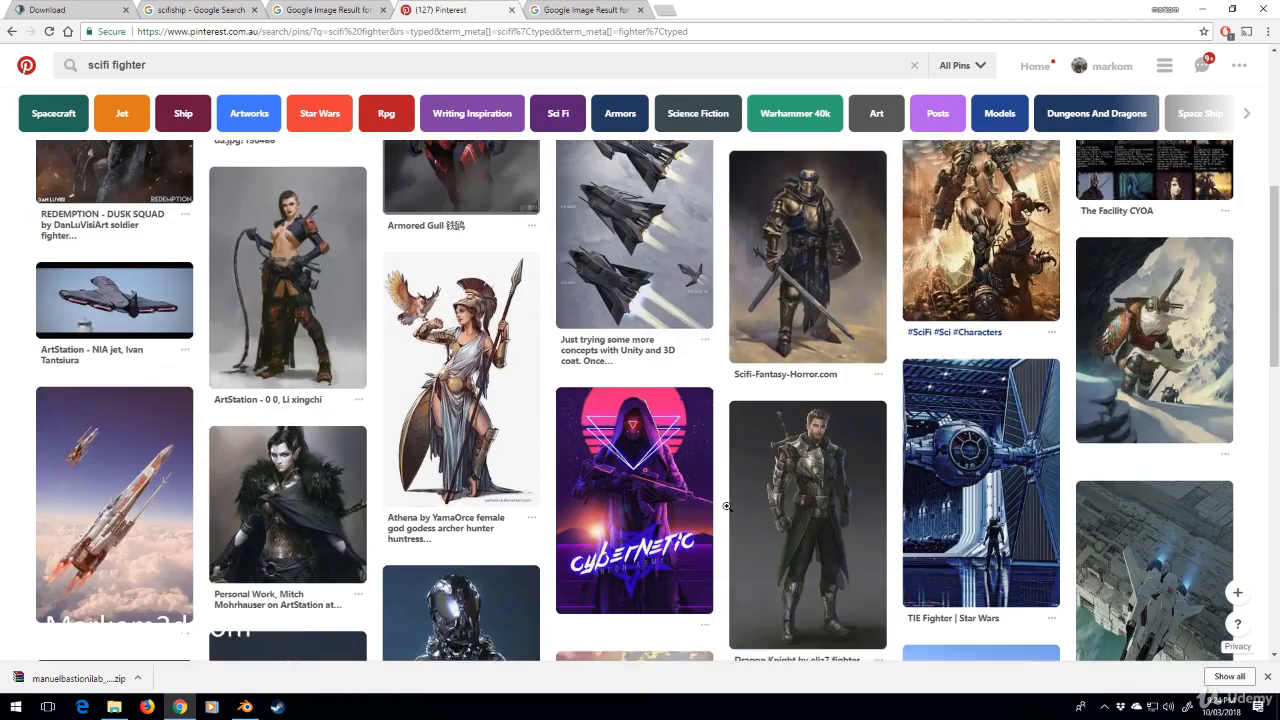
scroll("down", 3)
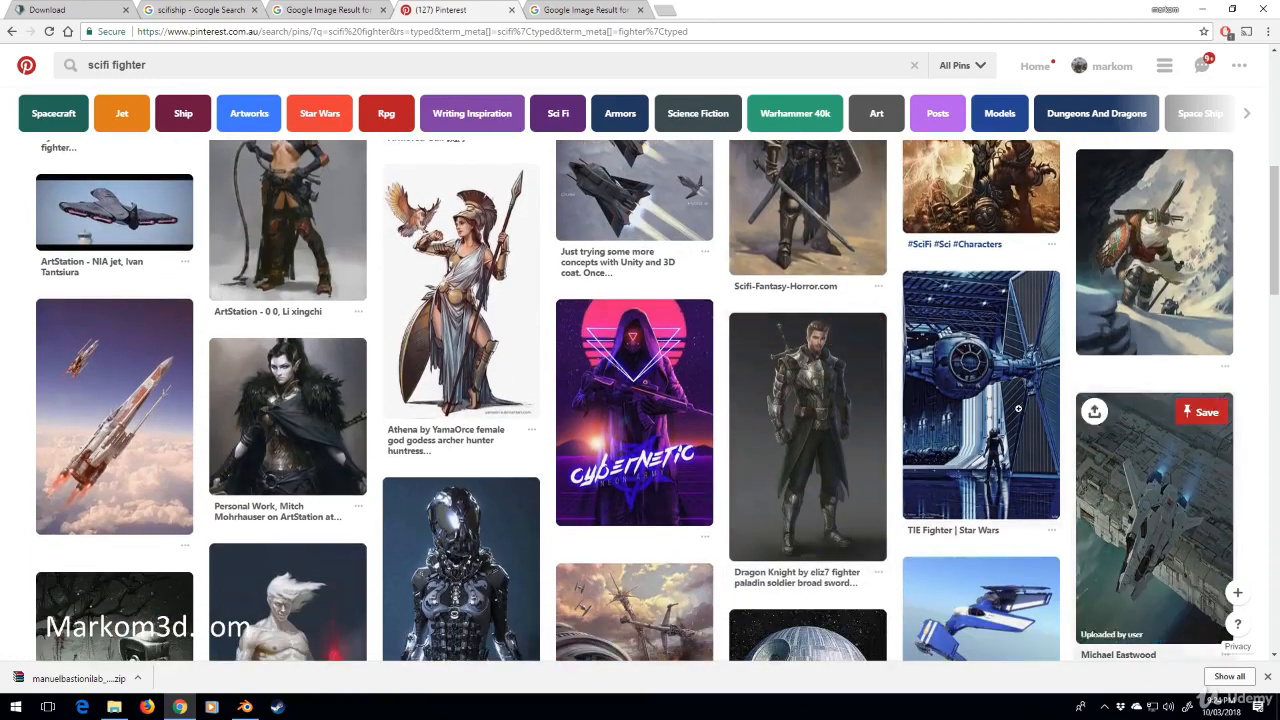
scroll("down", 3)
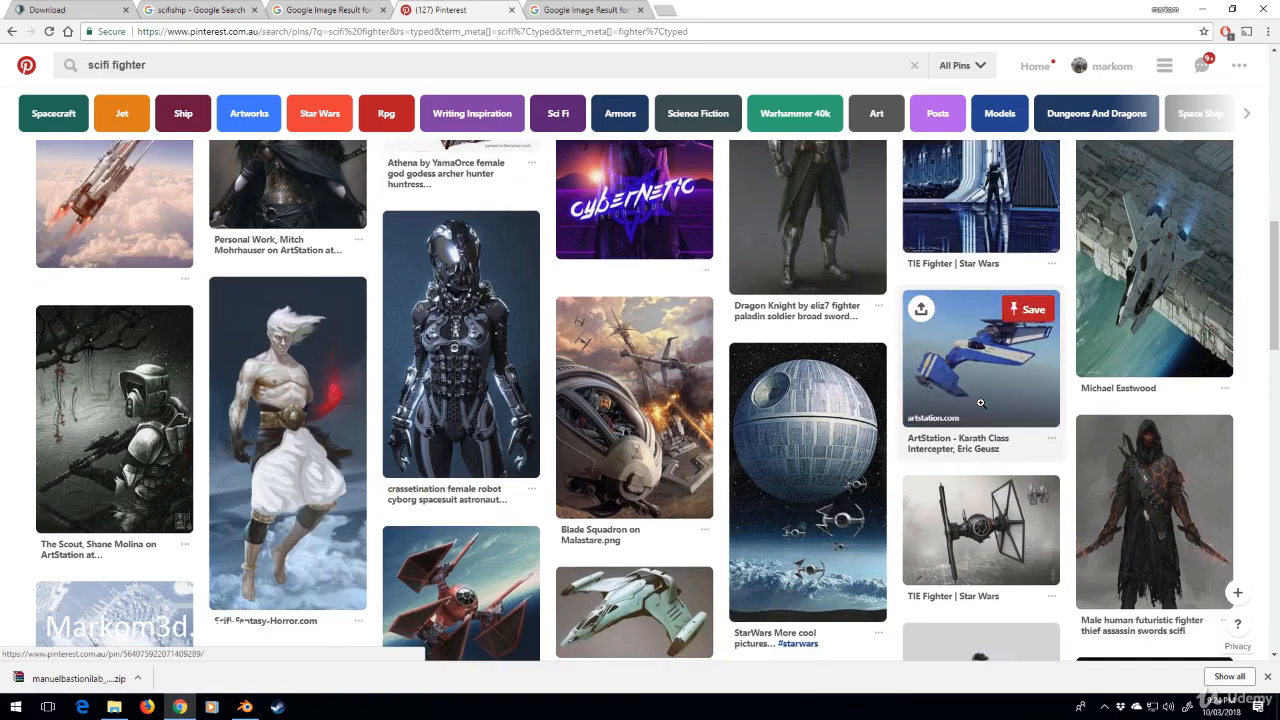
scroll("down", 3)
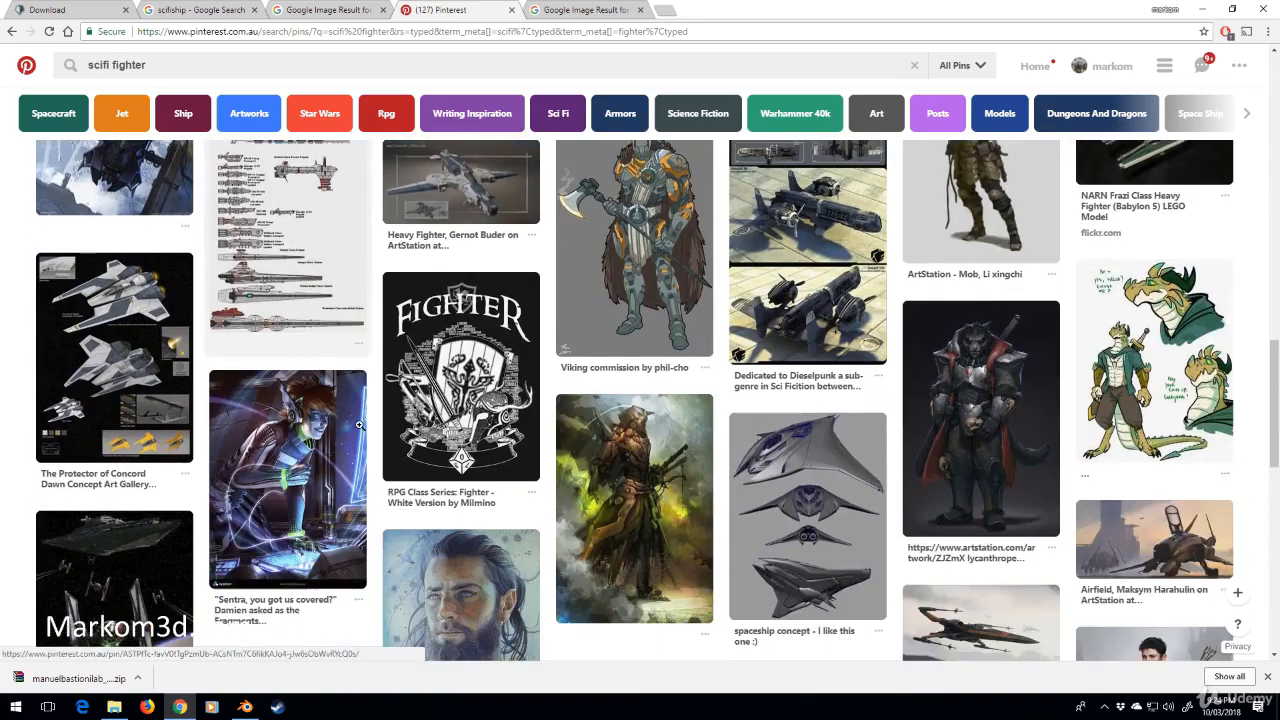
scroll("down", 3)
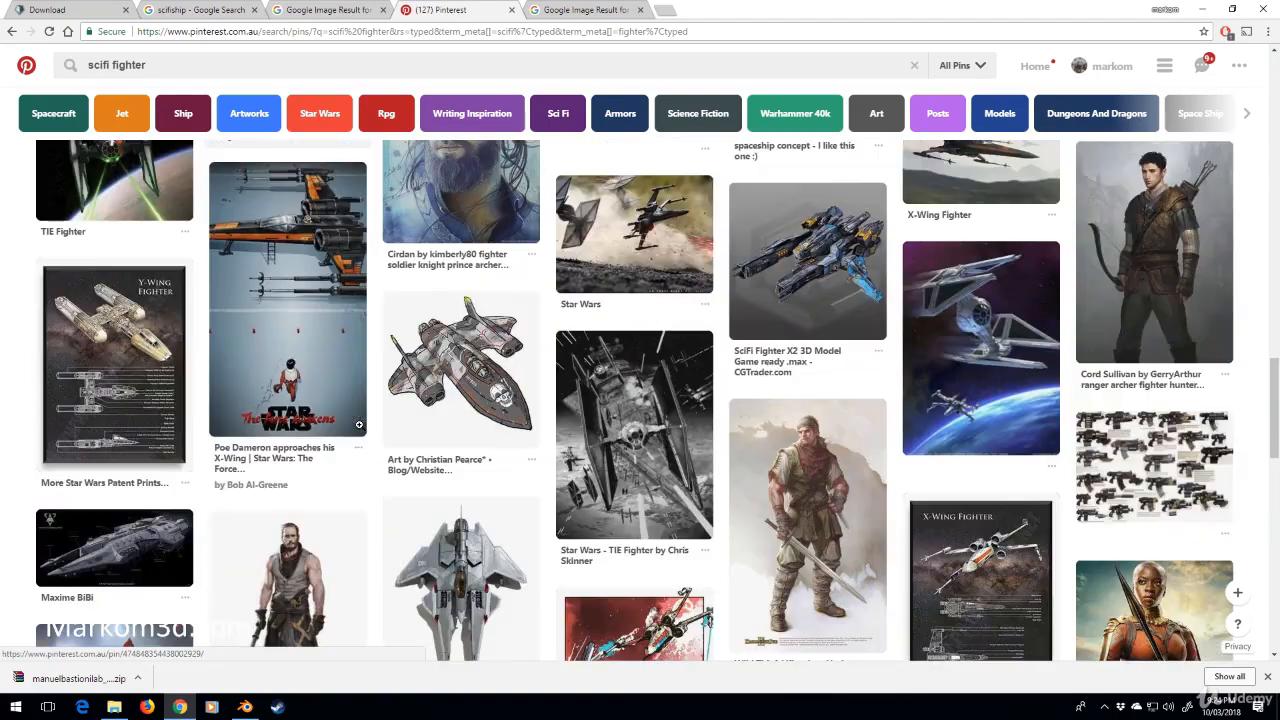
scroll("down", 3)
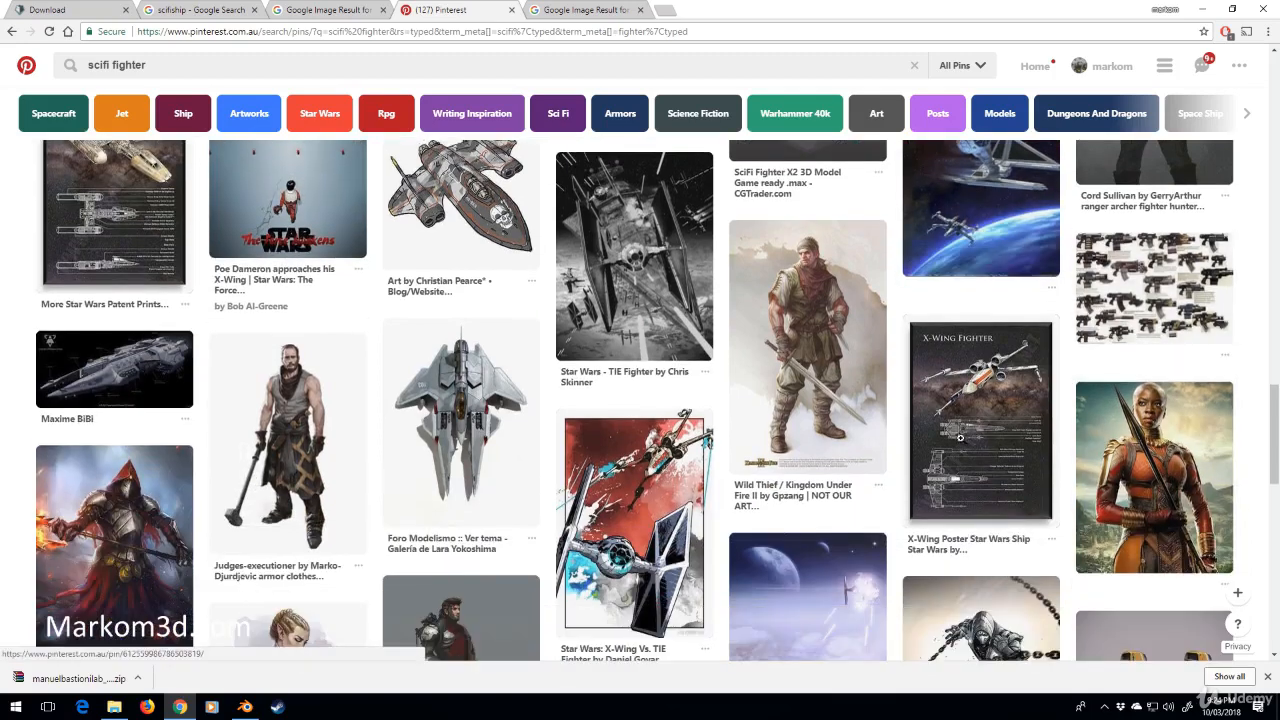
scroll("down", 3)
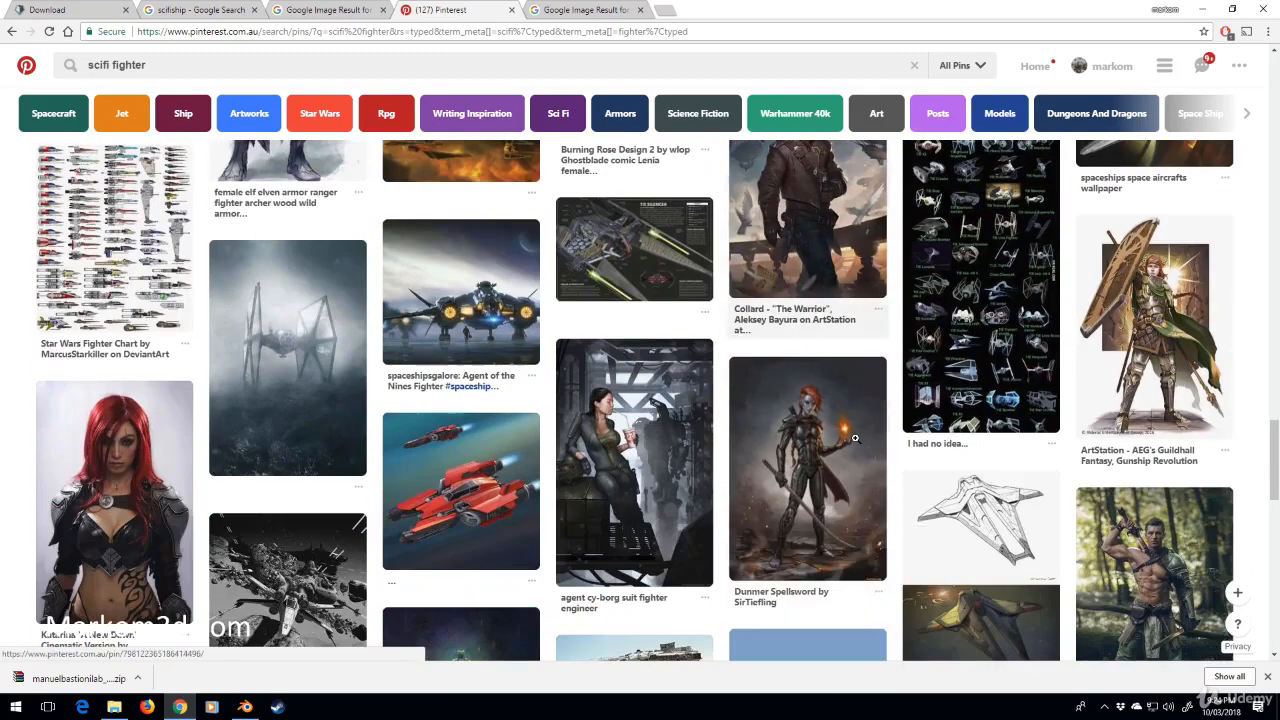
mouse_move(634, 462)
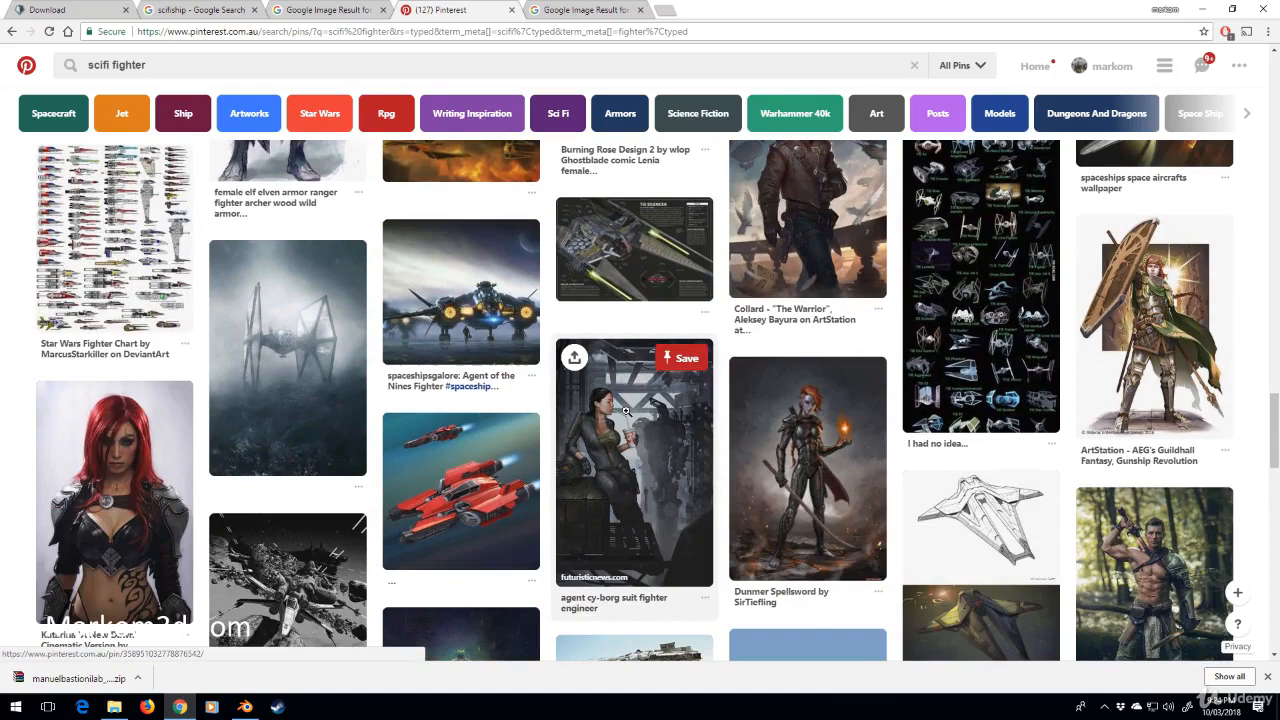
mouse_move(460, 290)
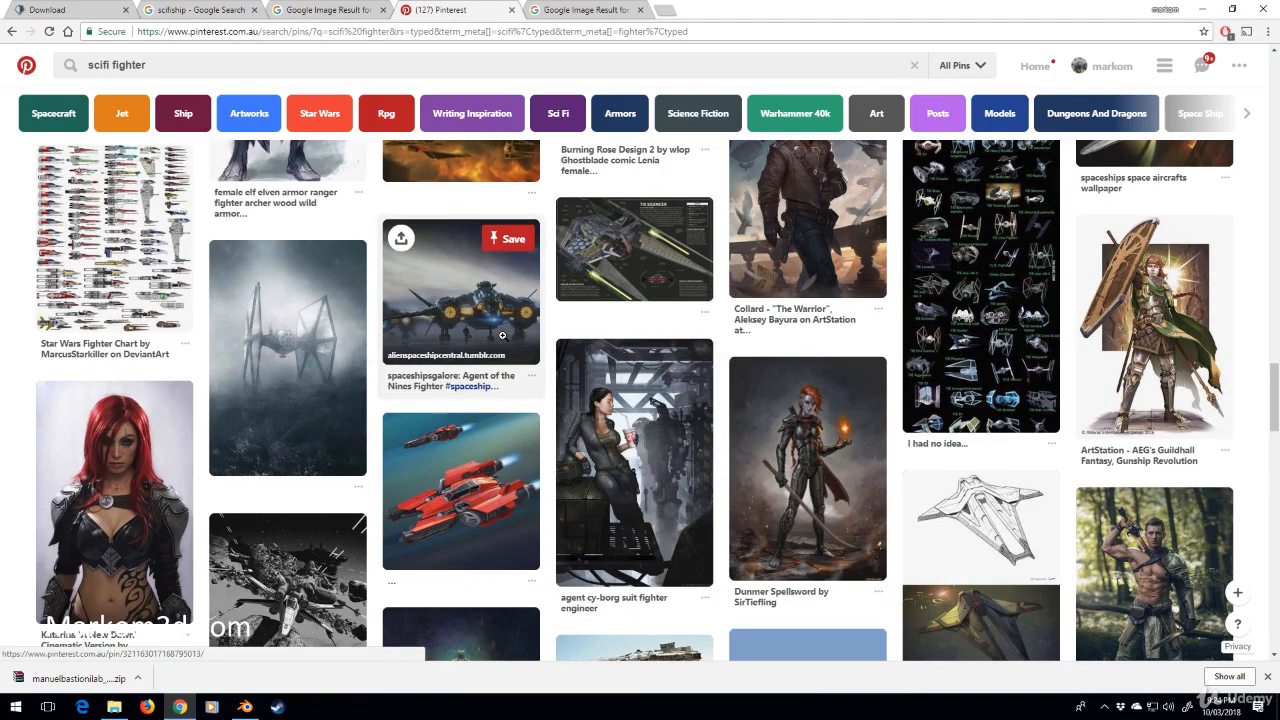
left_click(460, 290)
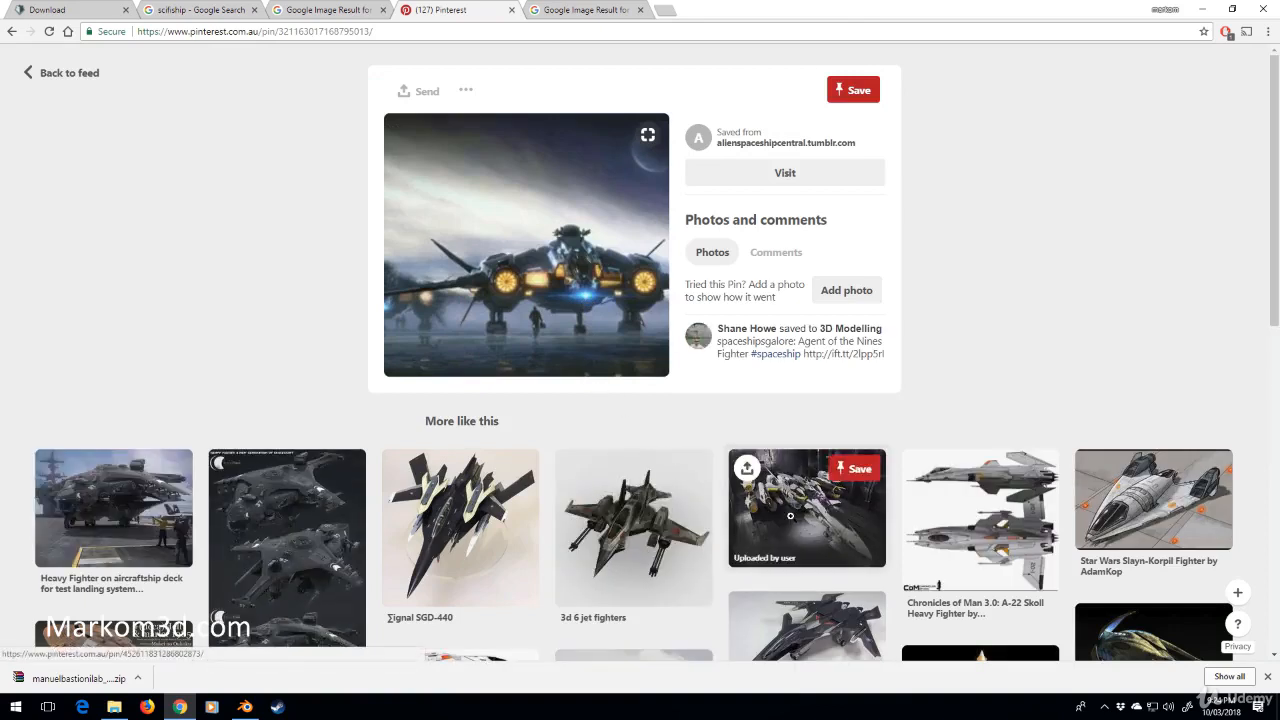
mouse_move(577, 291)
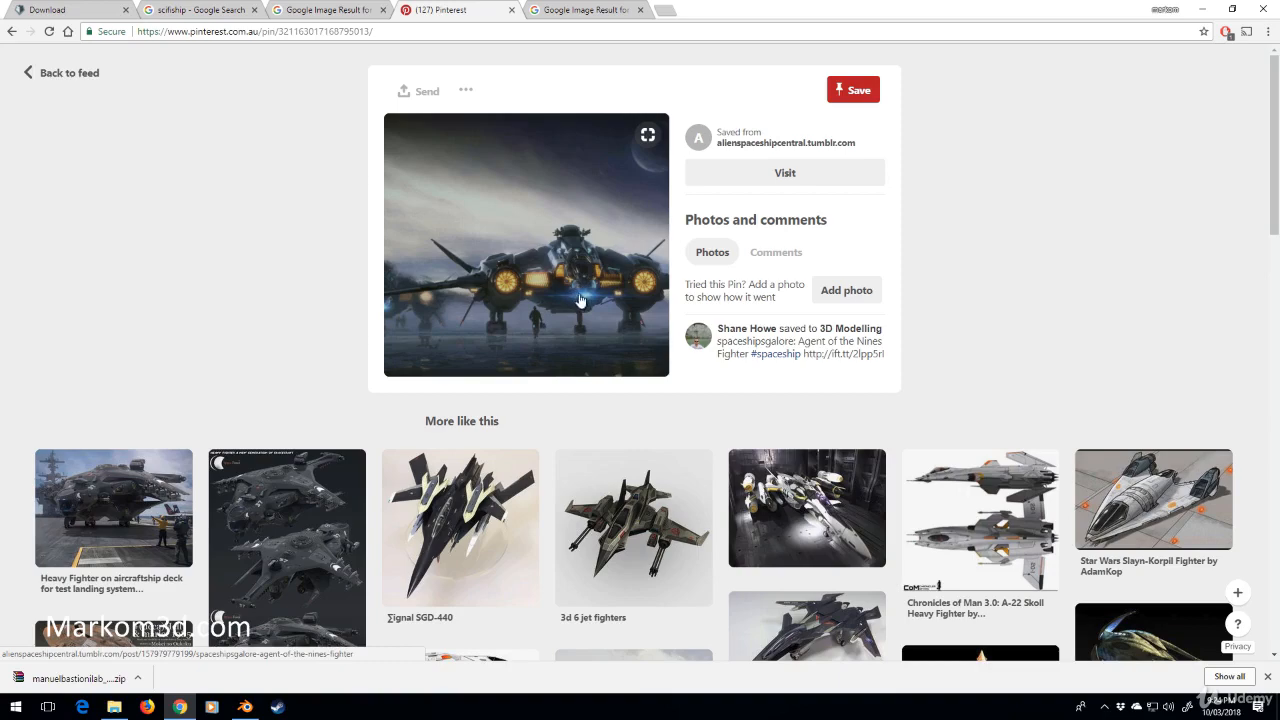
mouse_move(567, 303)
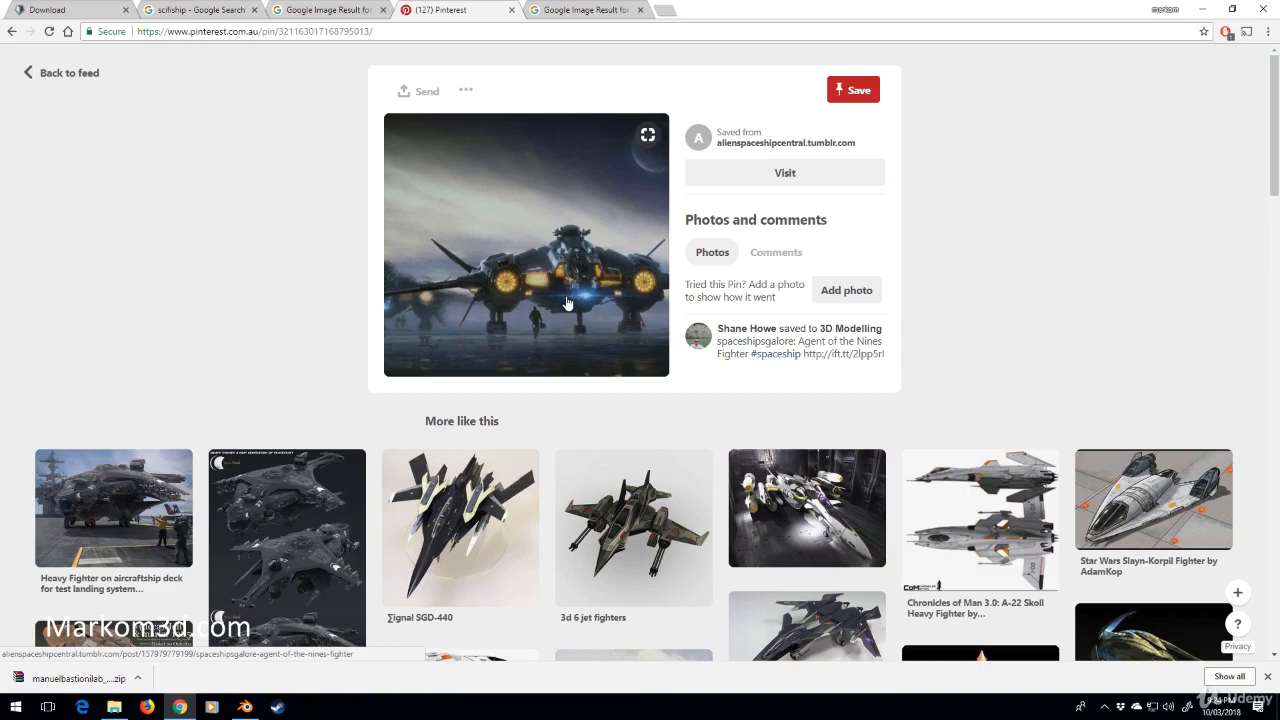
Scroll the pin page to the 'More like this' related fighter pins and back.
scroll("down", 3)
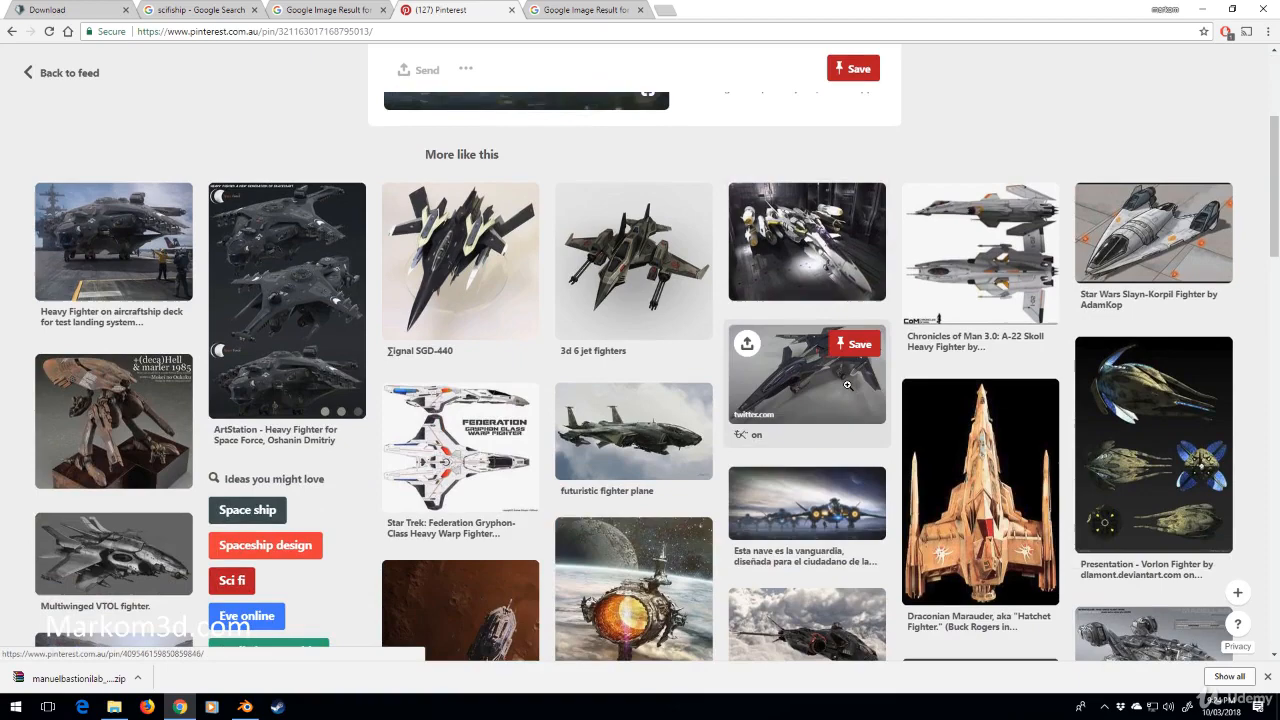
mouse_move(560, 107)
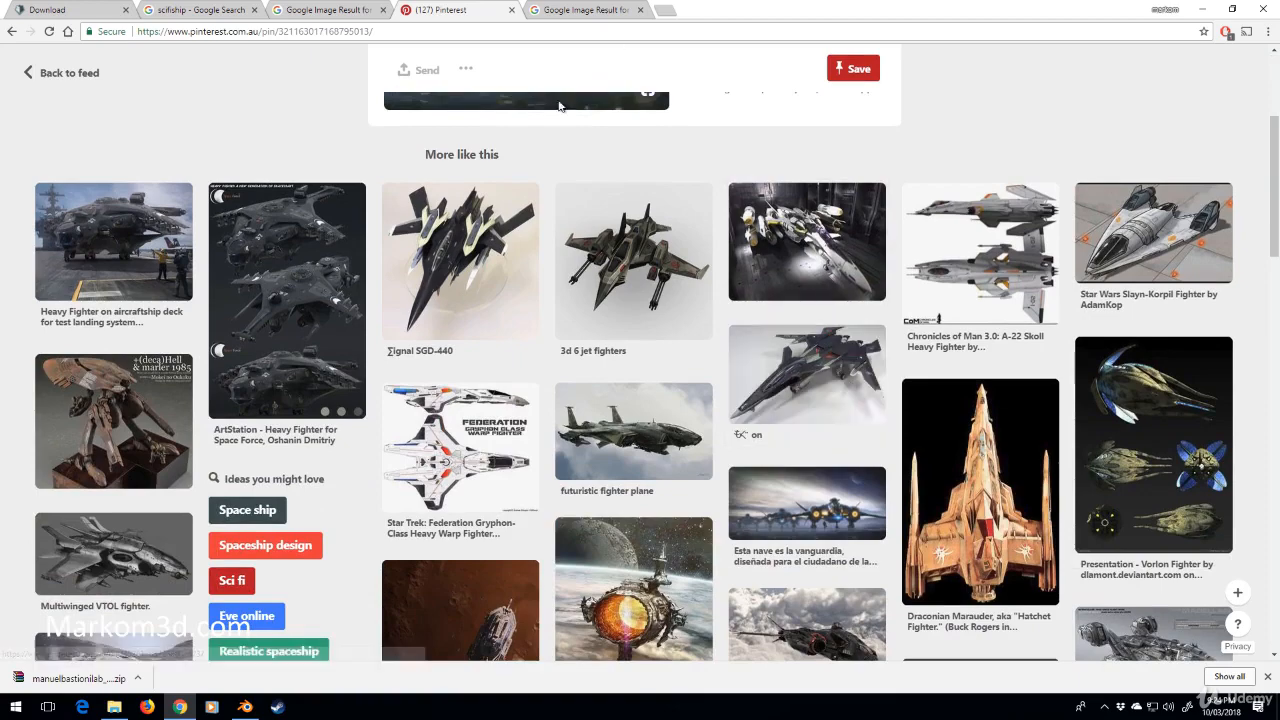
scroll("up", 3)
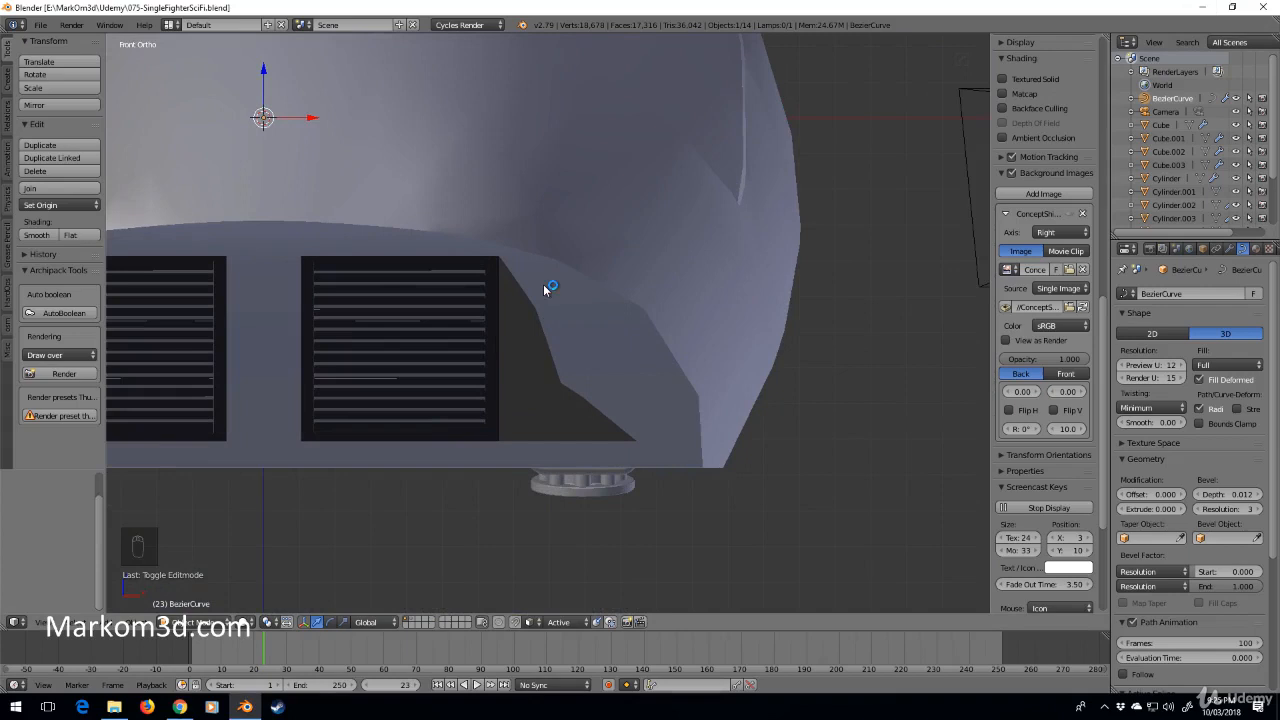
mouse_move(596, 424)
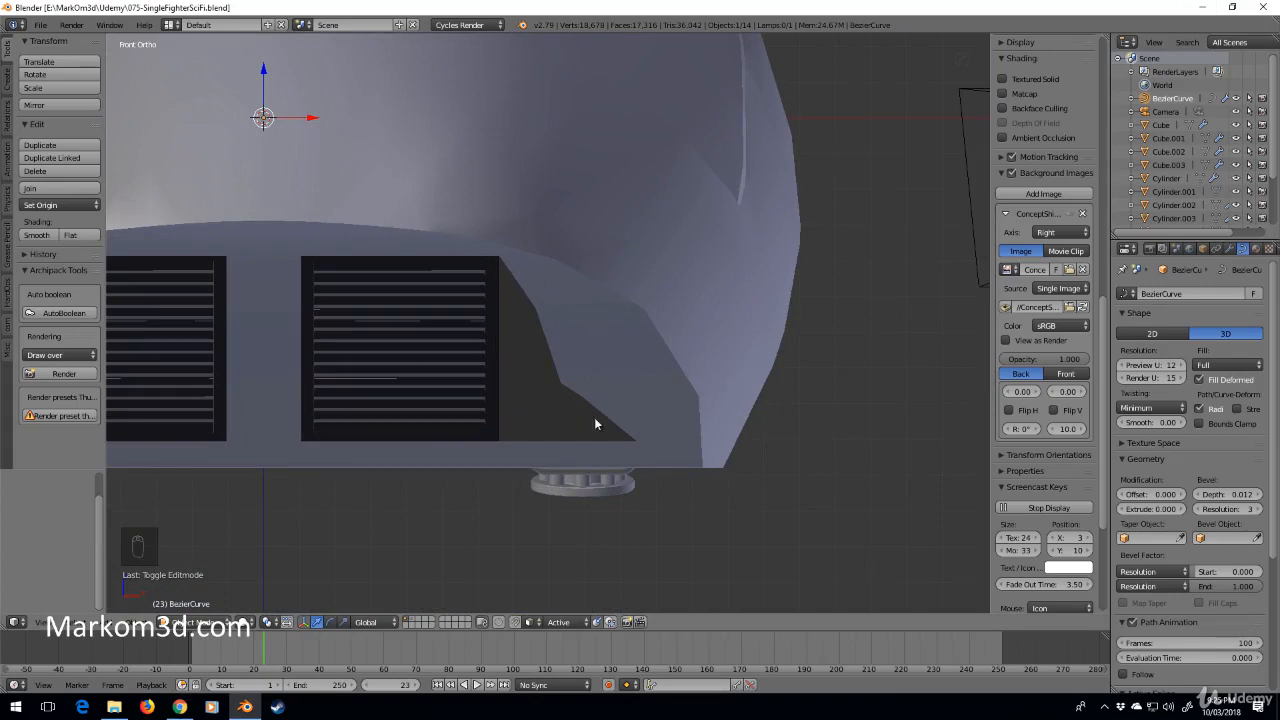
mouse_move(546, 358)
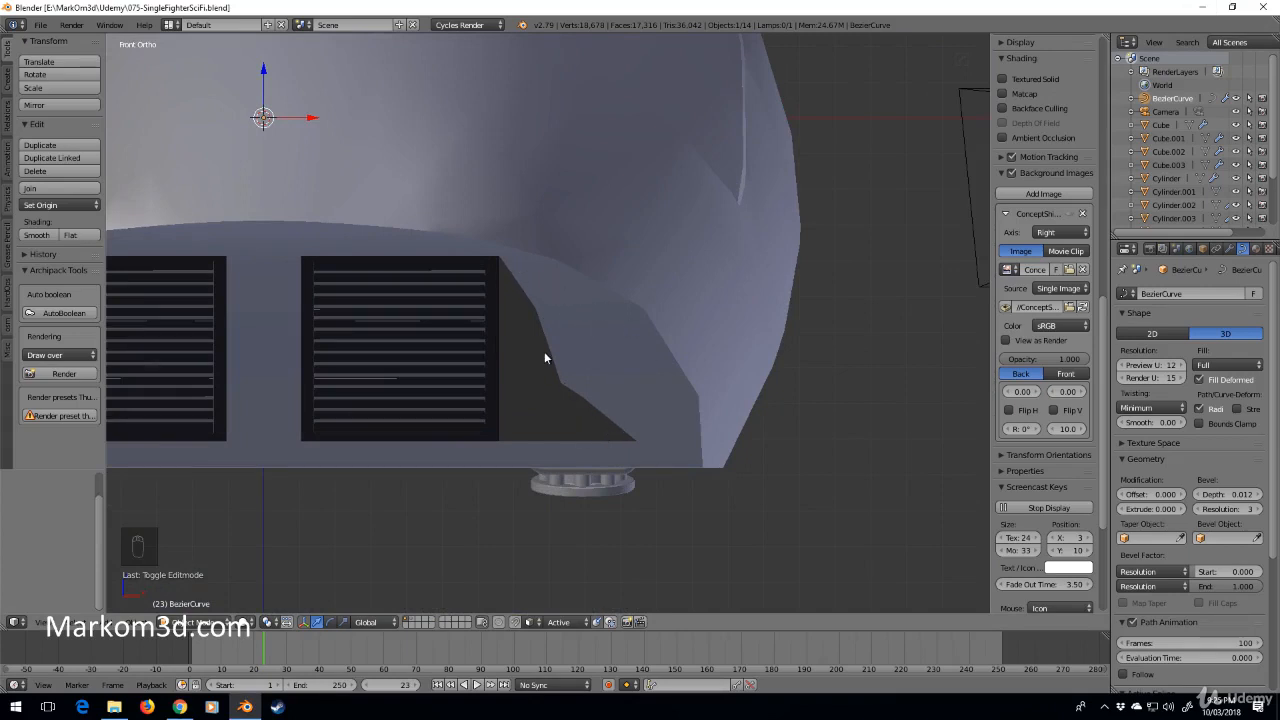
scroll("down", 3)
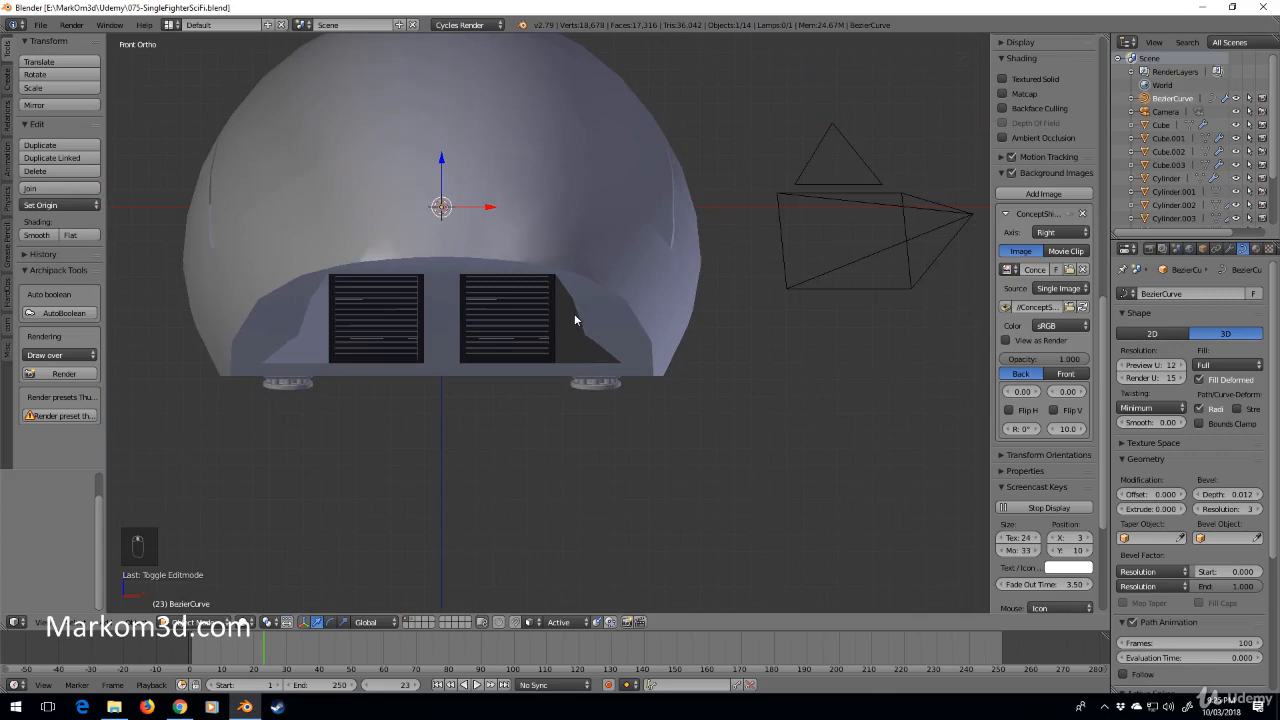
mouse_move(613, 328)
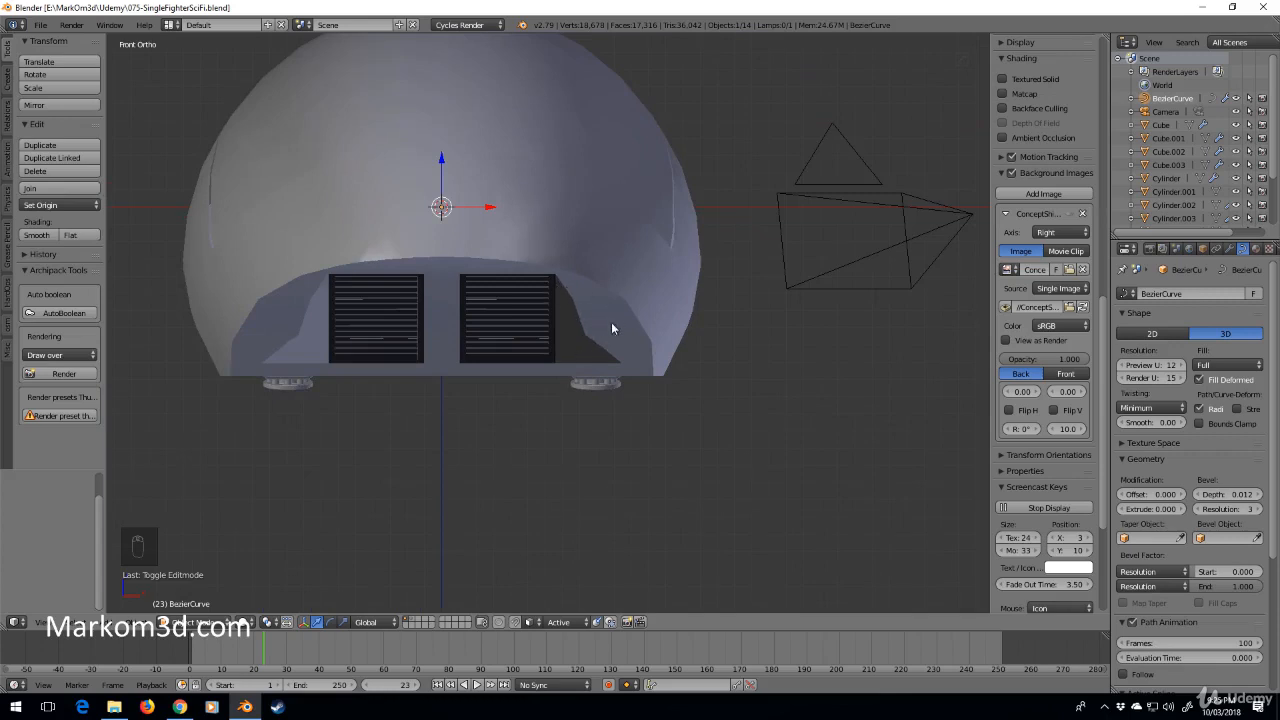
scroll("down", 3)
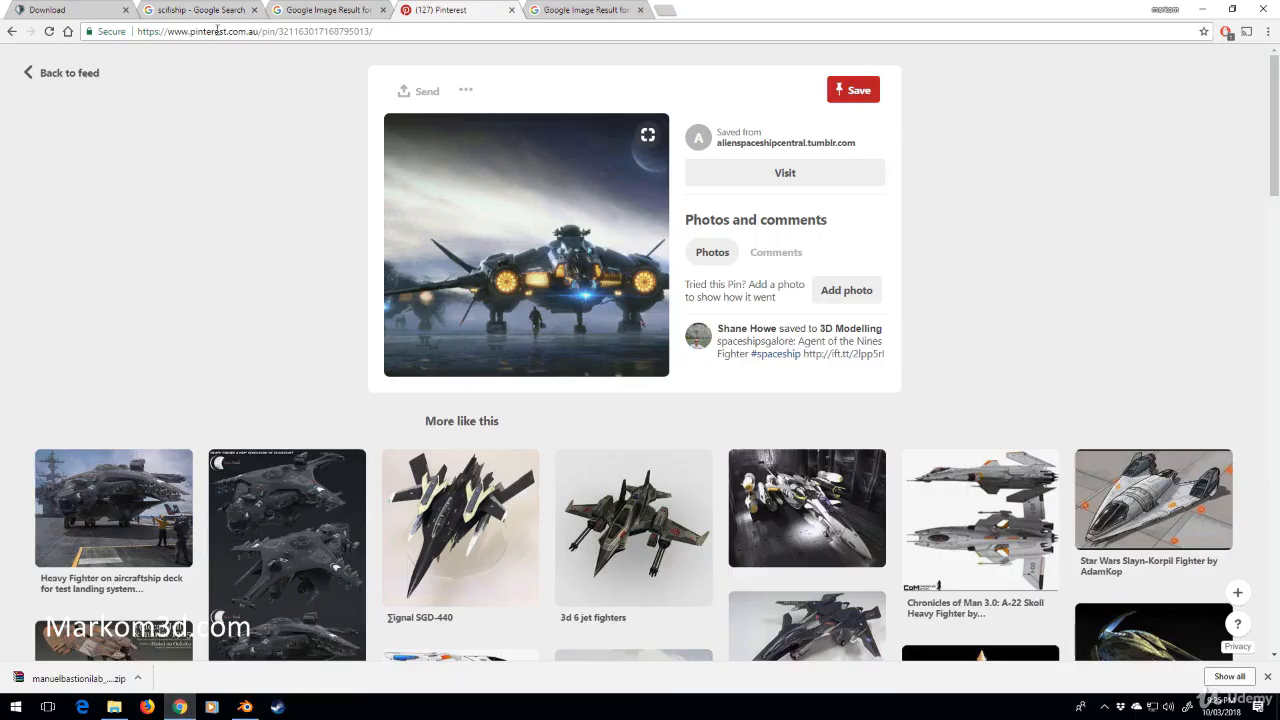
mouse_move(288, 175)
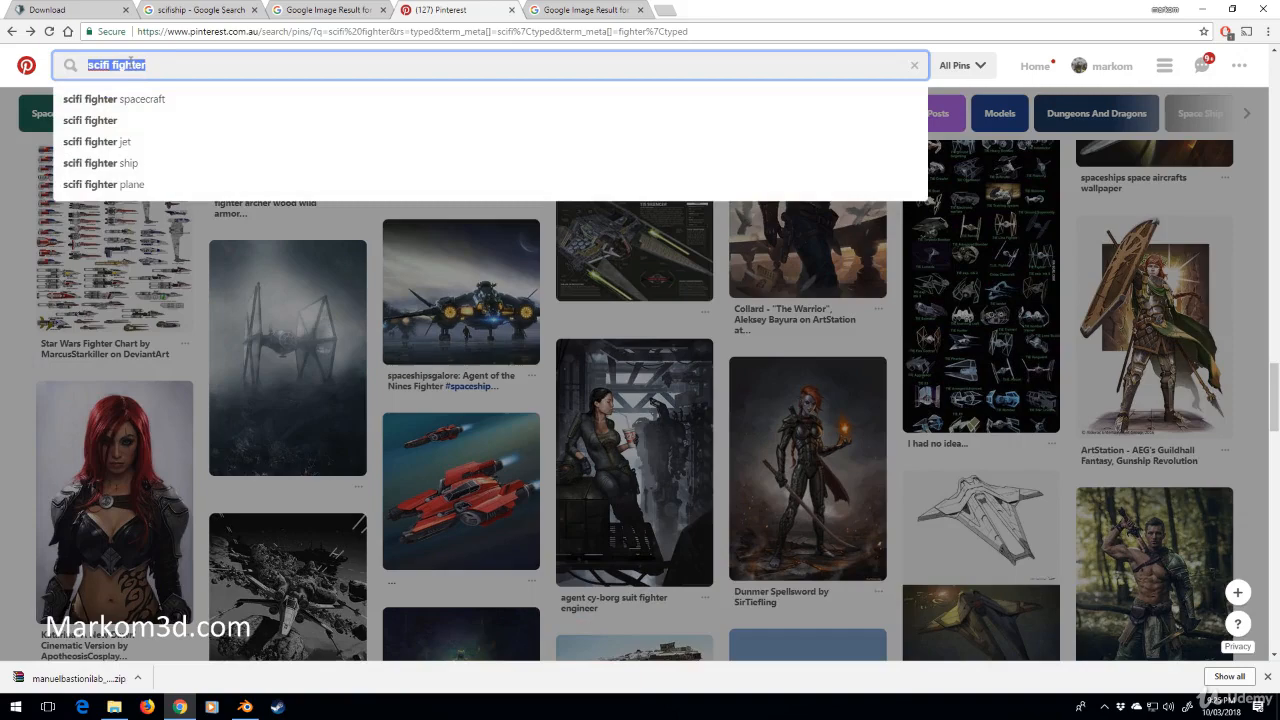
Search Pinterest for 'audi r8 headlights' reference images.
type("audi")
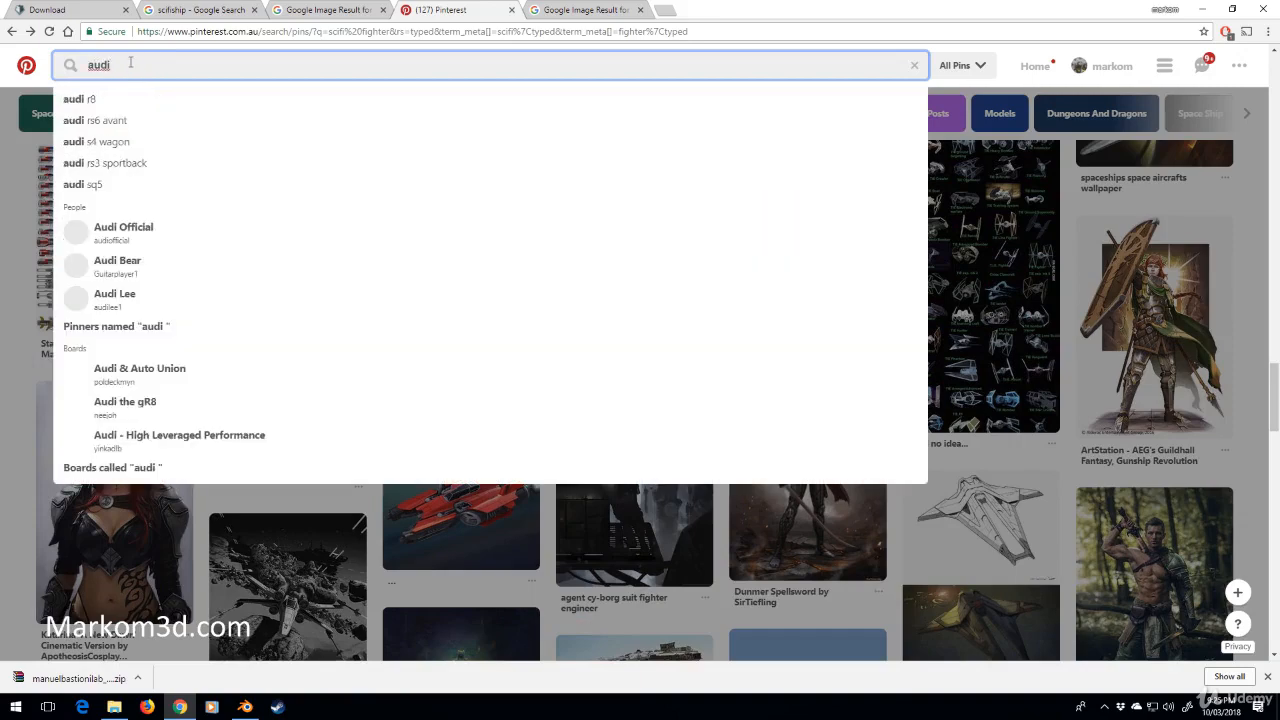
type("r8 hea")
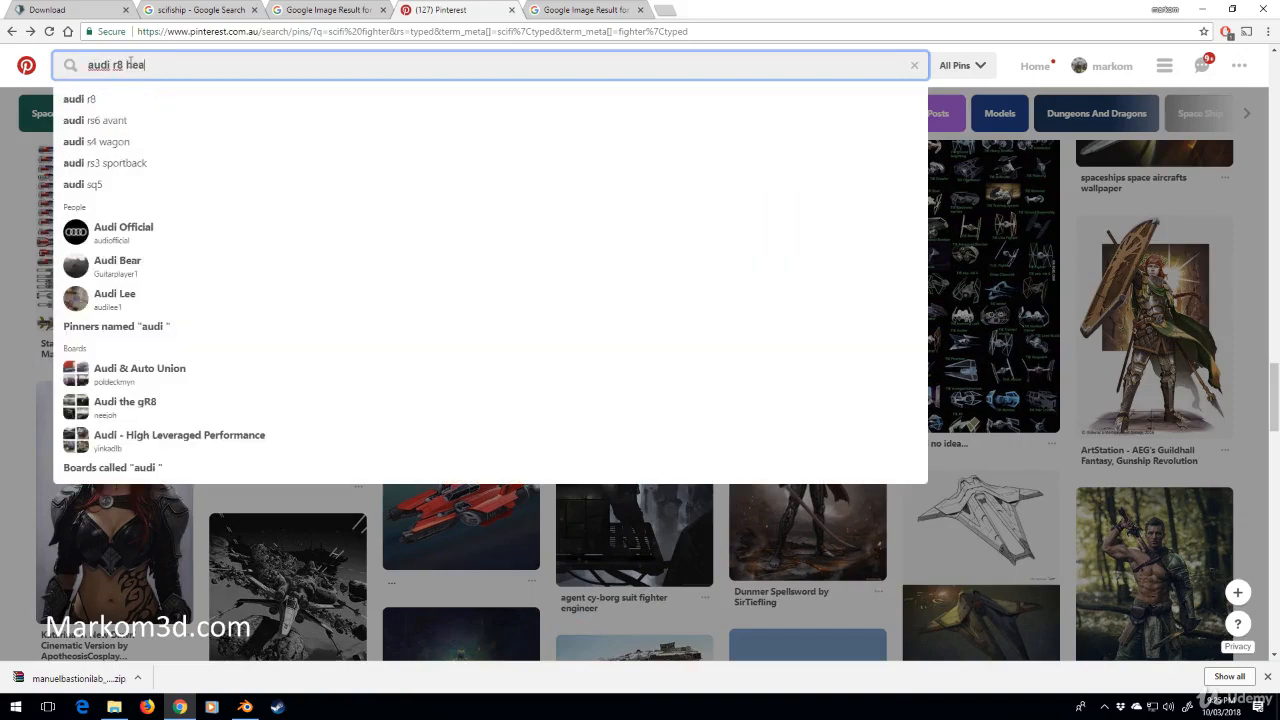
key("Return")
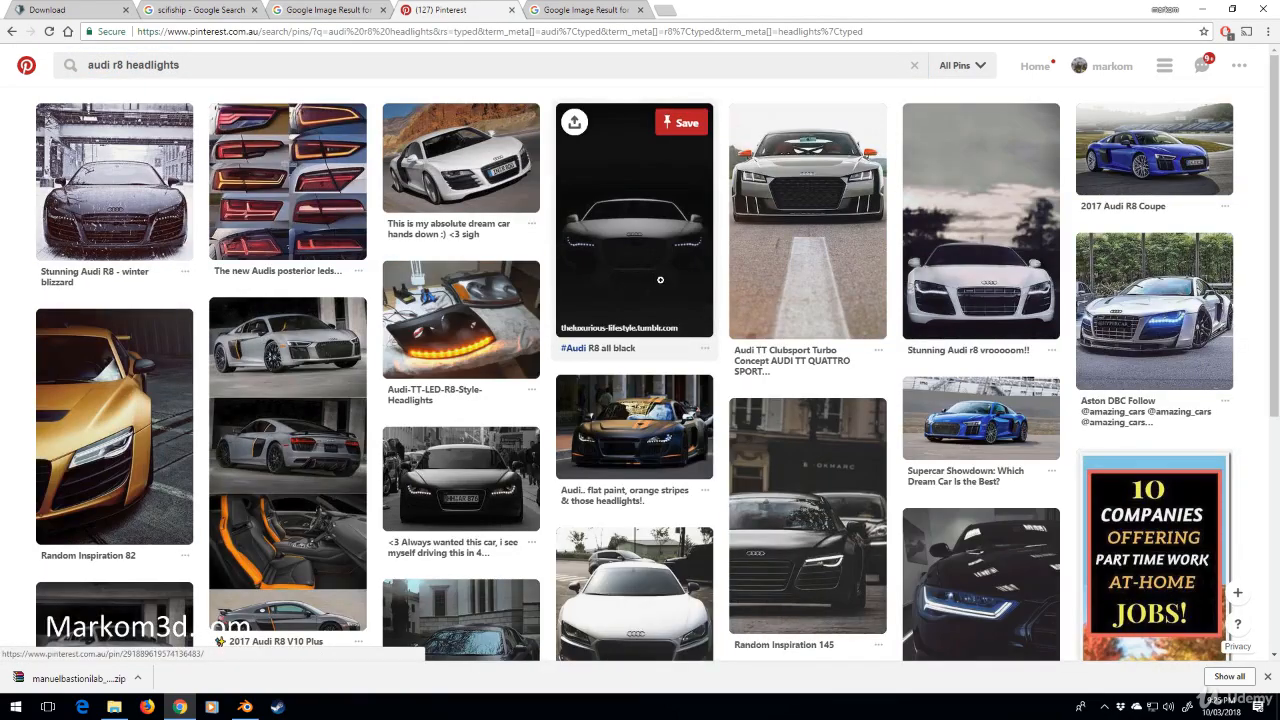
mouse_move(688, 245)
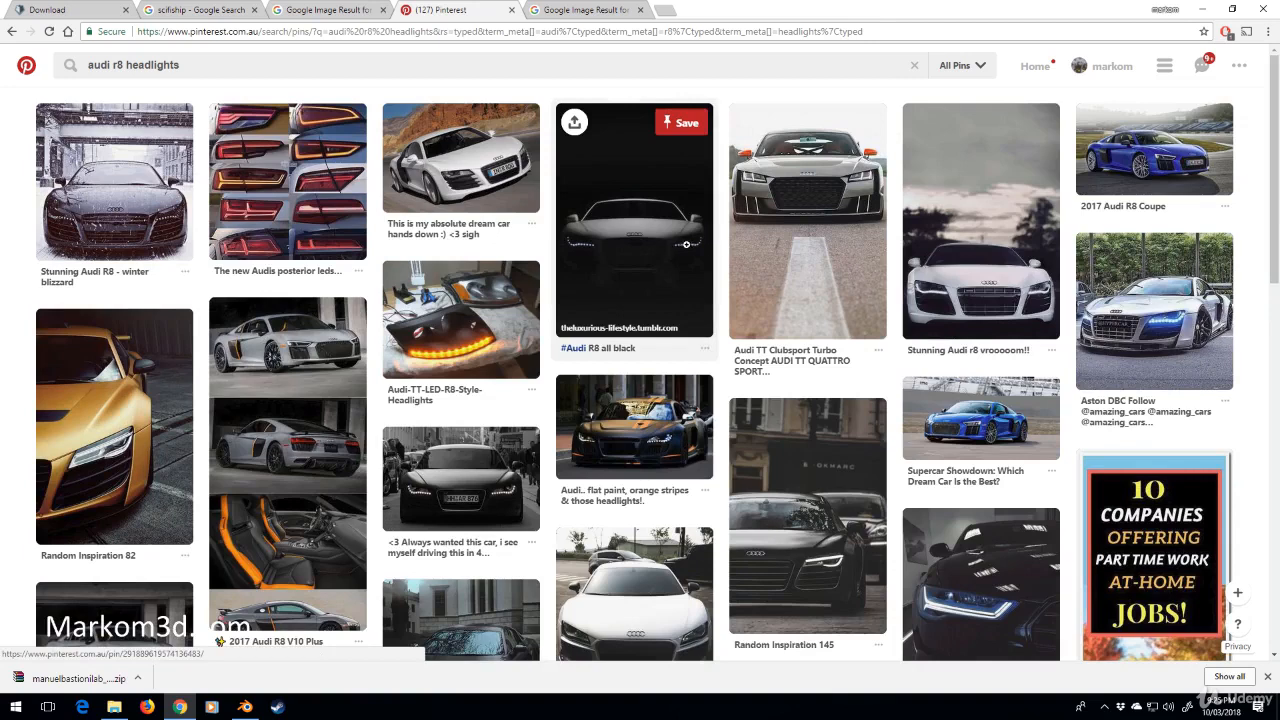
mouse_move(1153, 310)
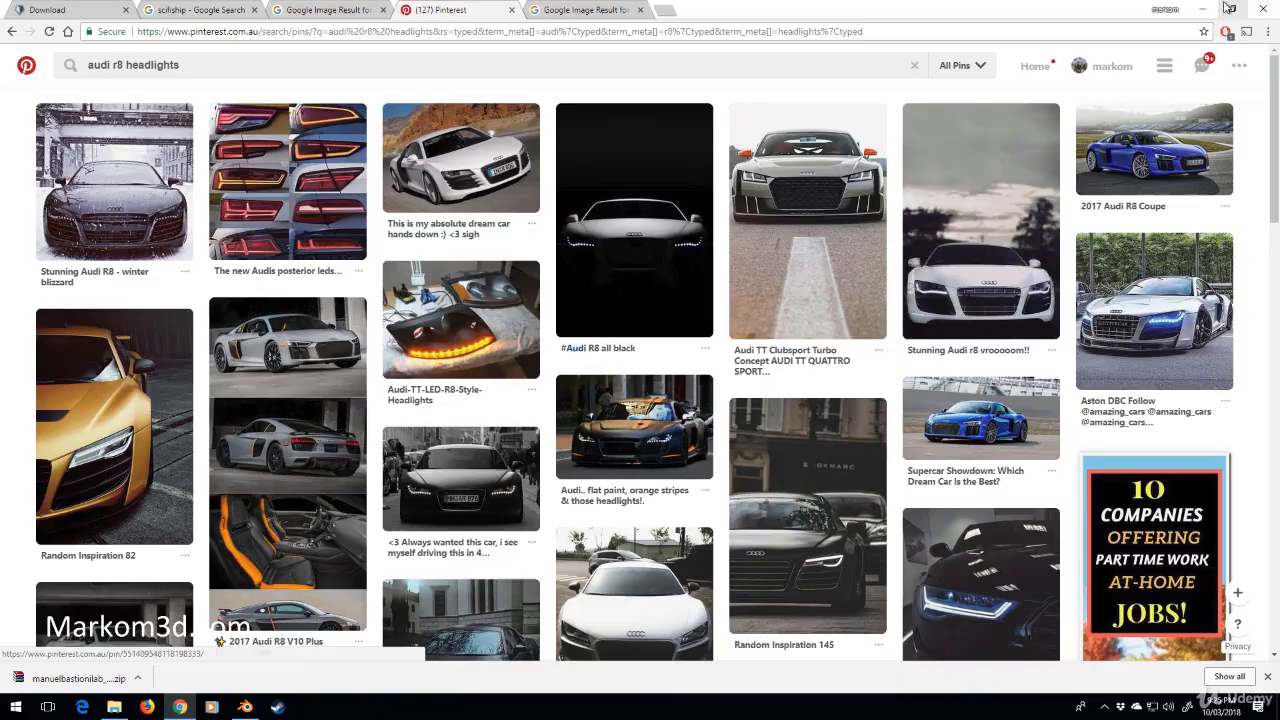
Back in Blender, add a cylinder at the ship's front and rotate it to face forward in Edit Mode.
left_click(243, 707)
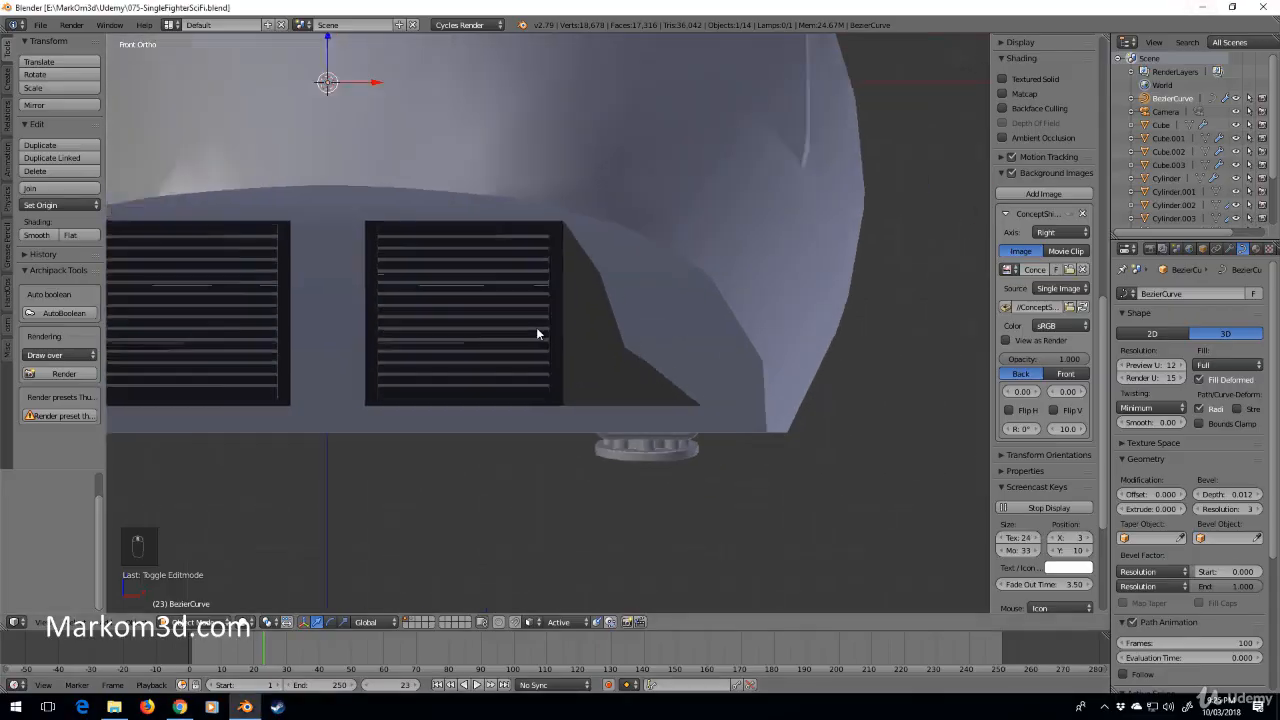
key("shift+a")
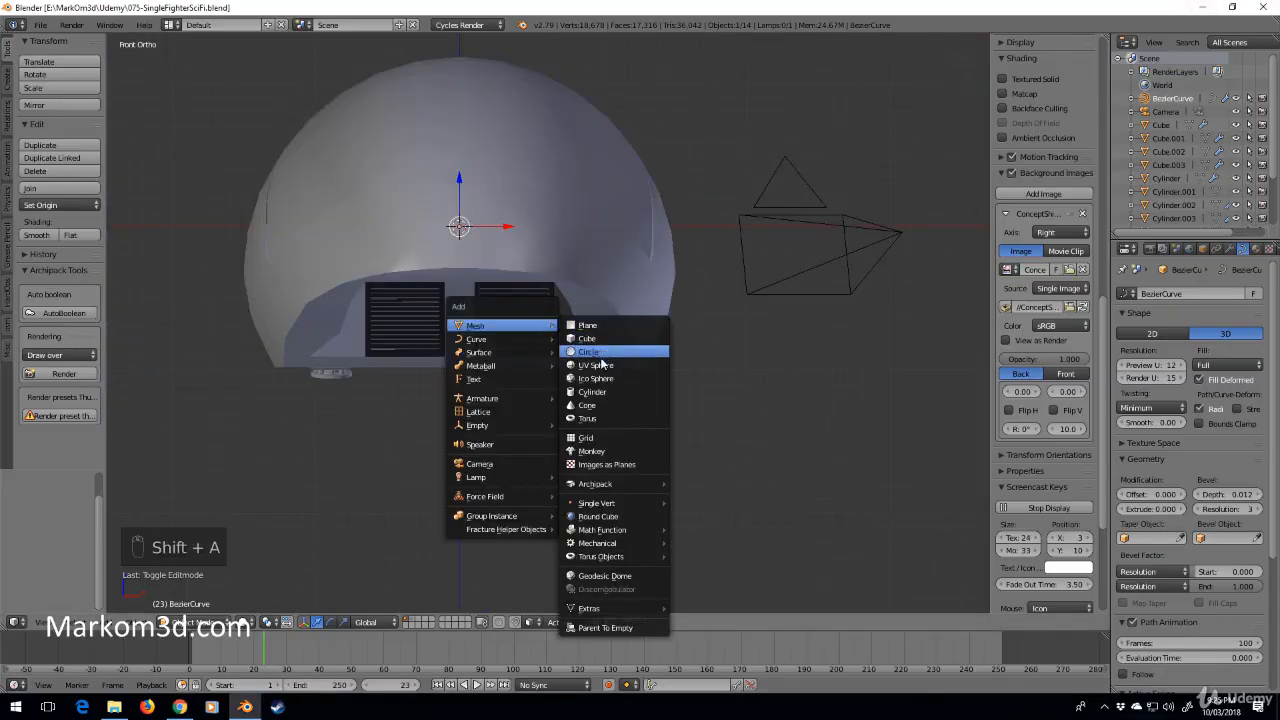
left_click(593, 392)
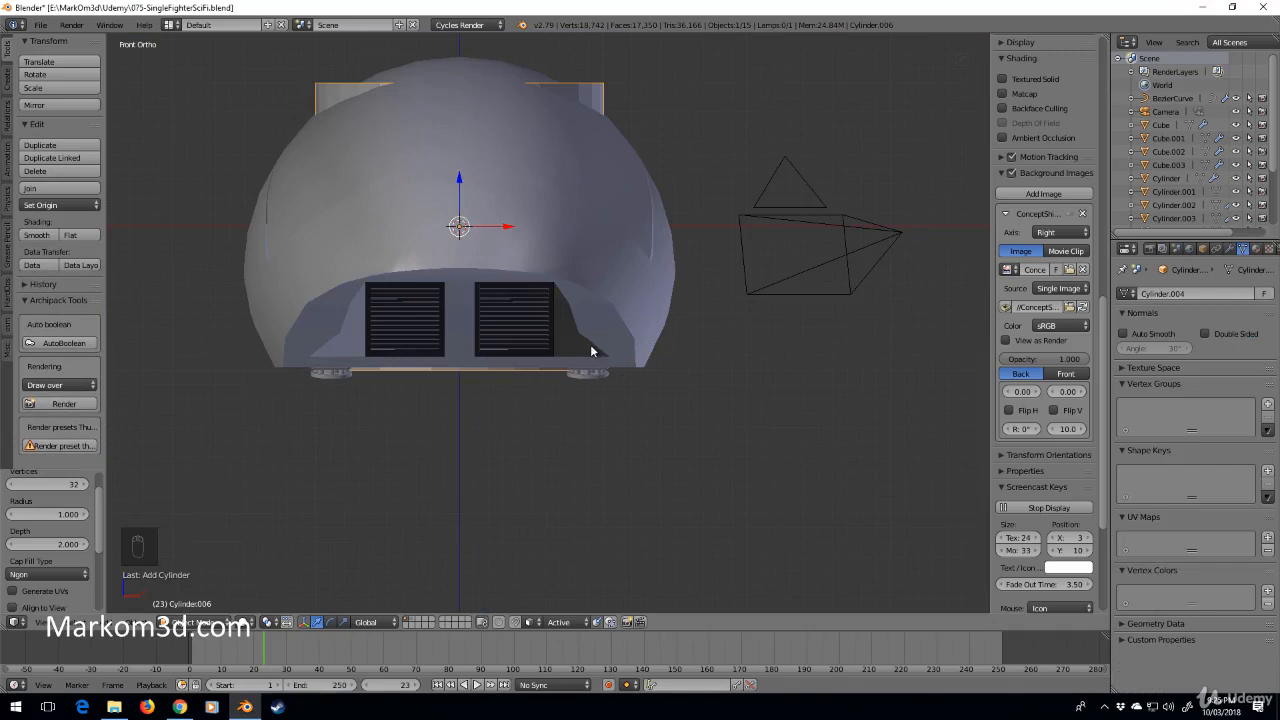
key("Tab")
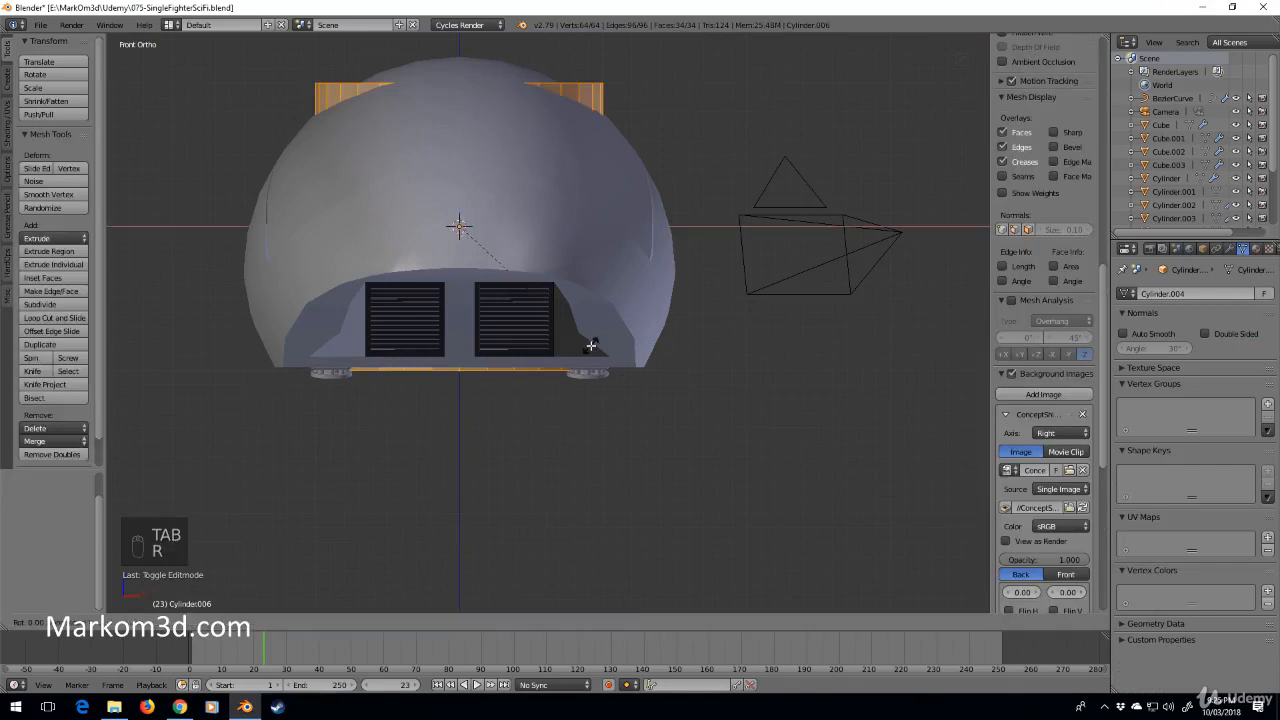
key("r")
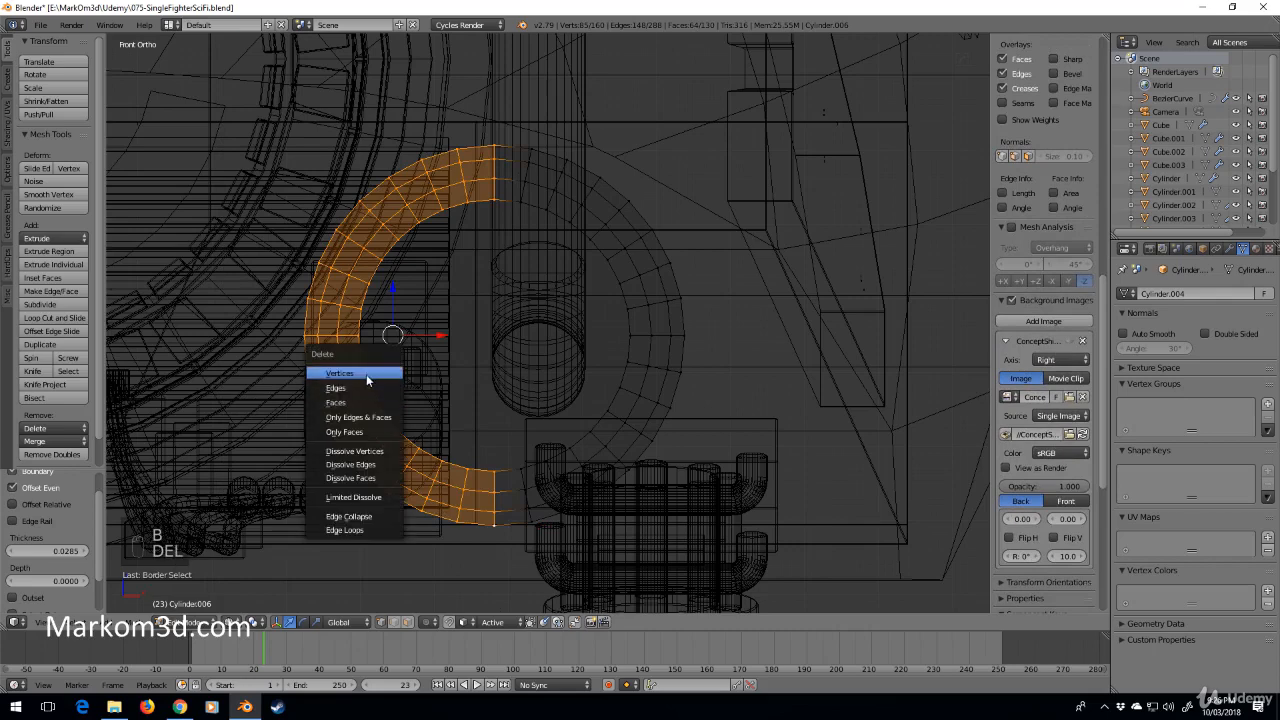
Trim the ring to a half, extrude and shrink it to headlight size, then delete its geometry to start over.
left_click(339, 372)
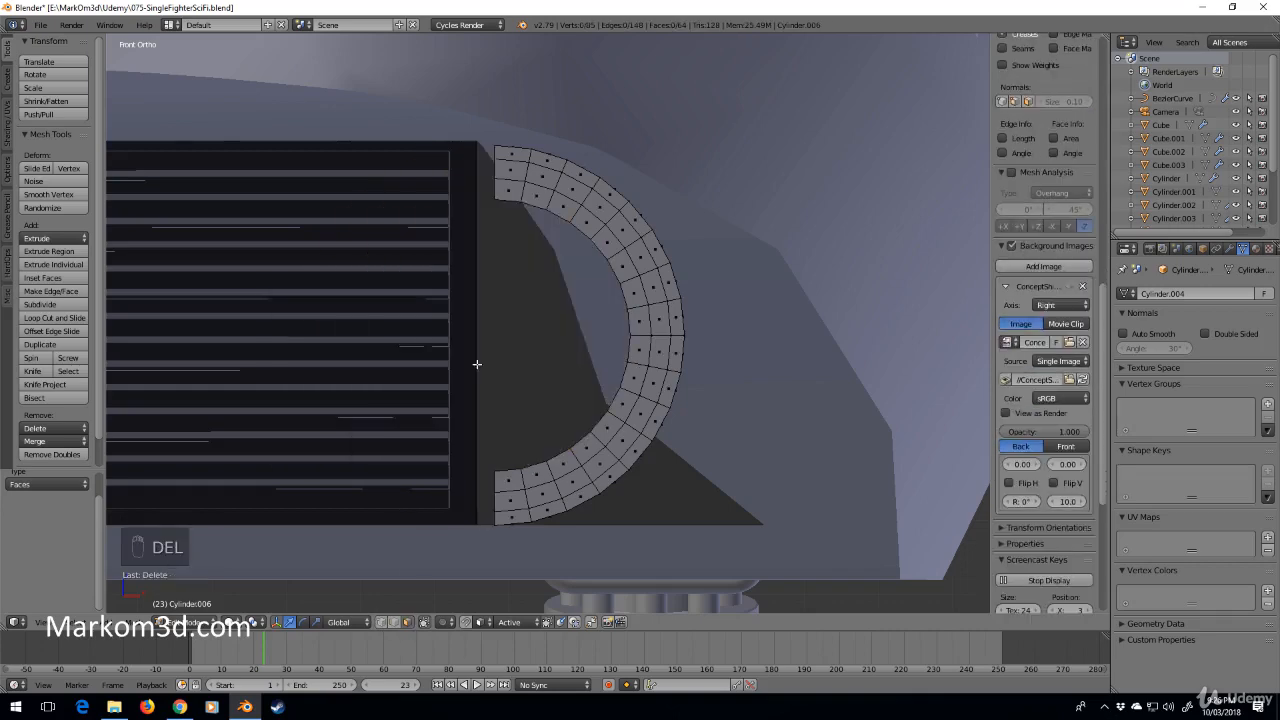
key("a")
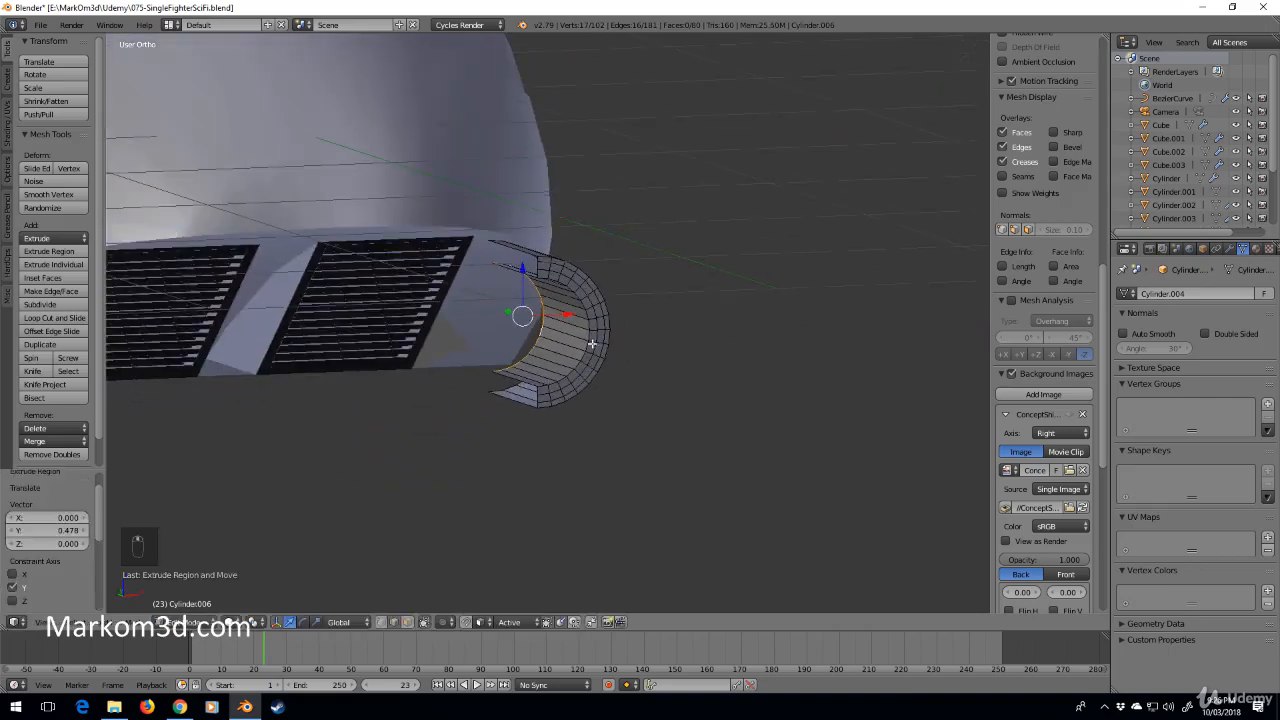
key("a")
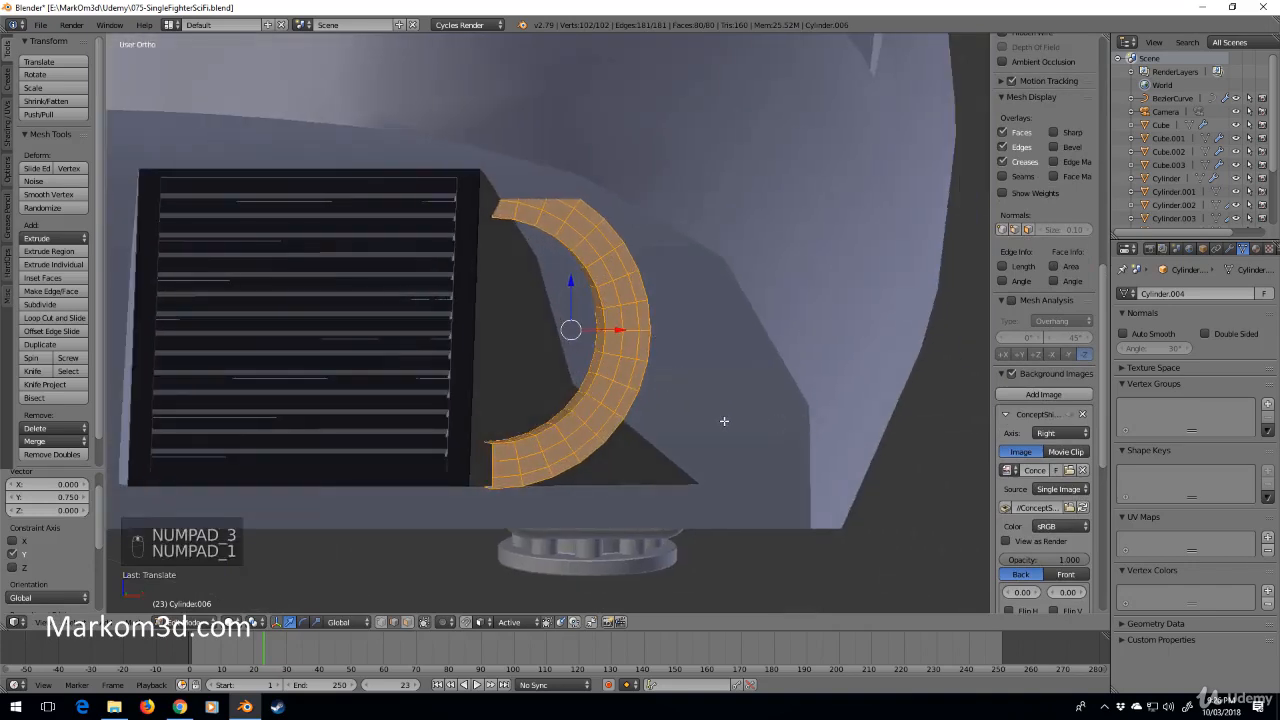
key("s")
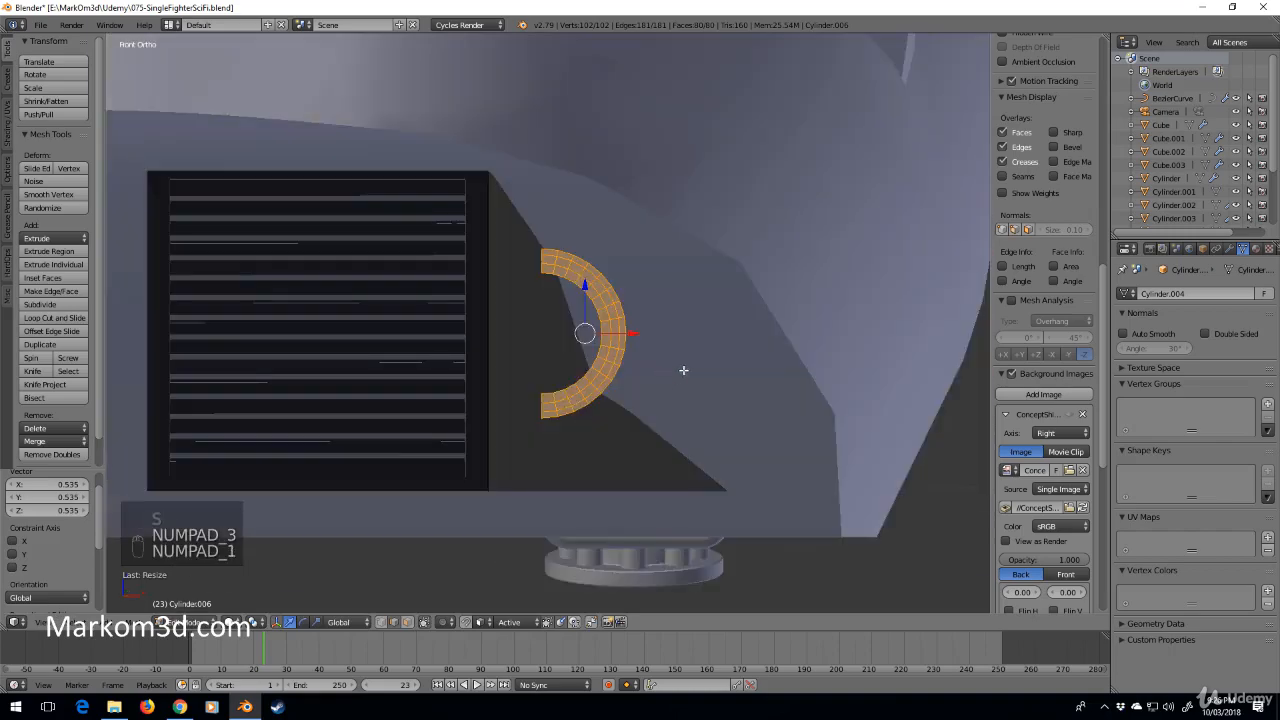
key("g")
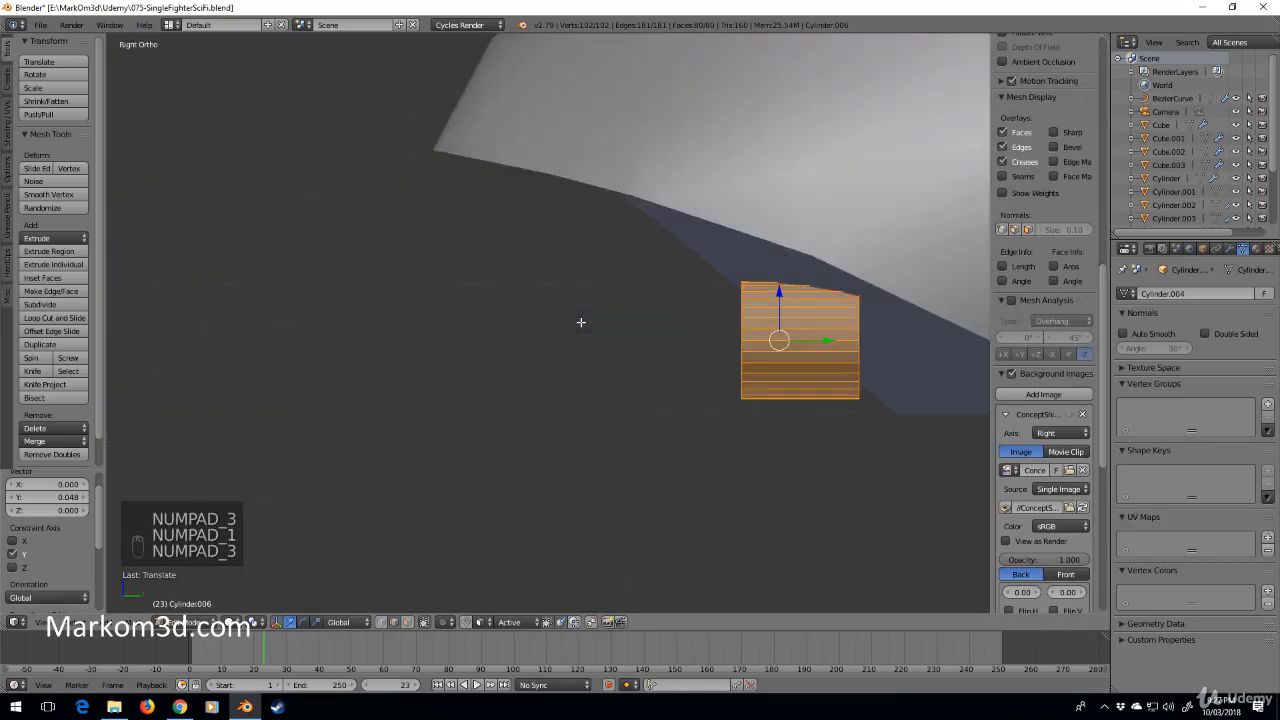
left_click_drag(800, 340, 967, 333)
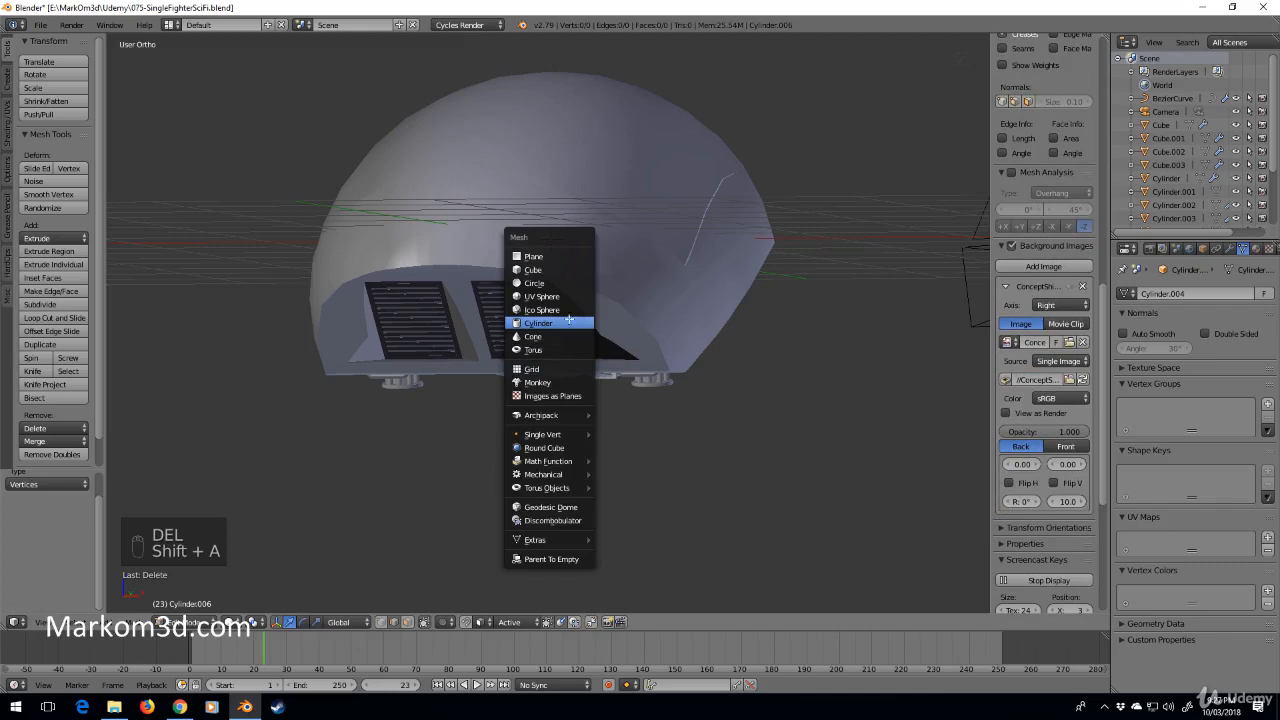
Add a fresh cylinder, turn it a quarter, frame it beside the vent and enter Edit Mode on it.
left_click(538, 322)
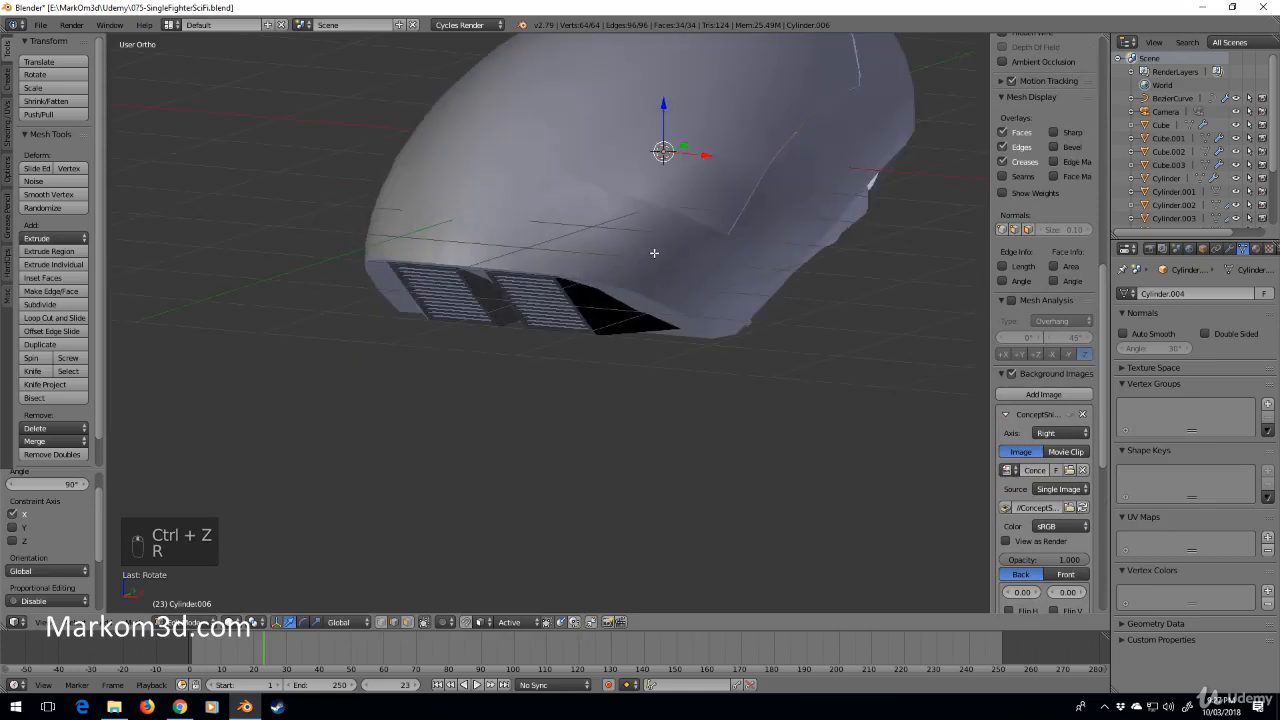
key("s")
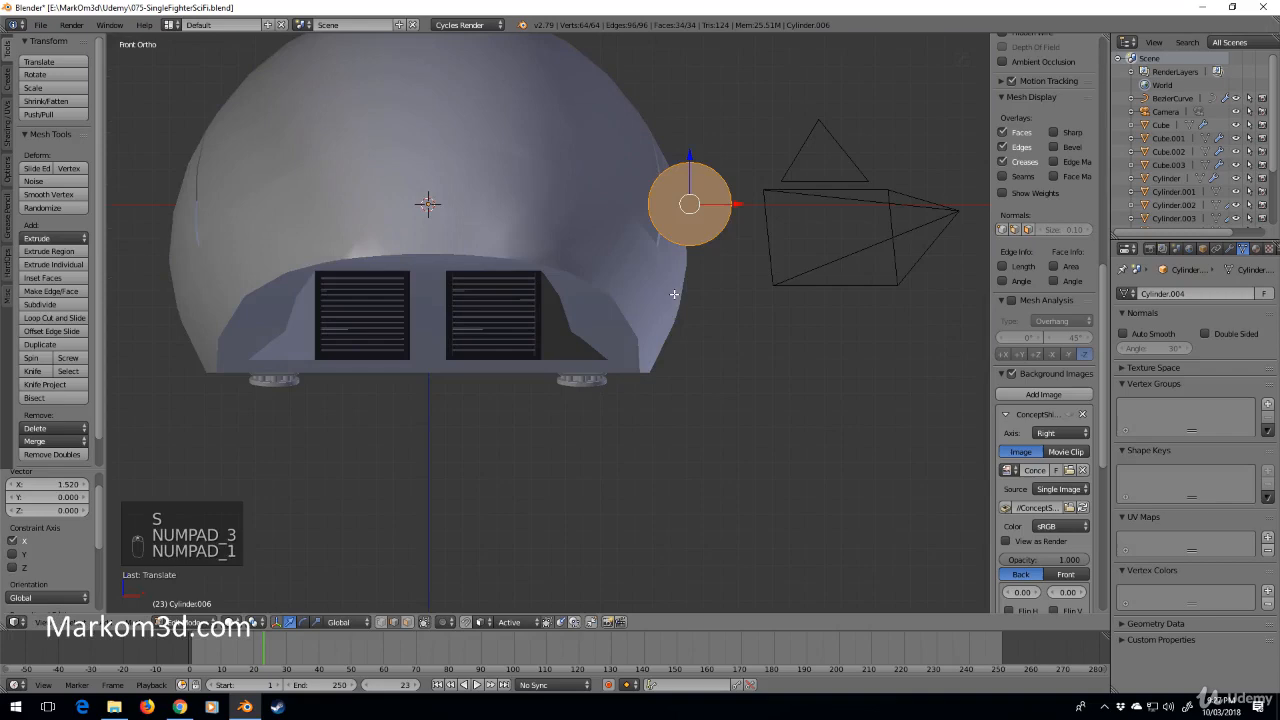
key("g")
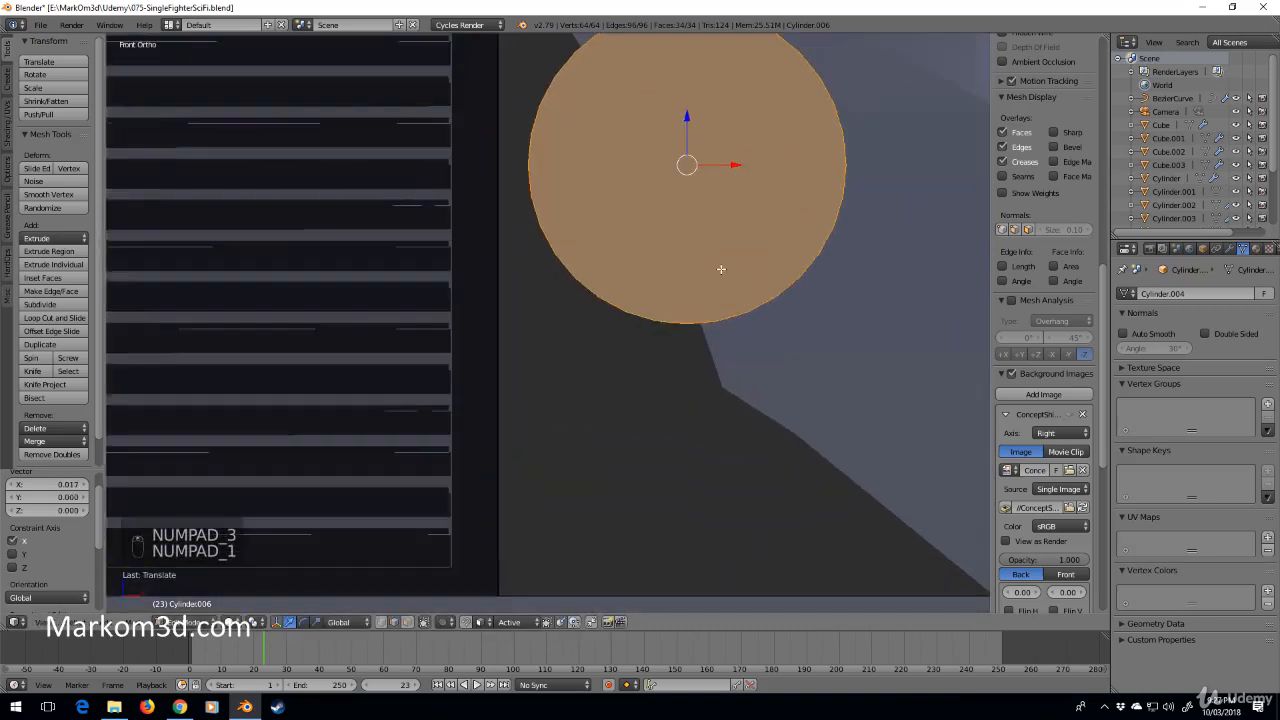
left_click_drag(687, 300, 570, 370)
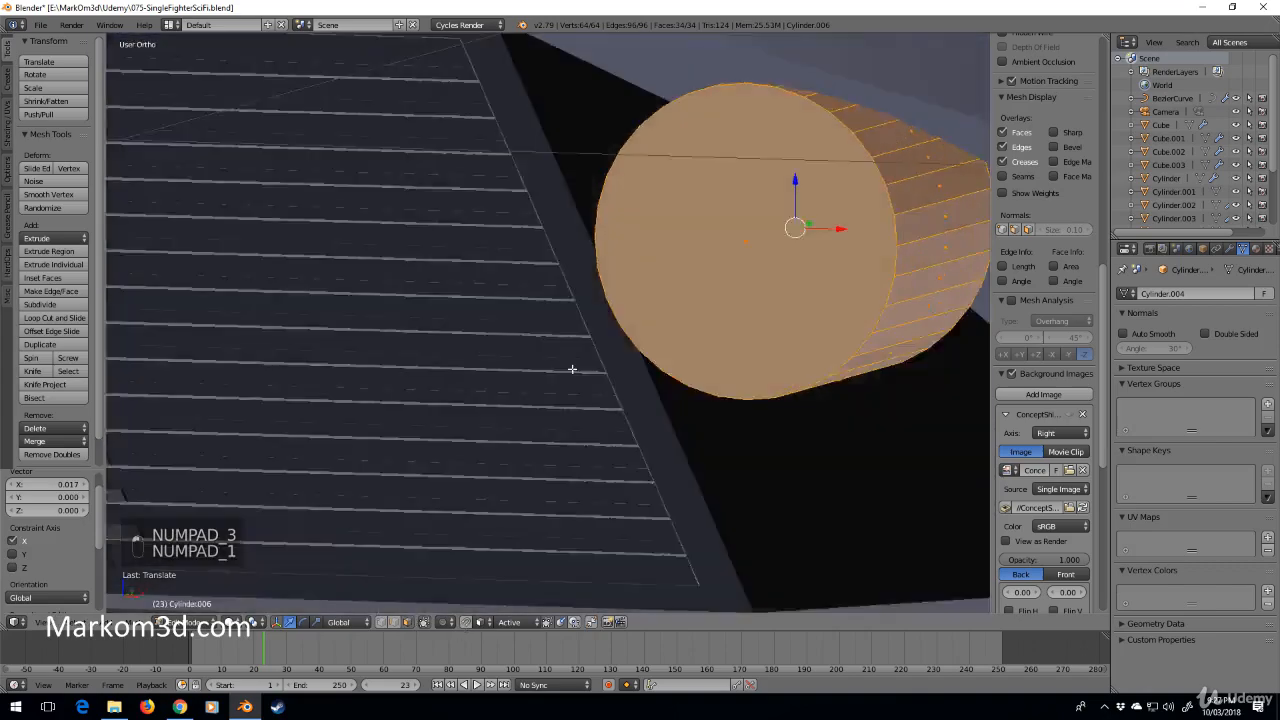
key("z")
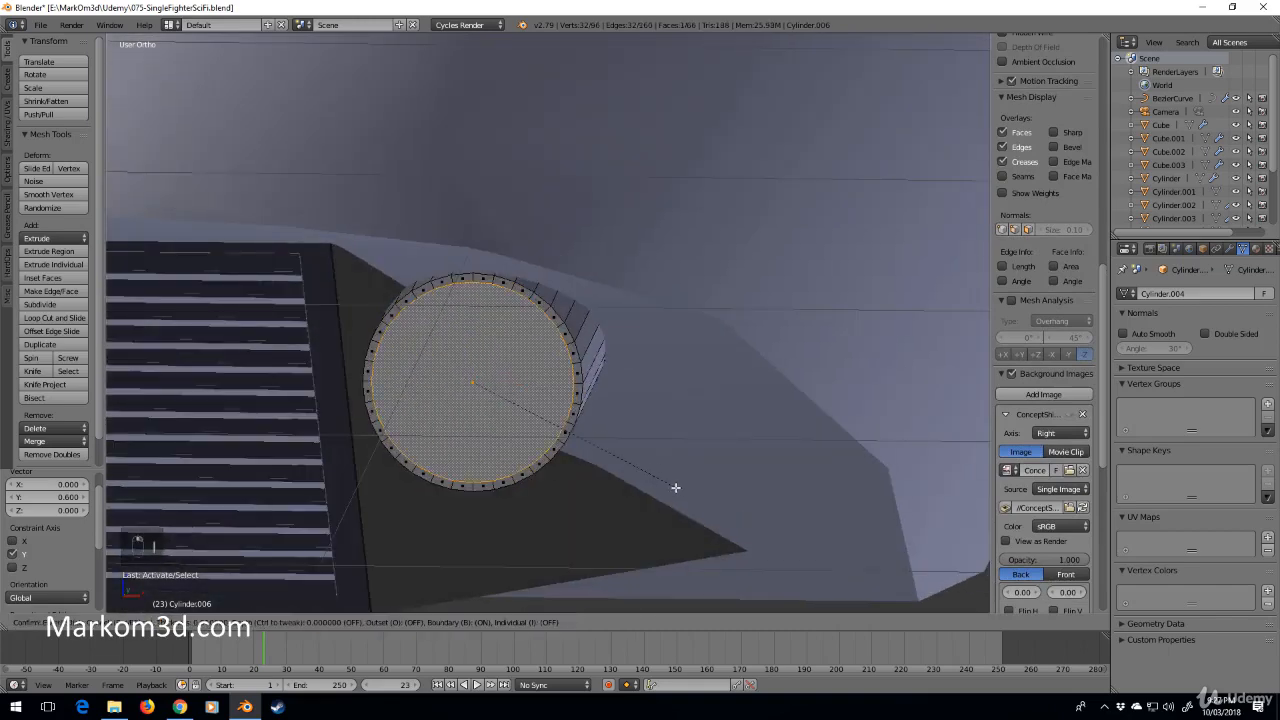
Inset the front cap, individually inset the ring faces into LED segments, undoing two steps to fix them.
left_click(41, 278)
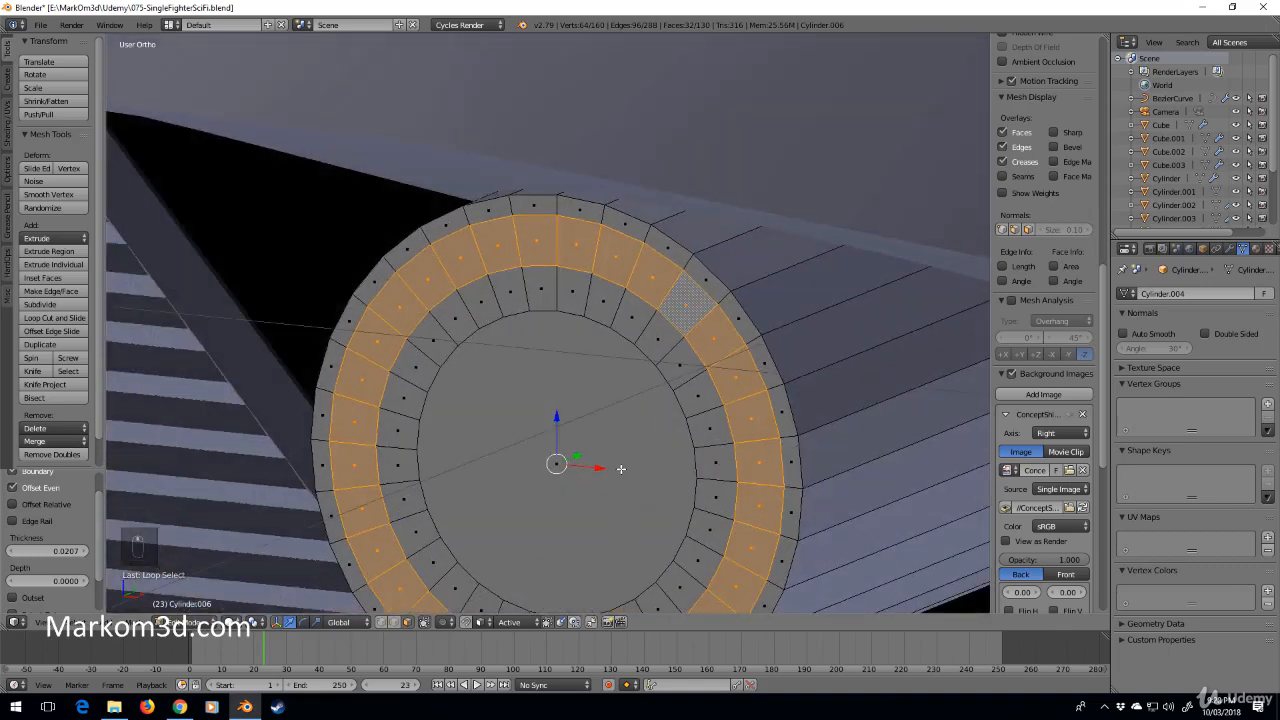
key("e")
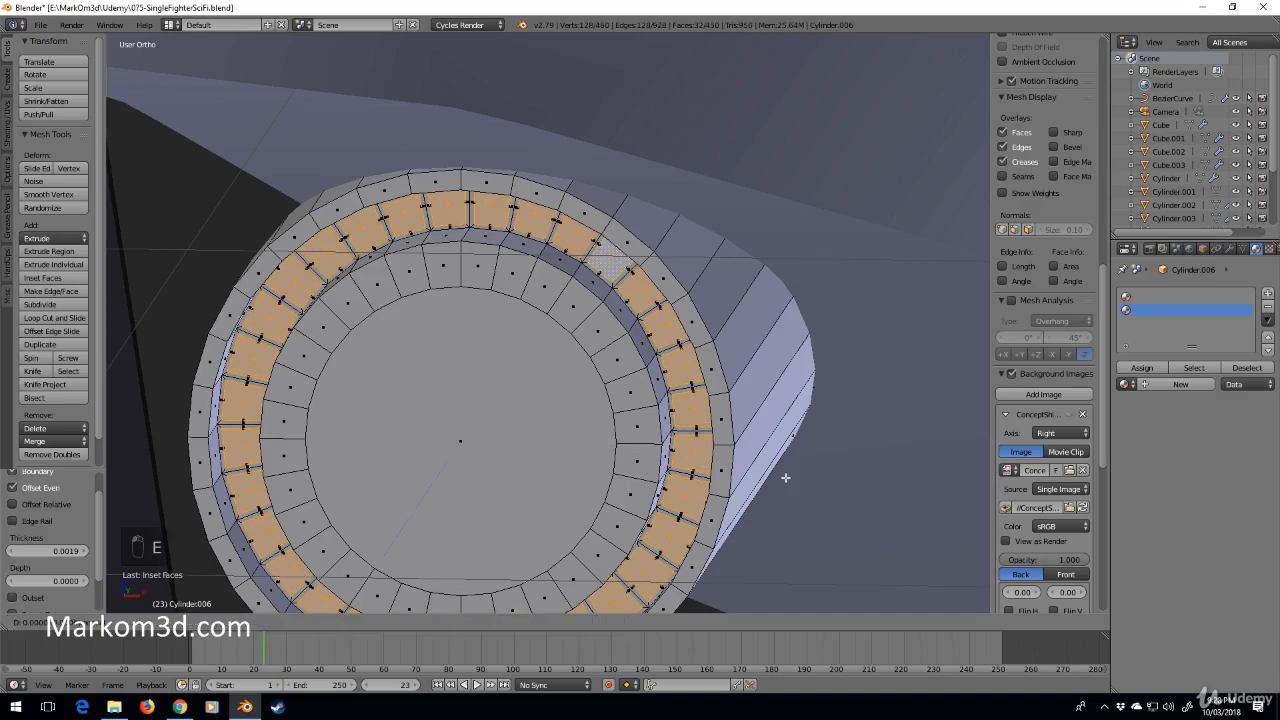
key("e")
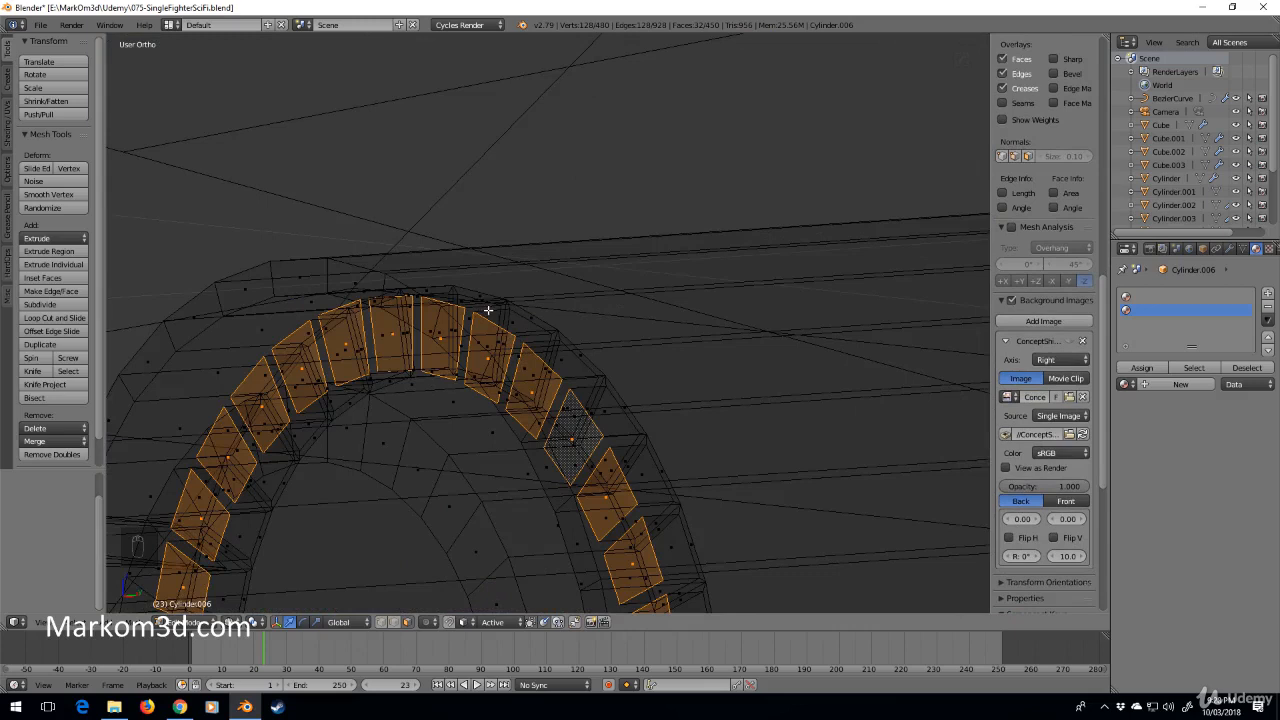
key("ctrl+z")
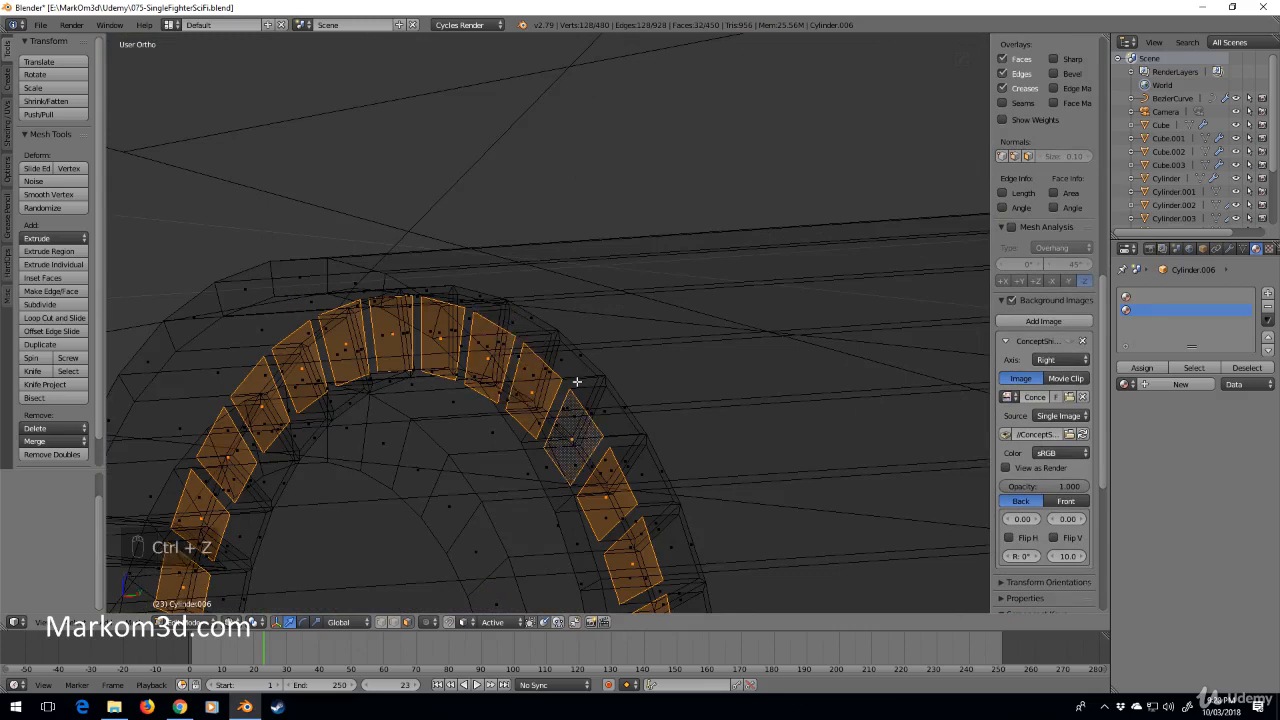
key("ctrl+z")
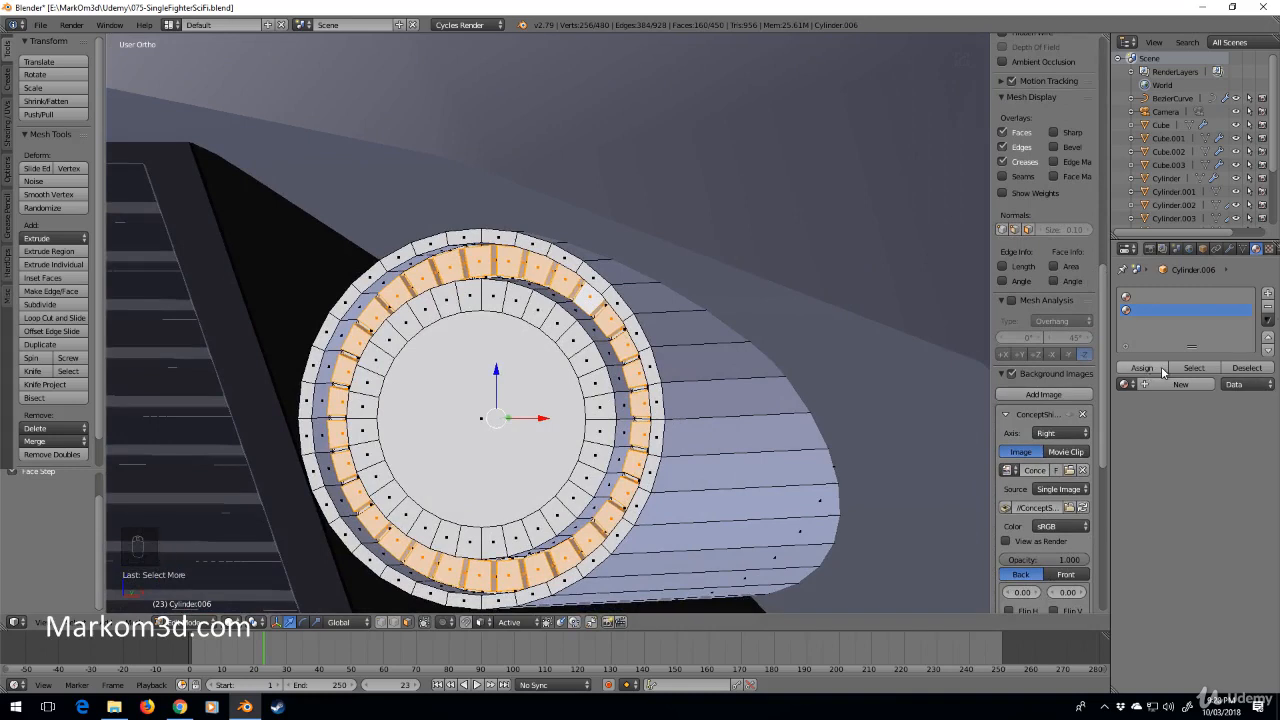
Assign a new 'Lights' material to the segments with an Emission surface at strength 3.
left_click(1141, 367)
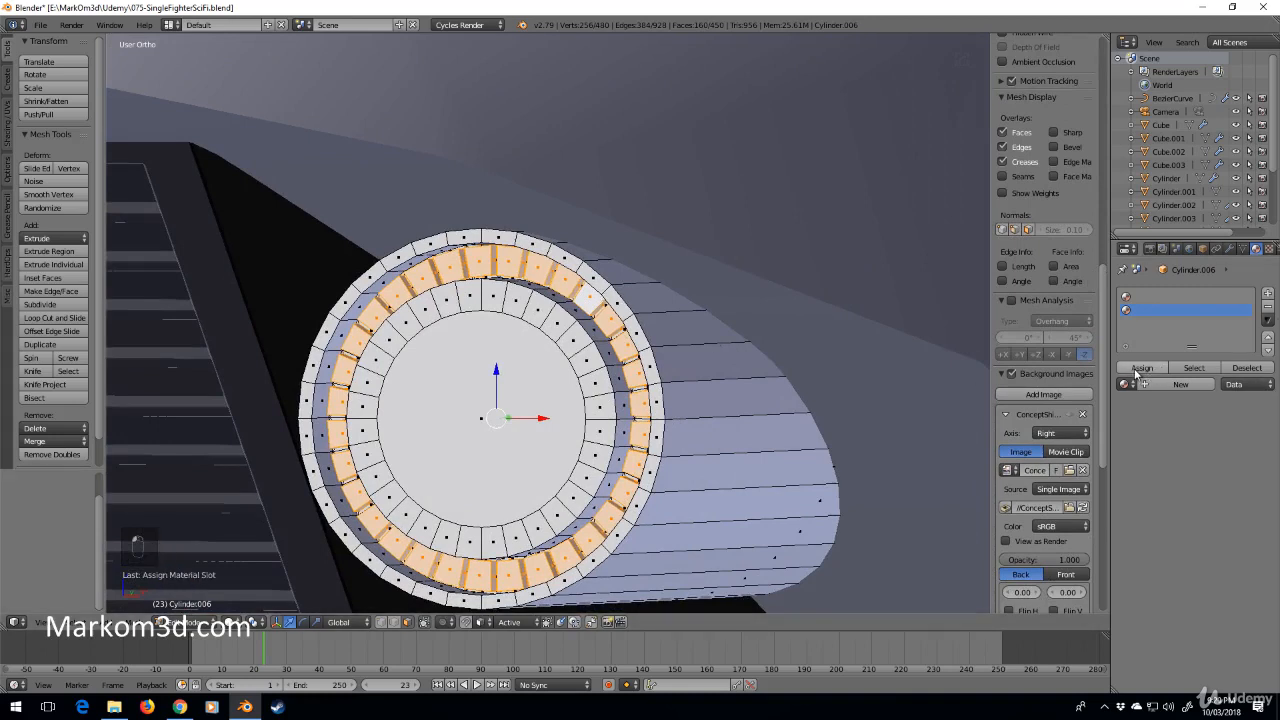
left_click(1179, 384)
type("Lights")
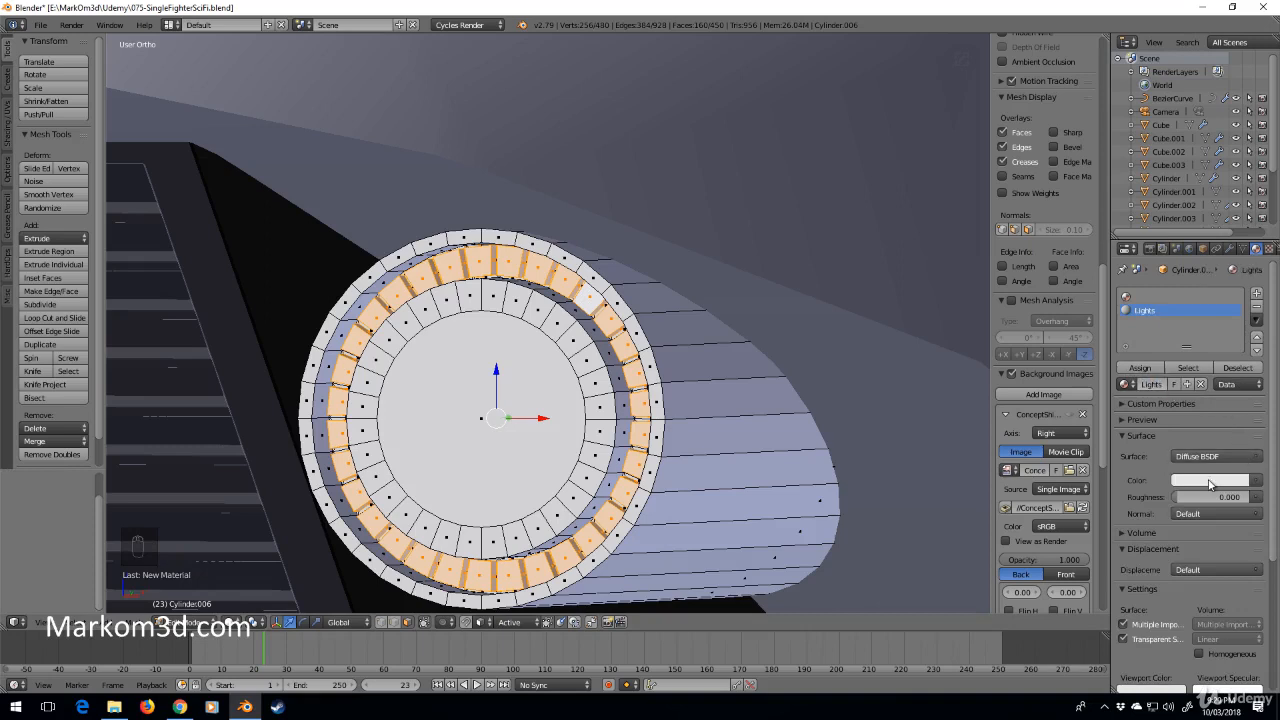
left_click(1215, 456)
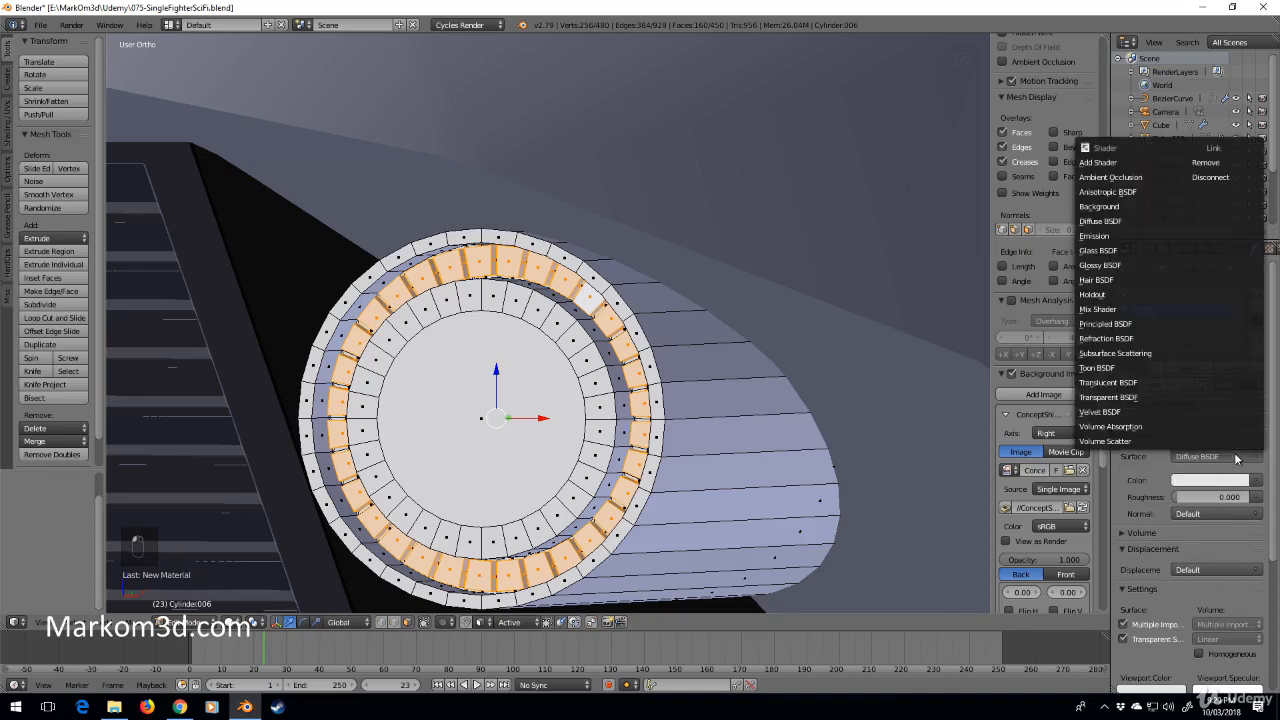
left_click(1094, 235)
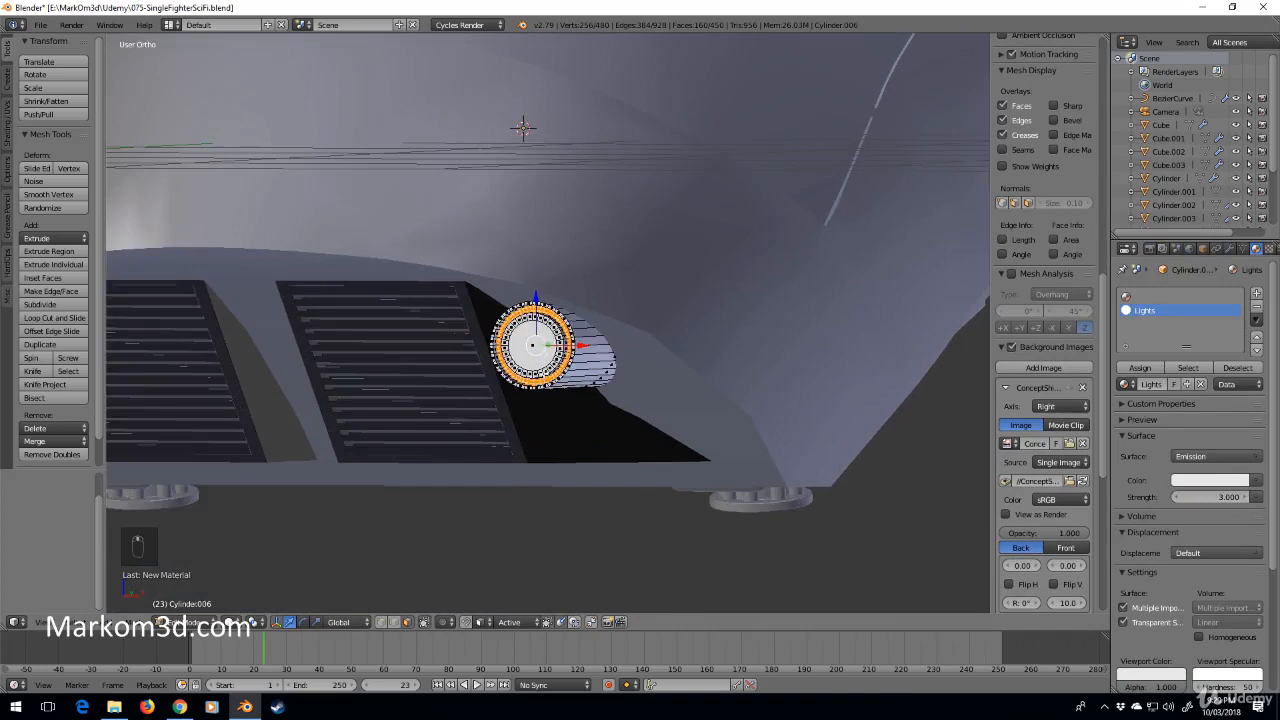
key("Tab")
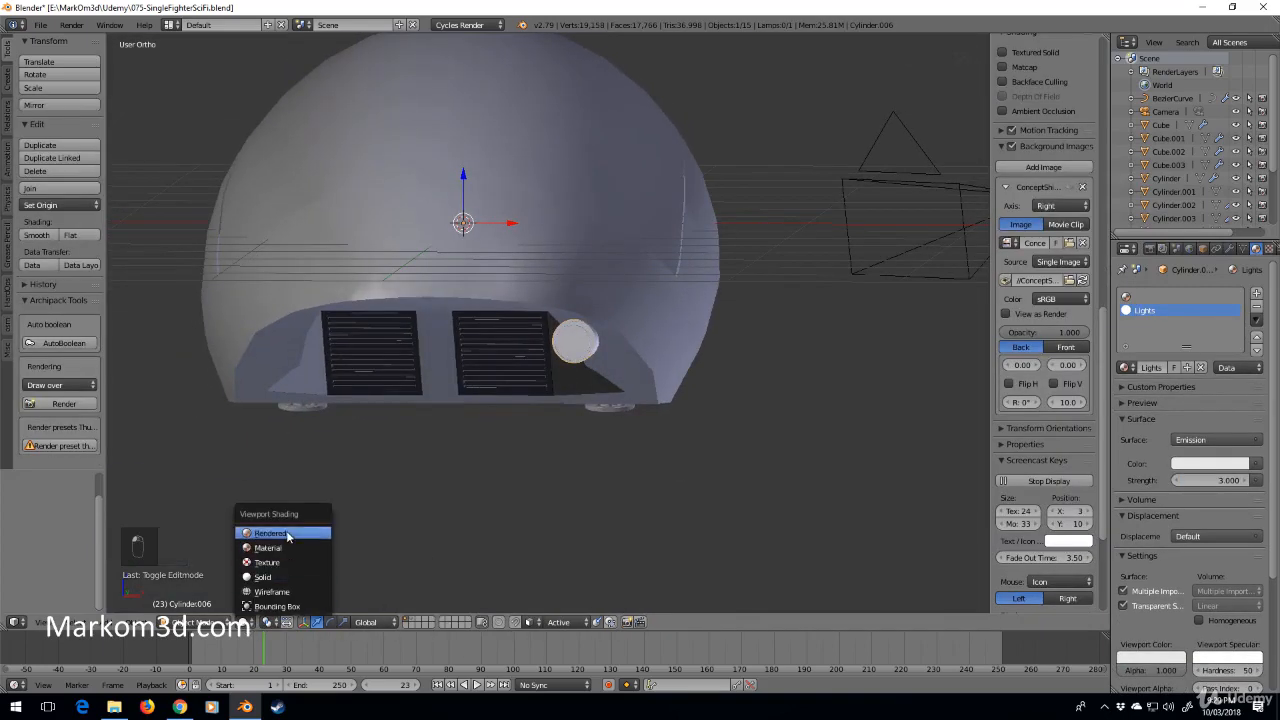
left_click(270, 532)
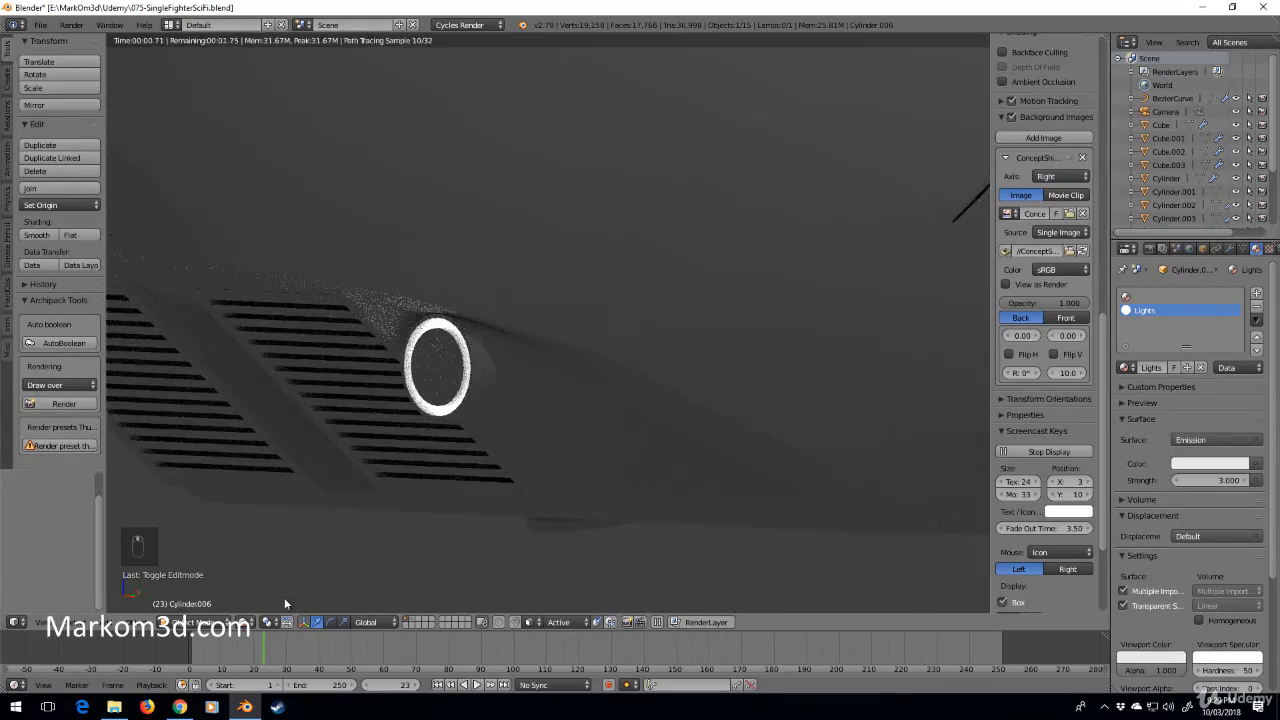
left_click(321, 621)
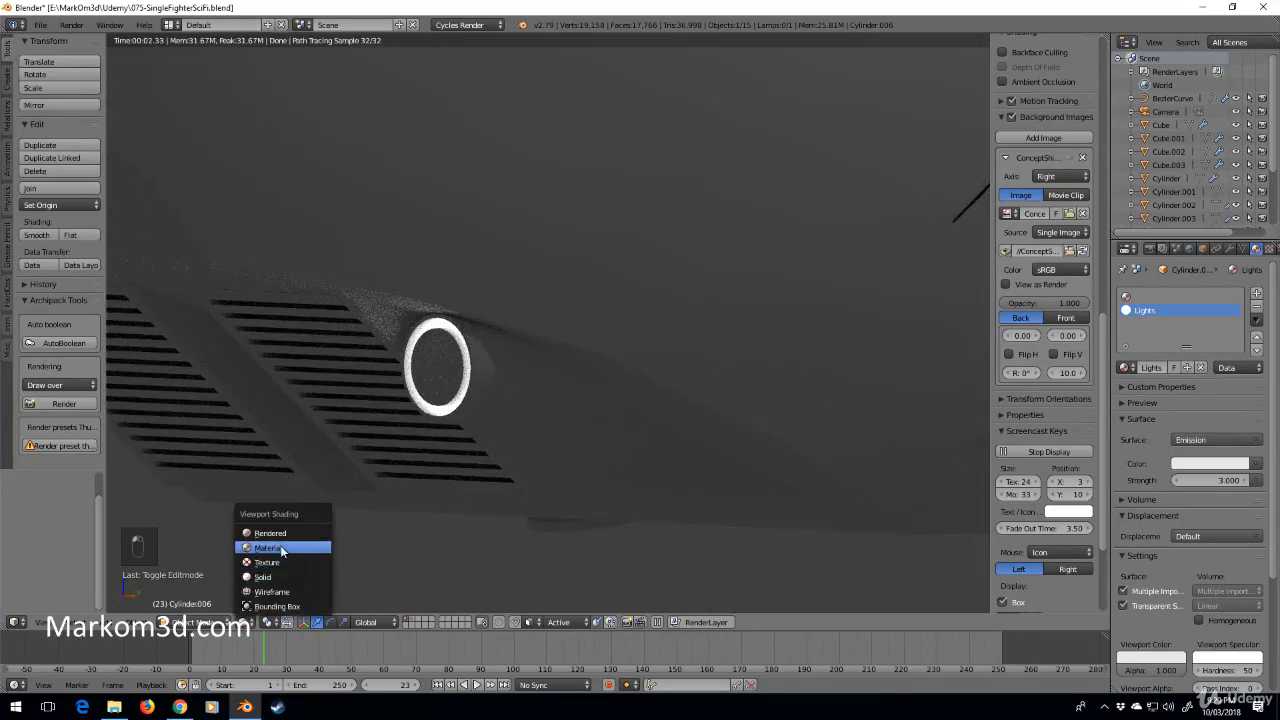
left_click(267, 547)
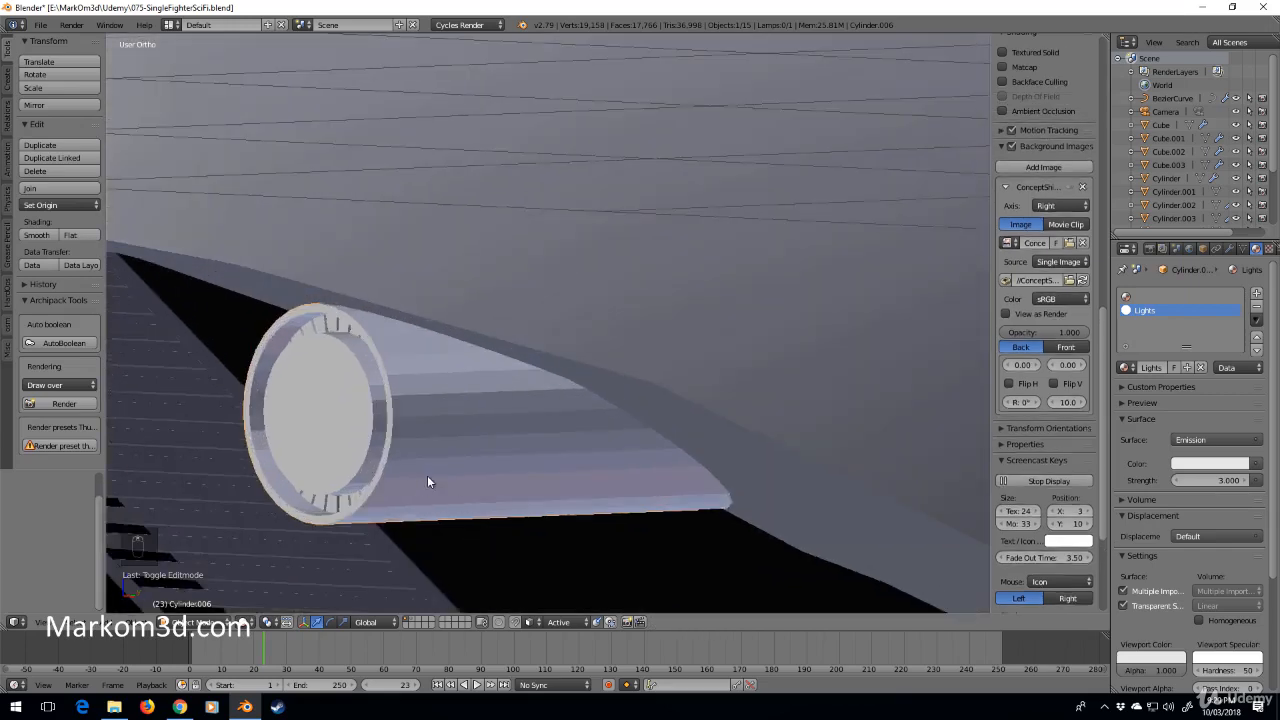
Undo the LED segment edits back to the plain headlight face and re-inset a fresh face ring.
key("Tab")
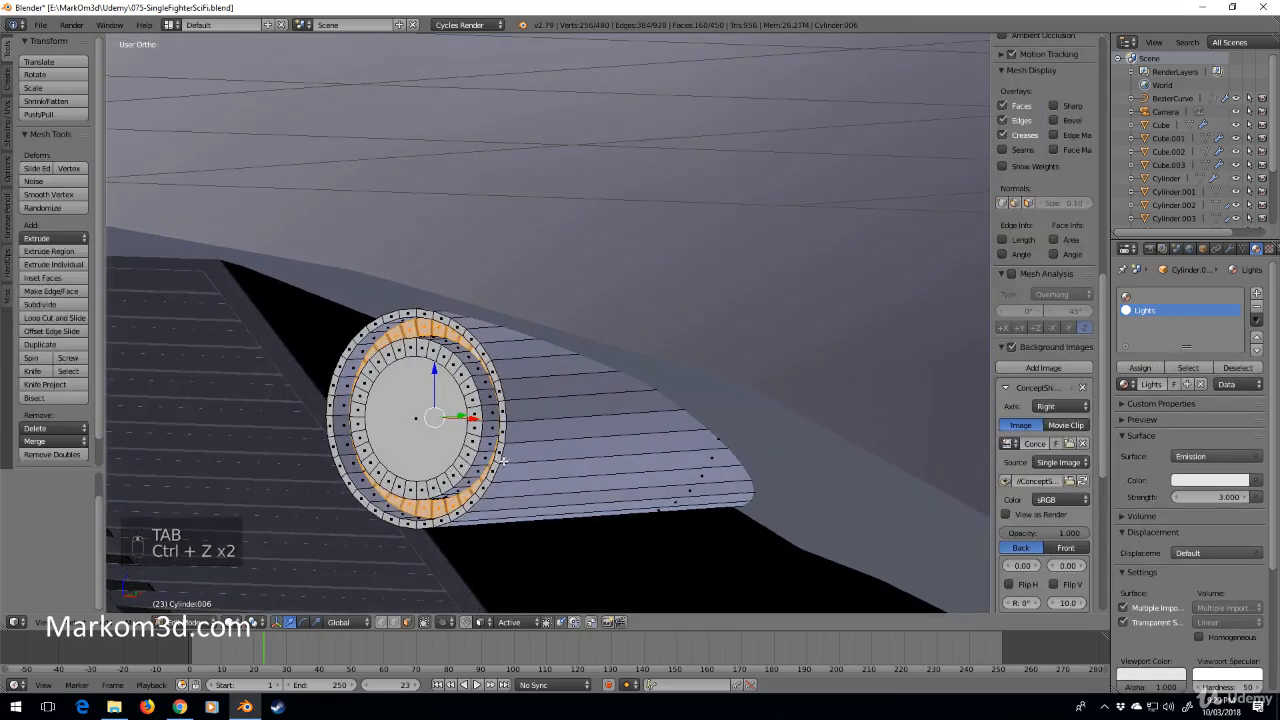
key("ctrl+z")
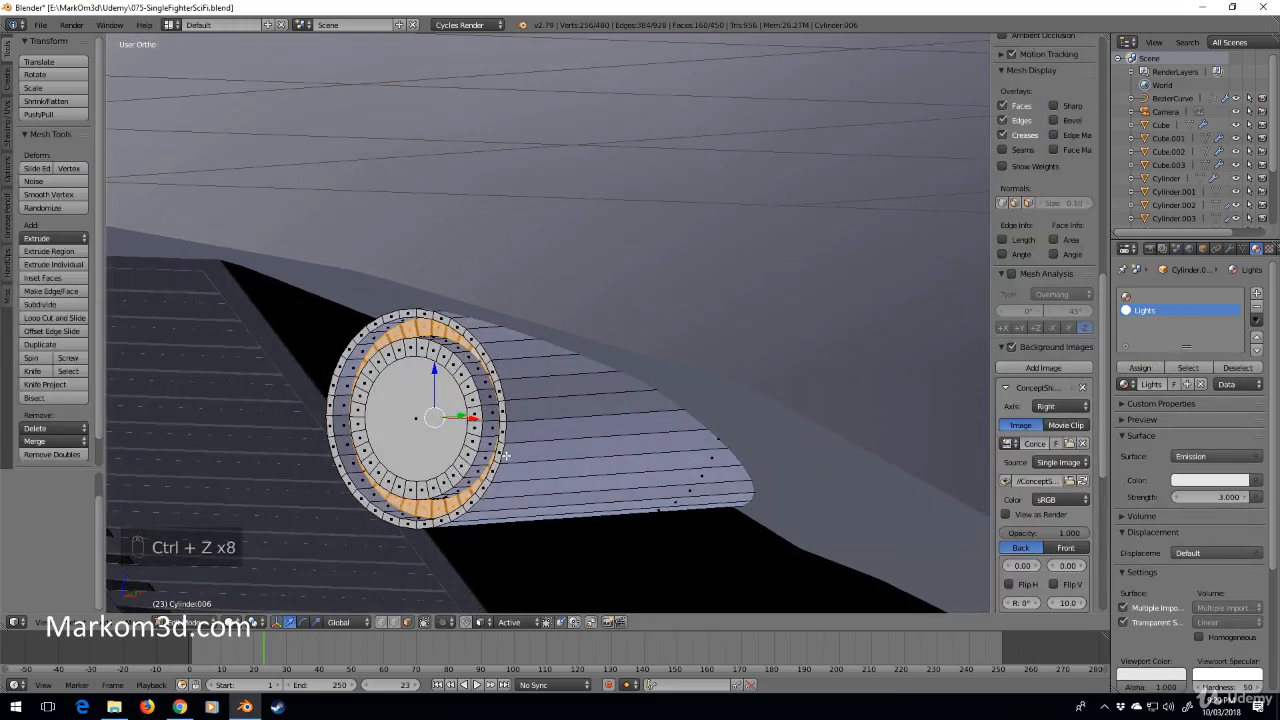
key("ctrl+z")
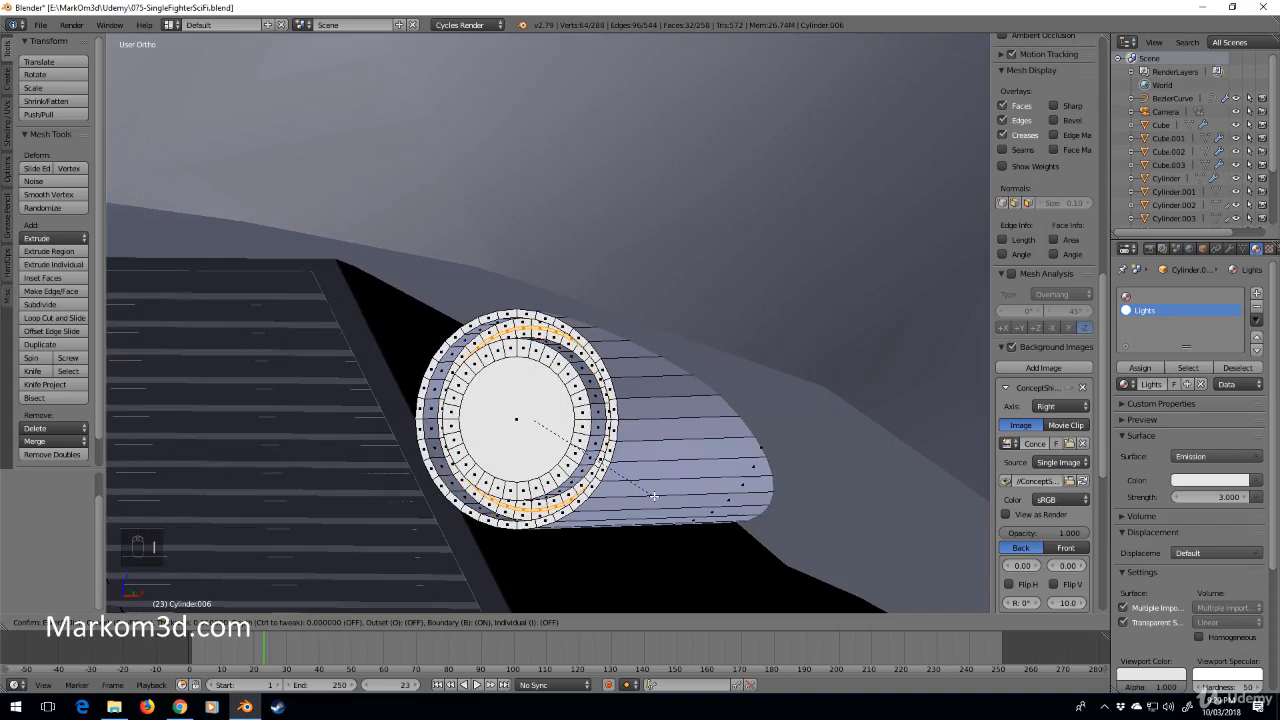
key("ctrl+z")
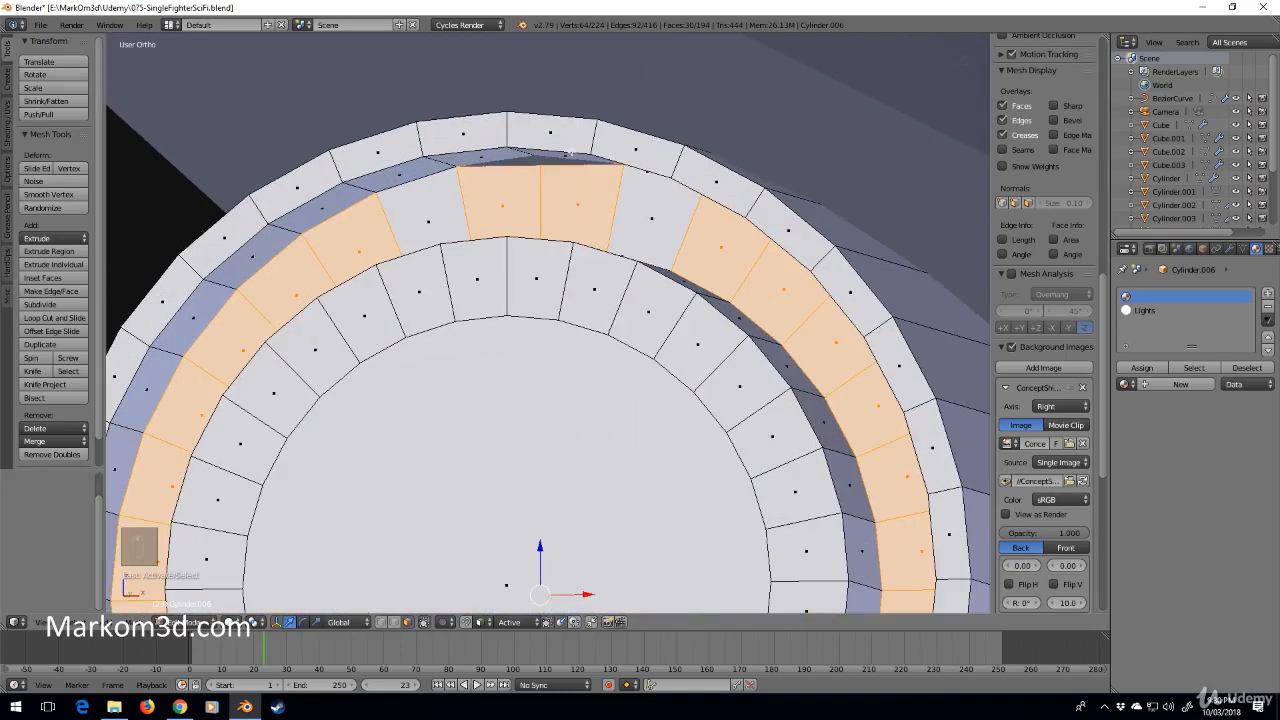
Recess the face ring into the headlight, leave spaced-out faces selected and inset them individually as LED segments.
key("ctrl+z")
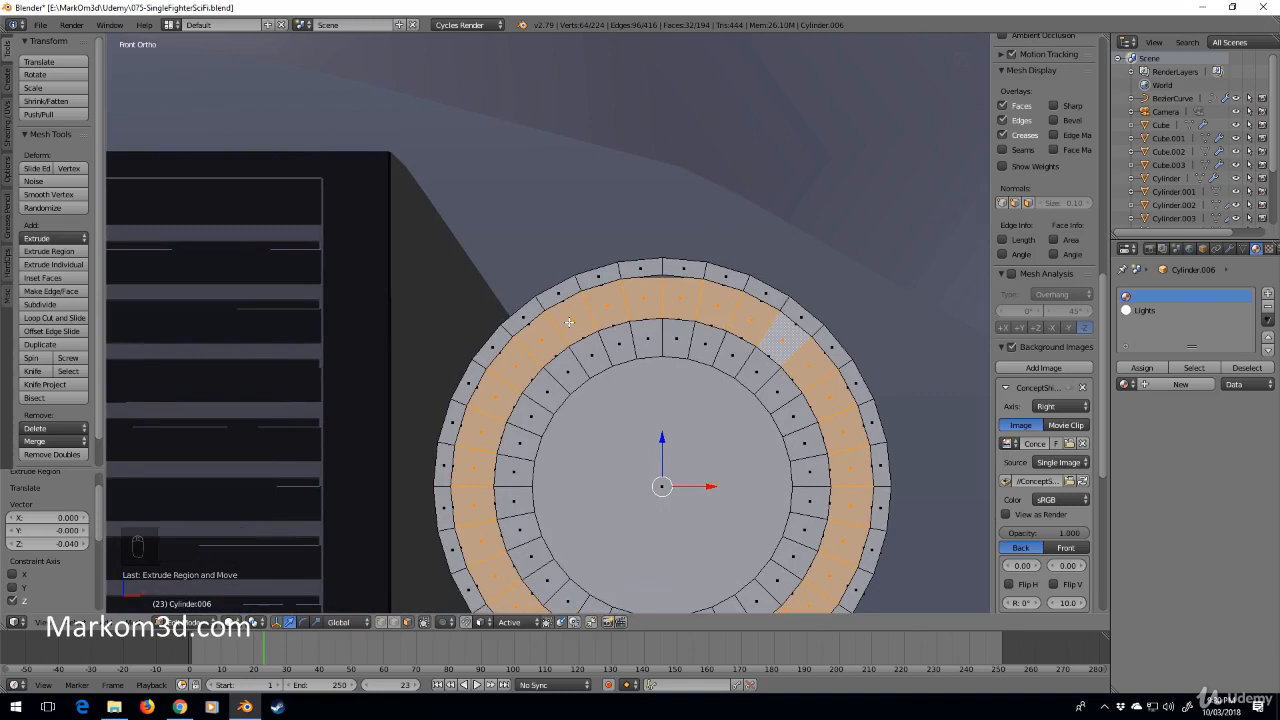
left_click(810, 388)
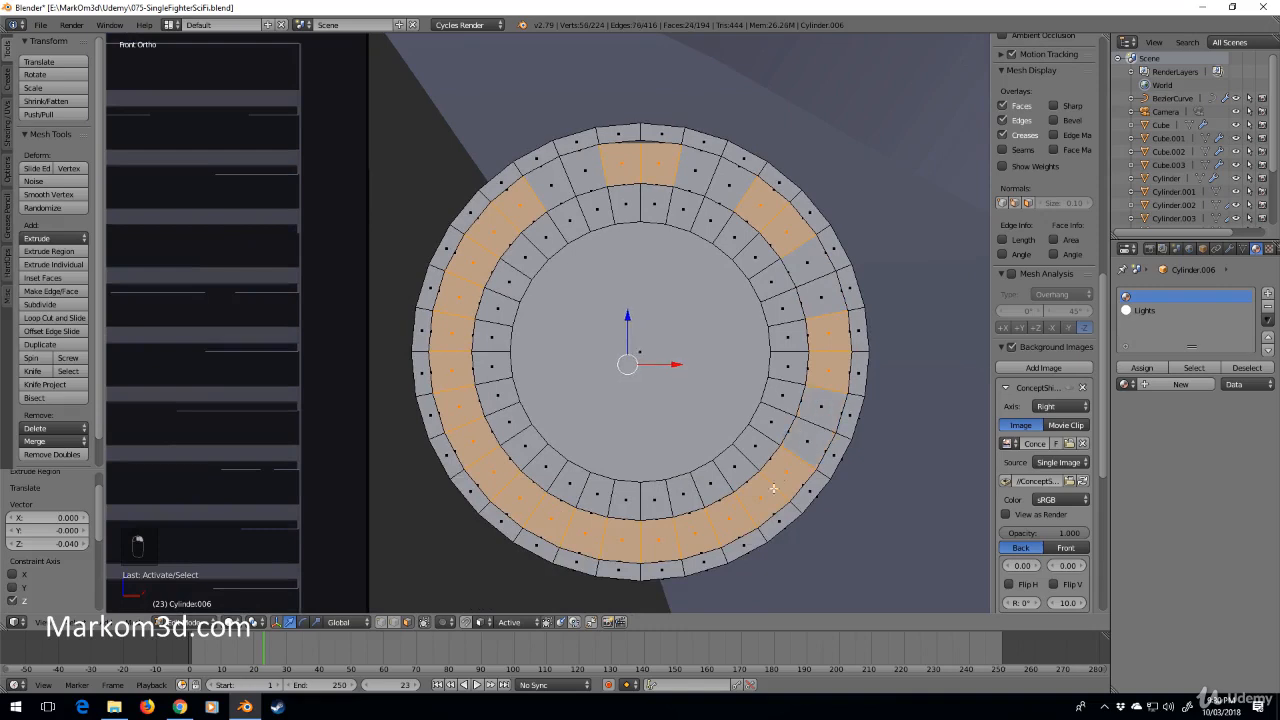
key("ctrl+z")
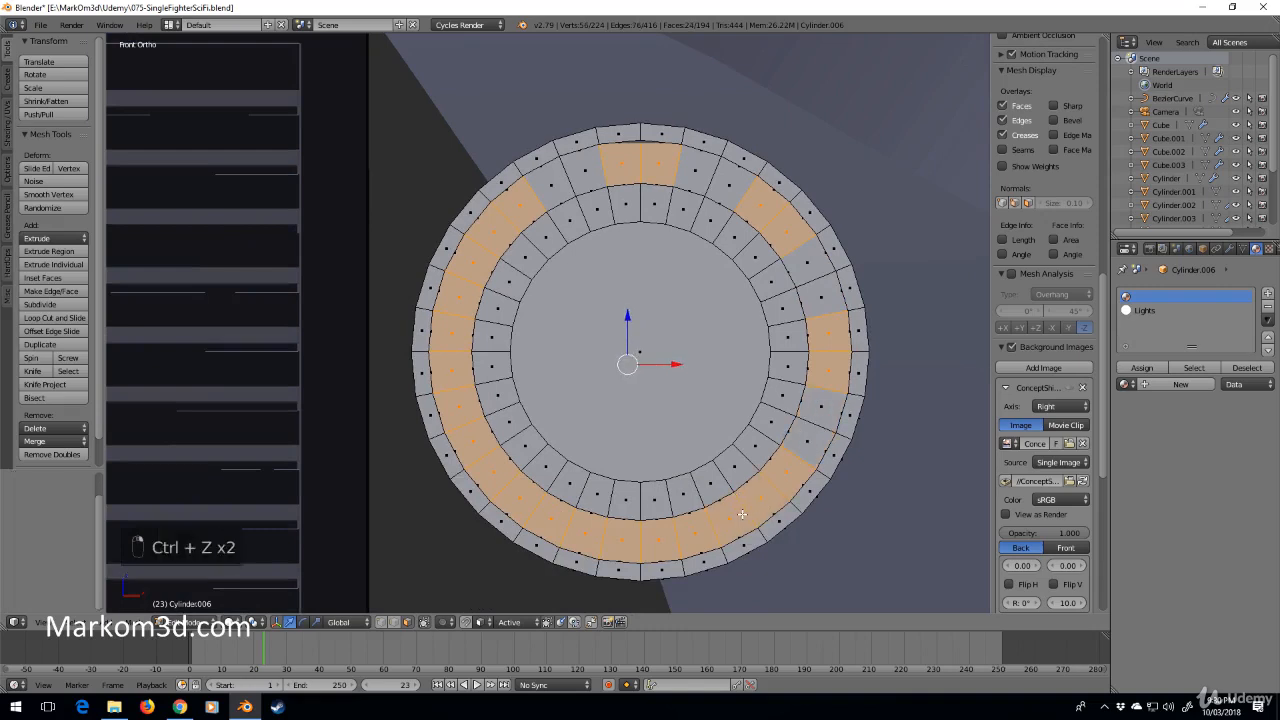
left_click(510, 500)
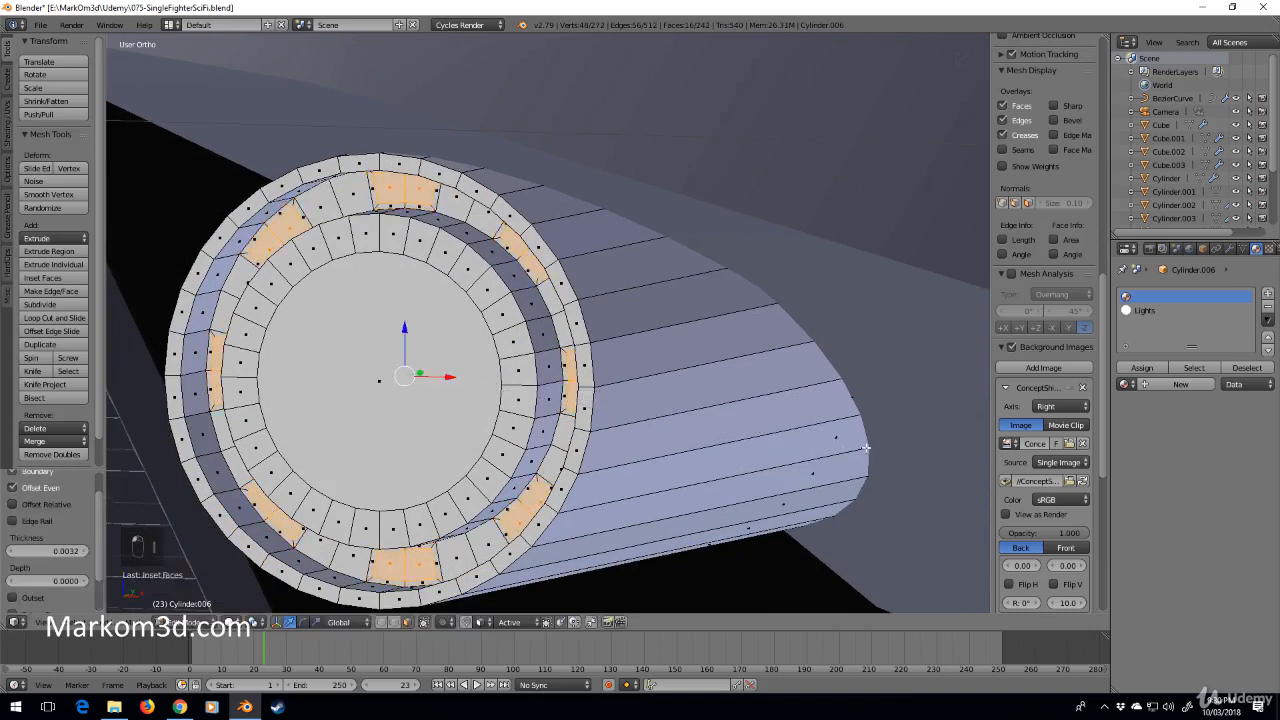
key("e")
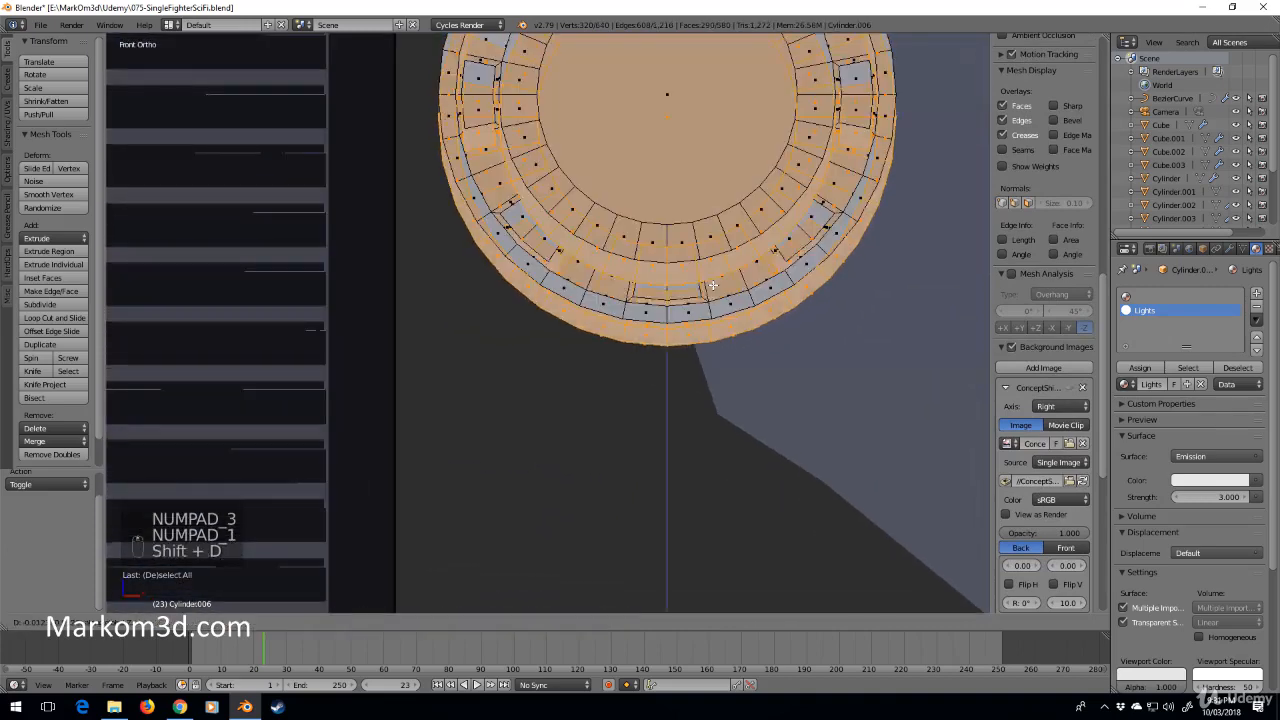
Duplicate the headlight geometry and slide the copy along X to sit beside the first.
key("shift+d")
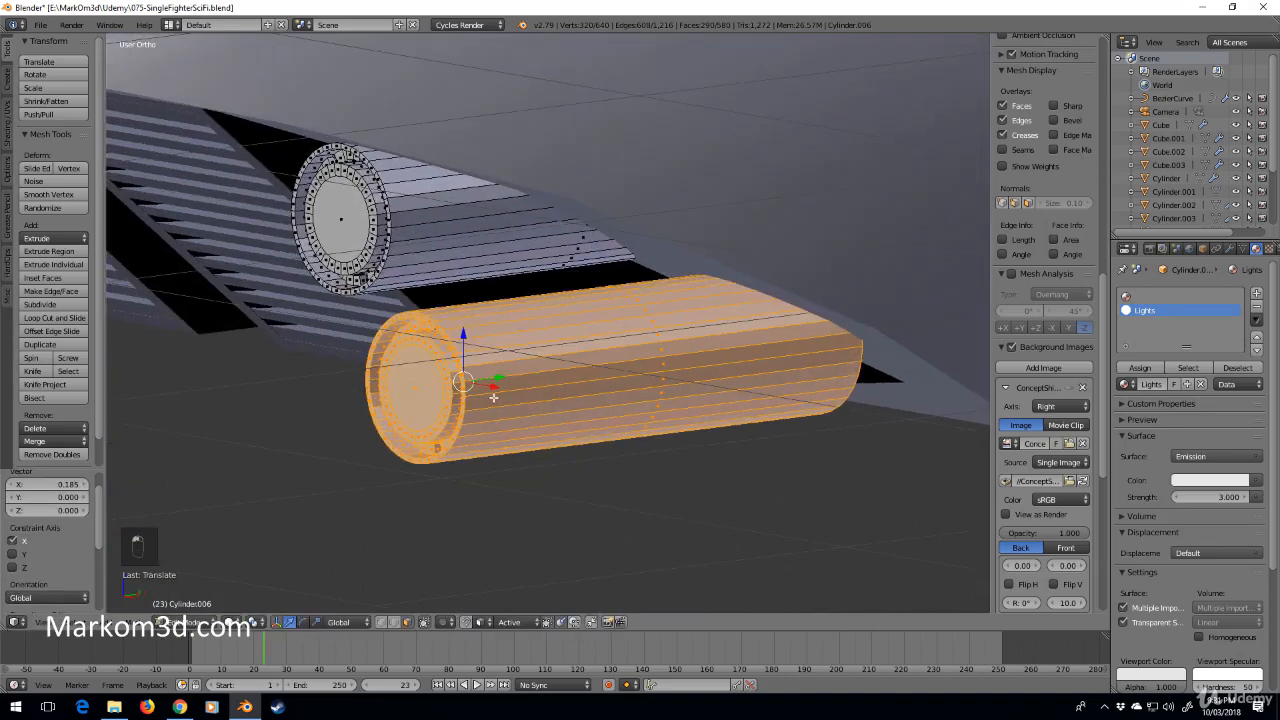
left_click_drag(495, 390, 695, 355)
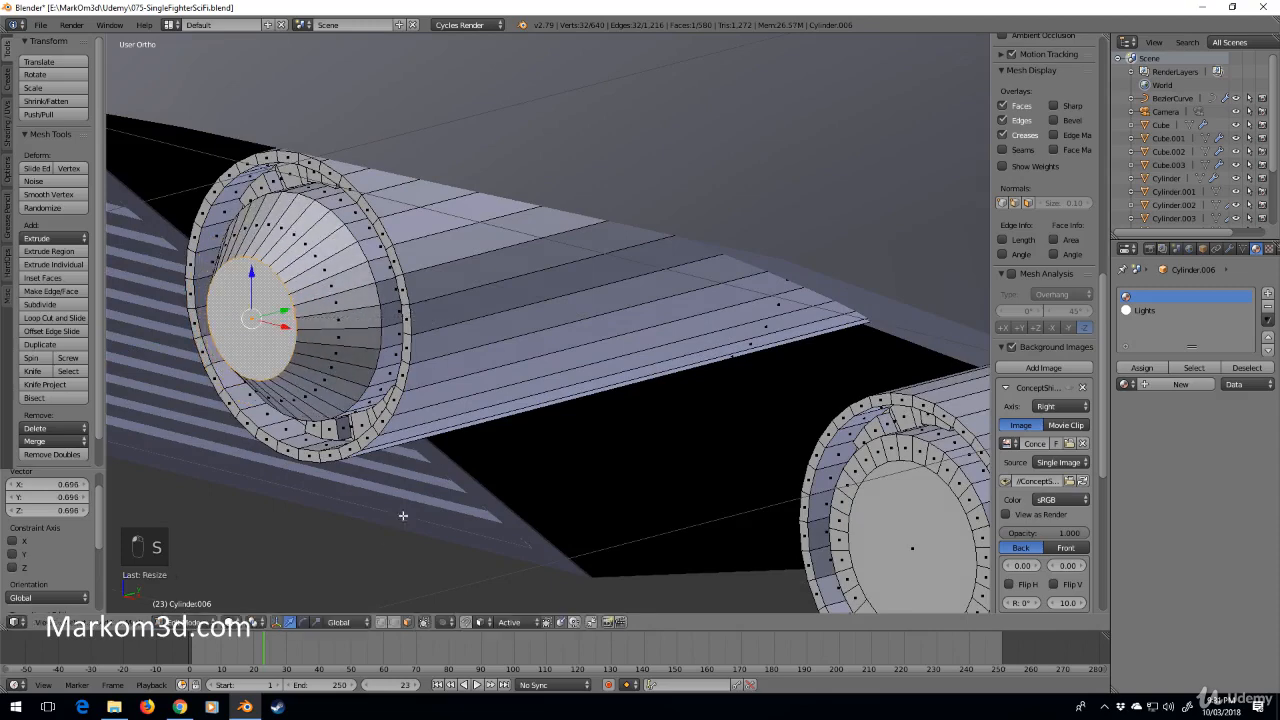
Add a Bevel modifier limited by Angle and enable Auto Smooth normals on the headlights.
left_click(1190, 293)
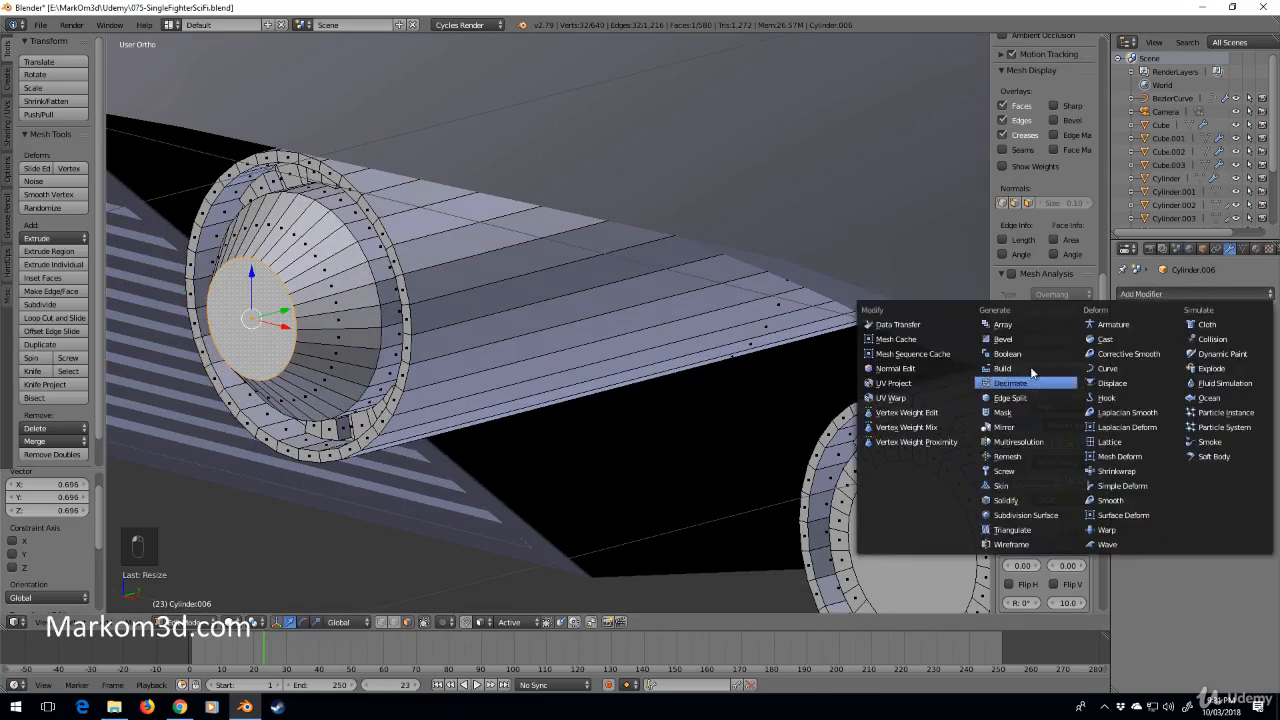
left_click(1004, 338)
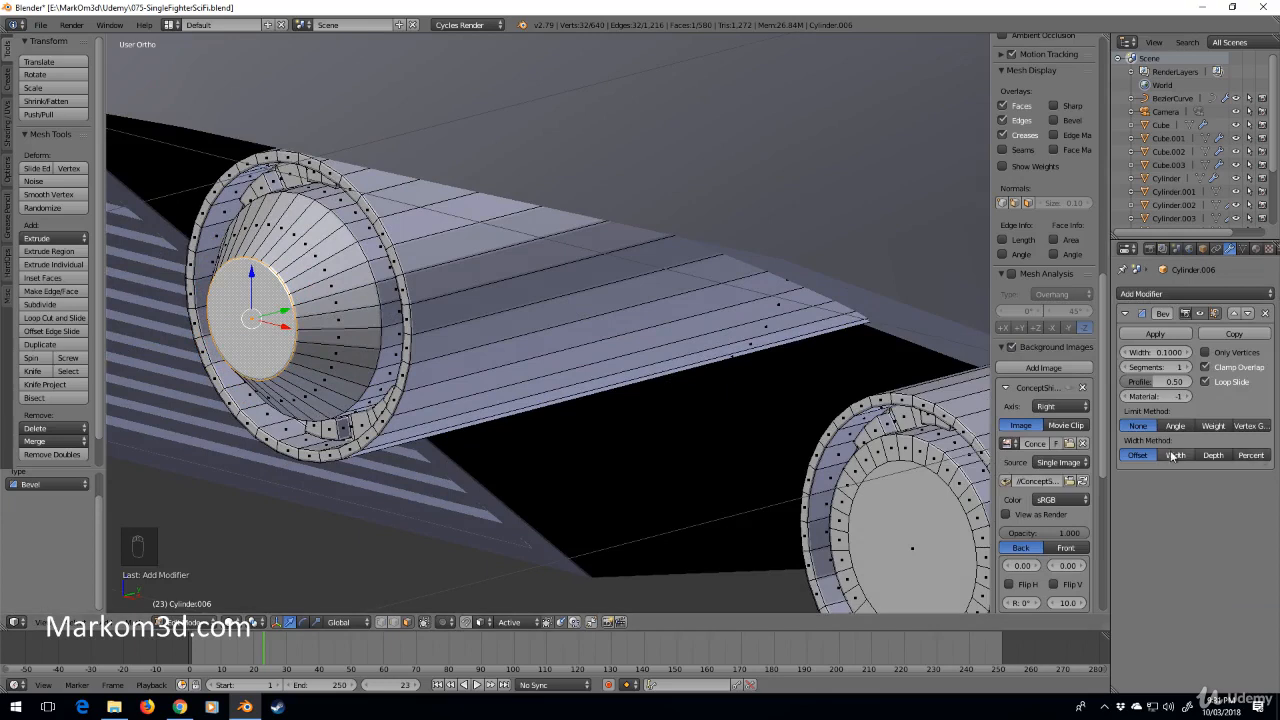
left_click(1174, 425)
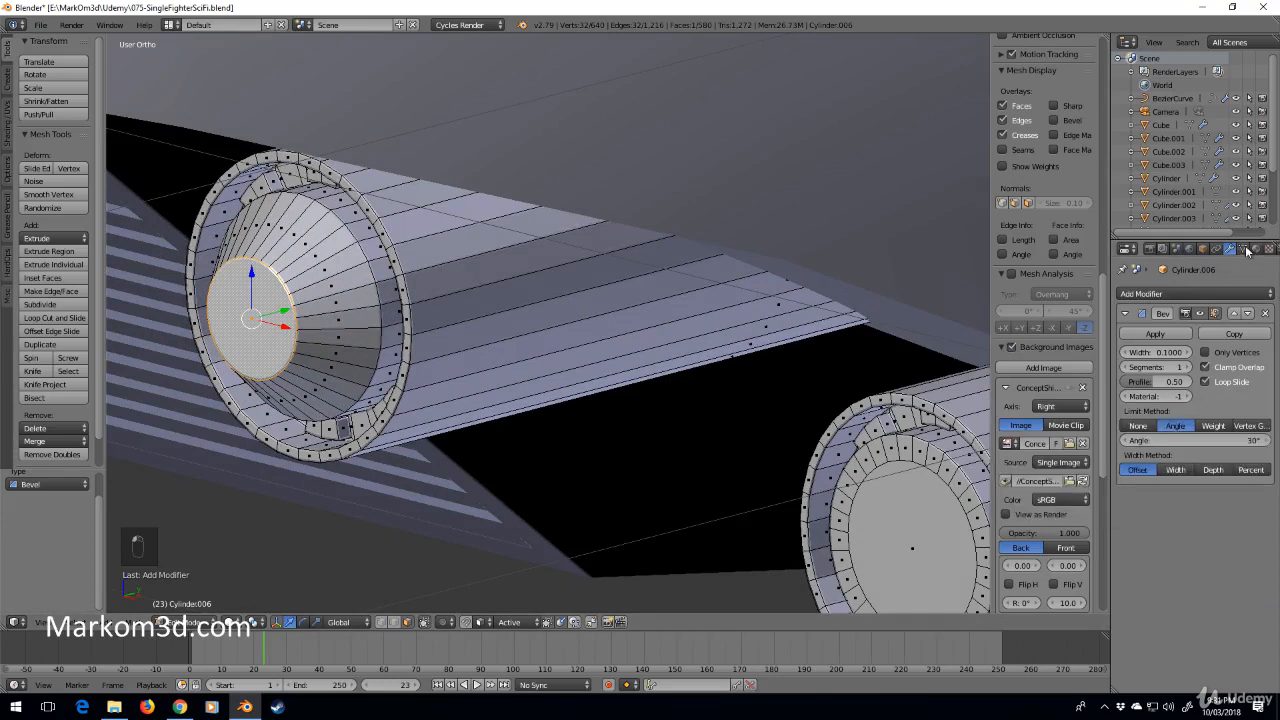
left_click(1244, 249)
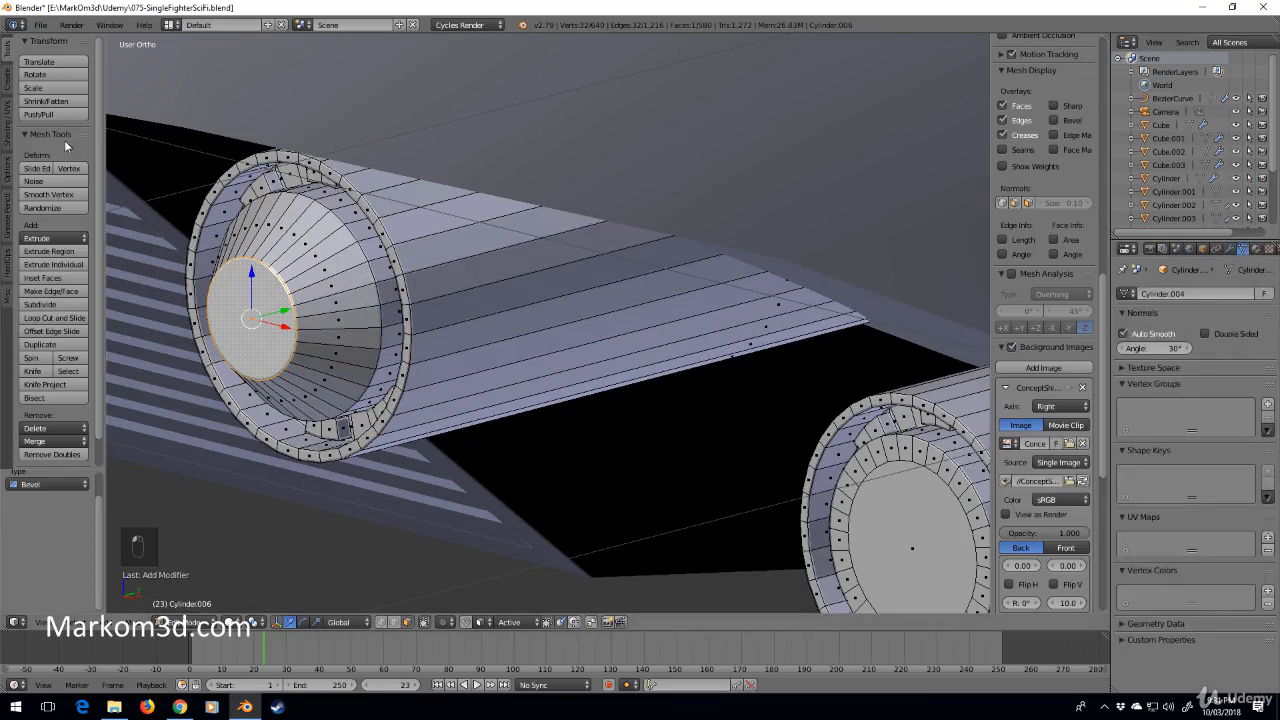
Toggle between Edit and Object Mode to compare the smooth-shaded beveled rims.
key("Tab")
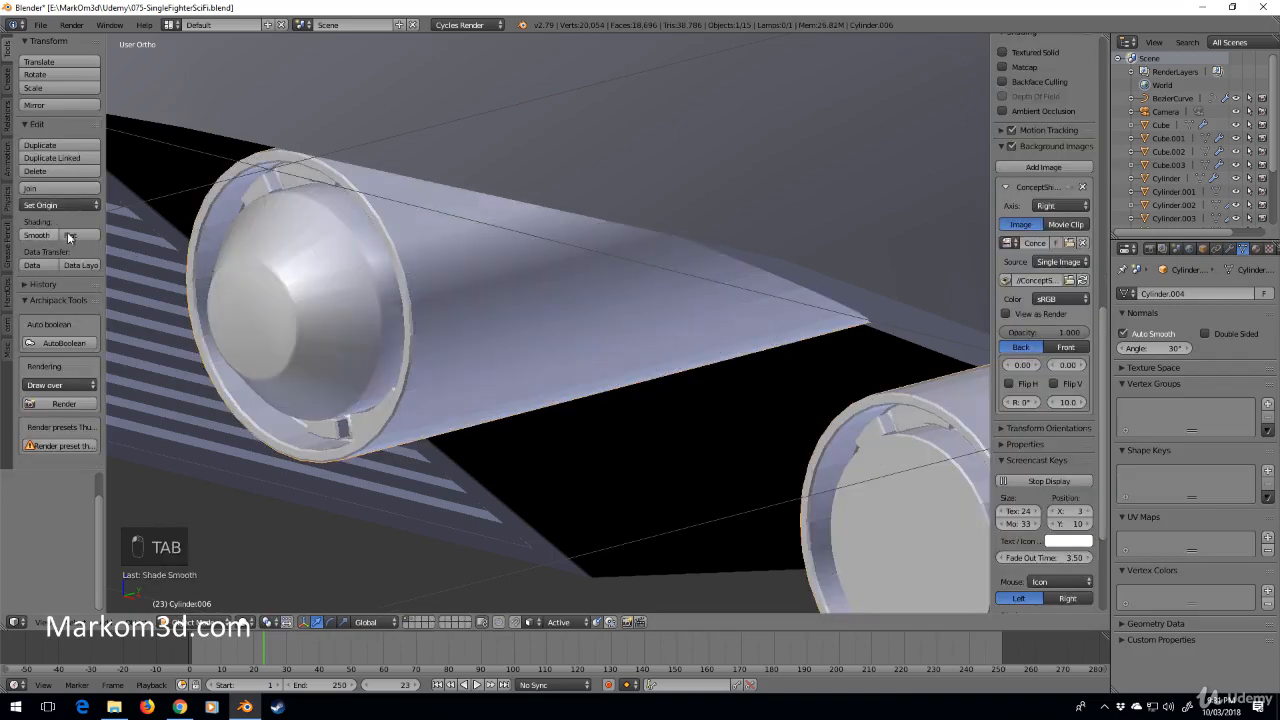
key("Tab")
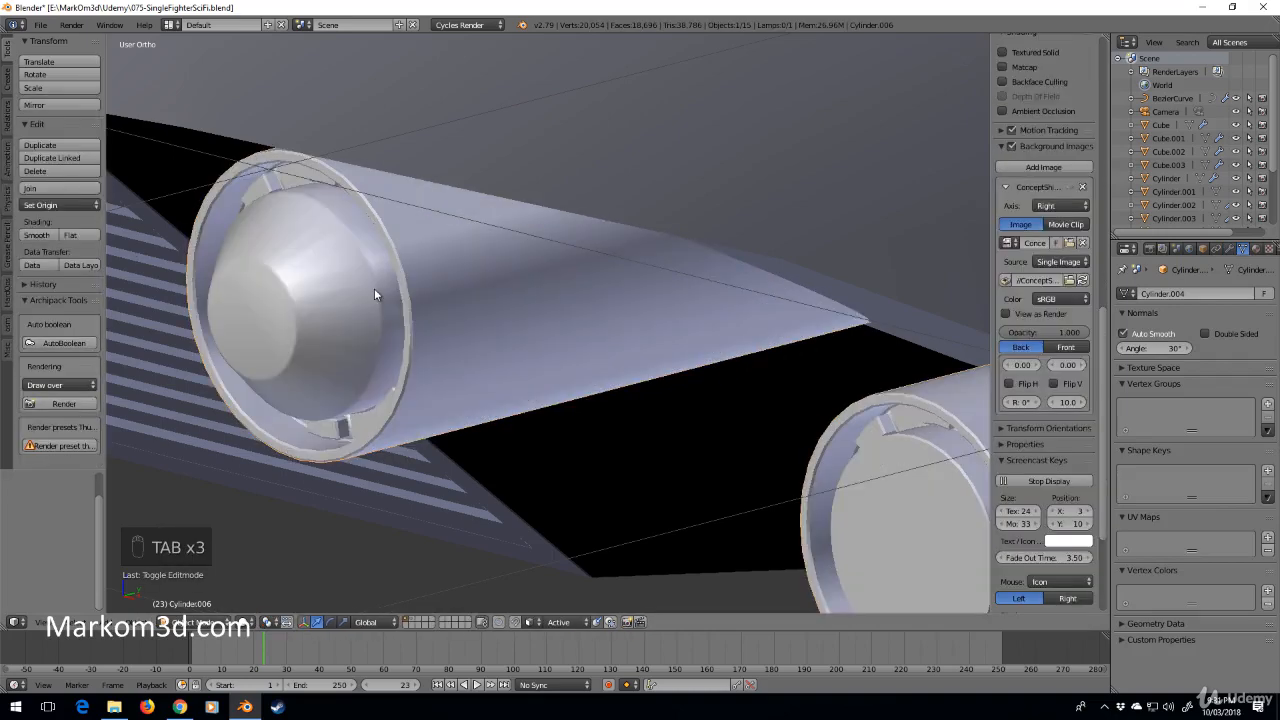
key("Tab")
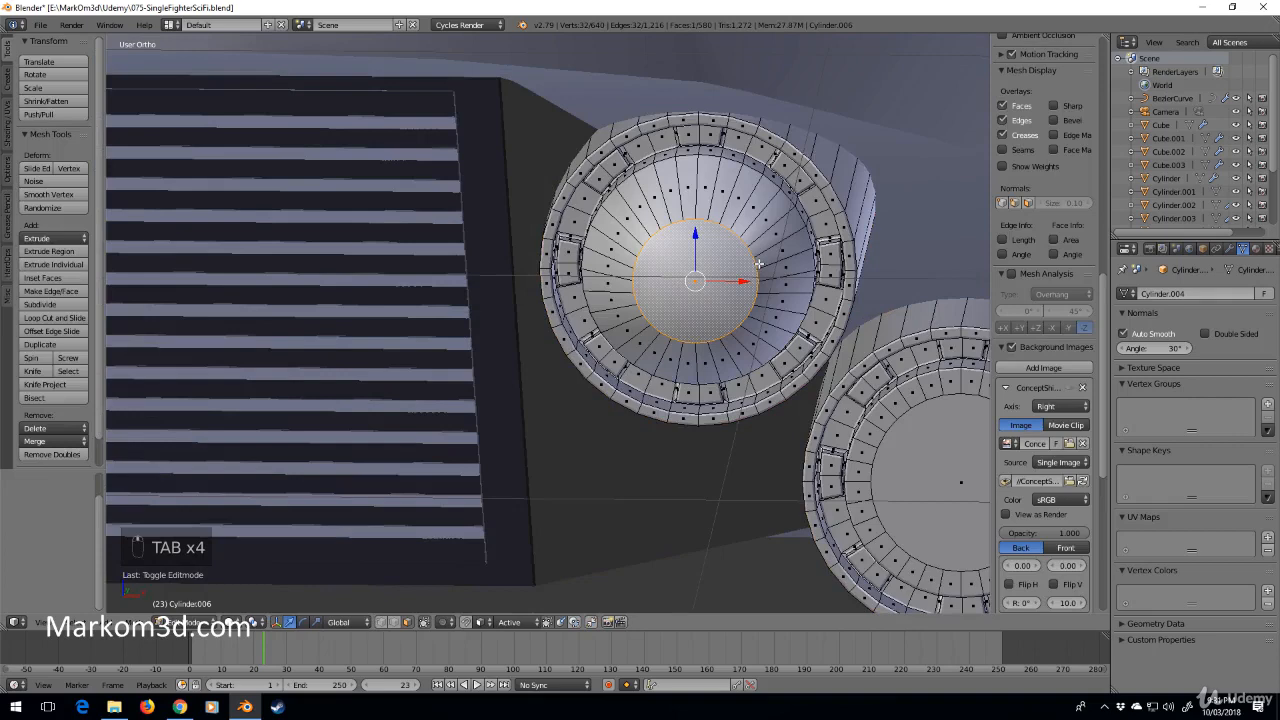
key("Tab")
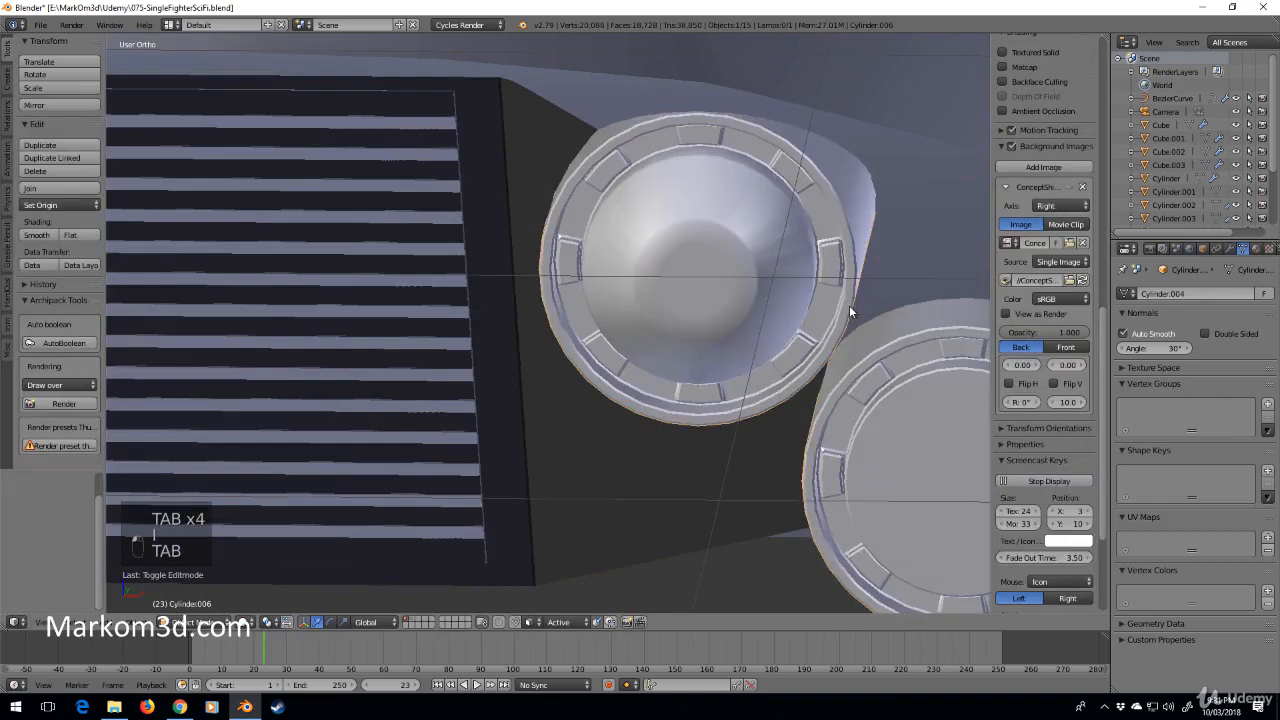
key("Tab")
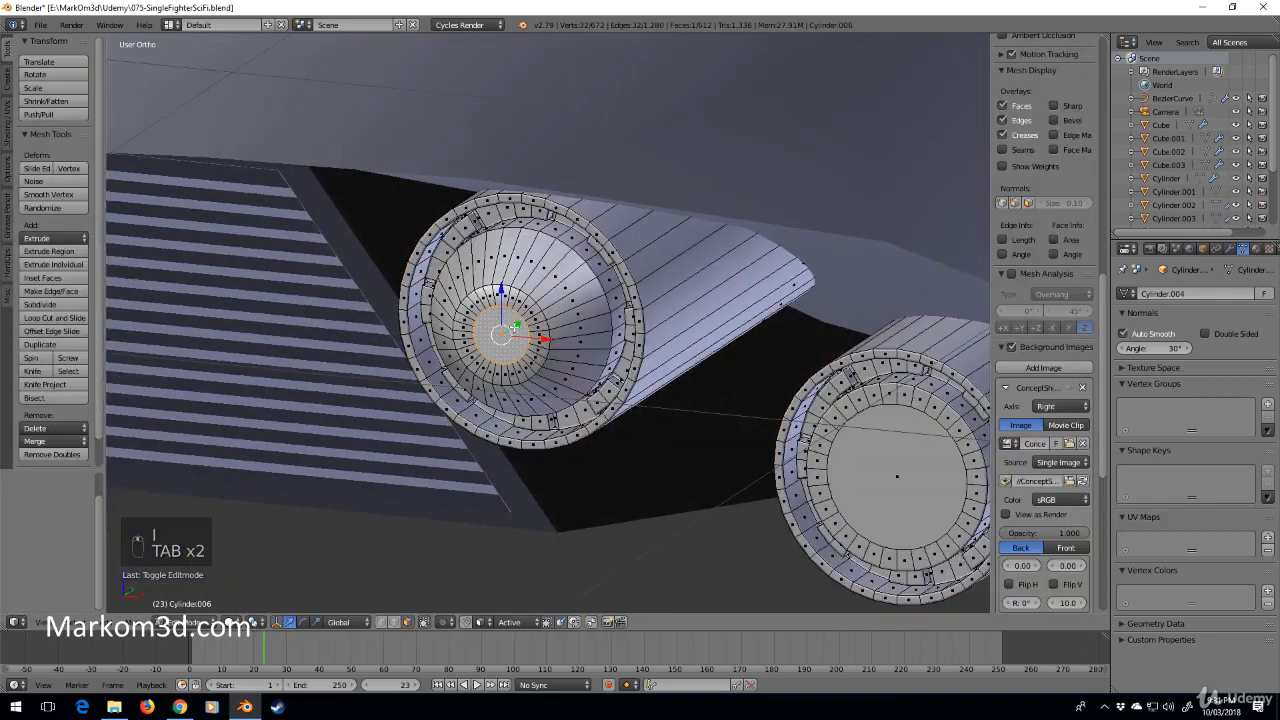
key("Tab")
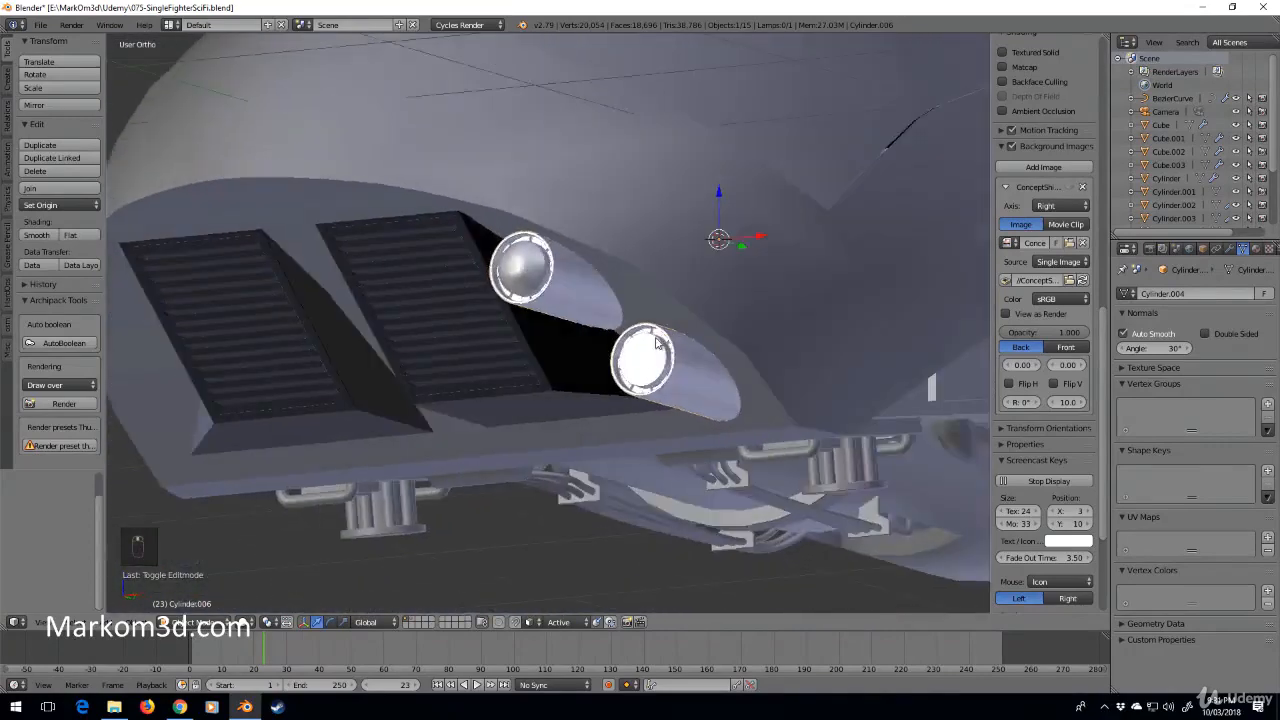
Move the linked headlight geometry slightly along Y within the hull opening.
key("Tab")
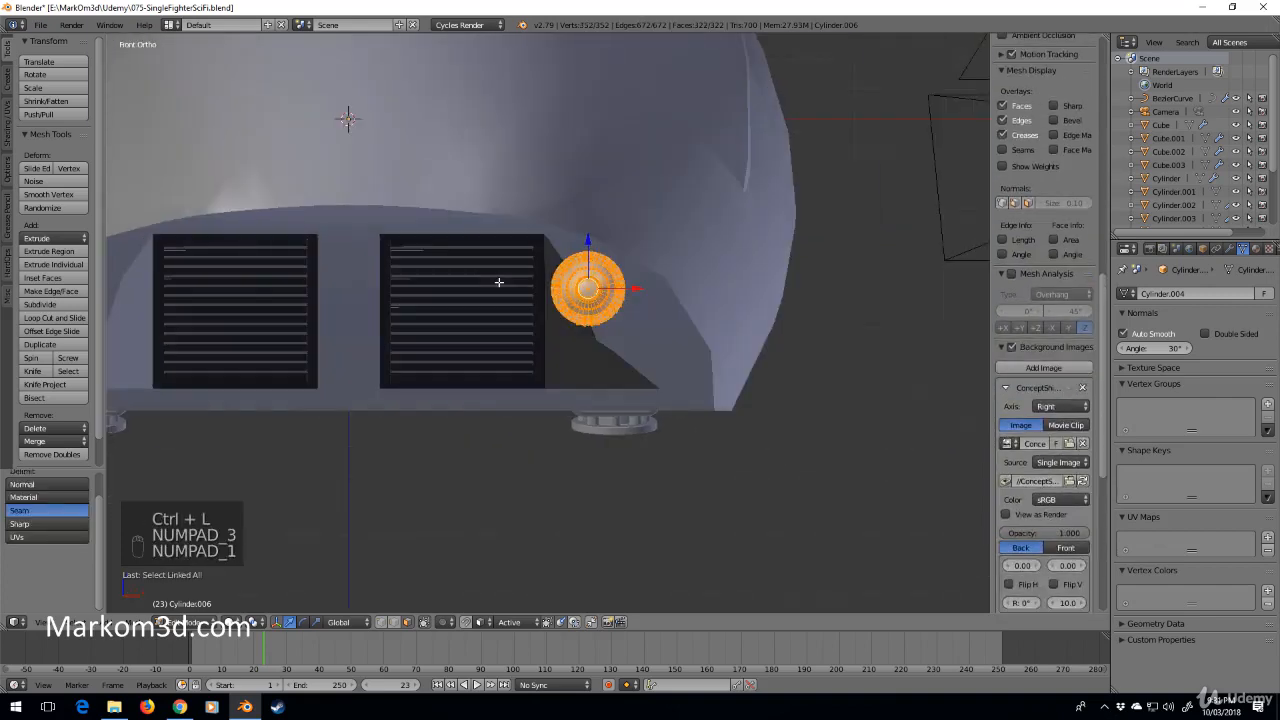
key("shift+d")
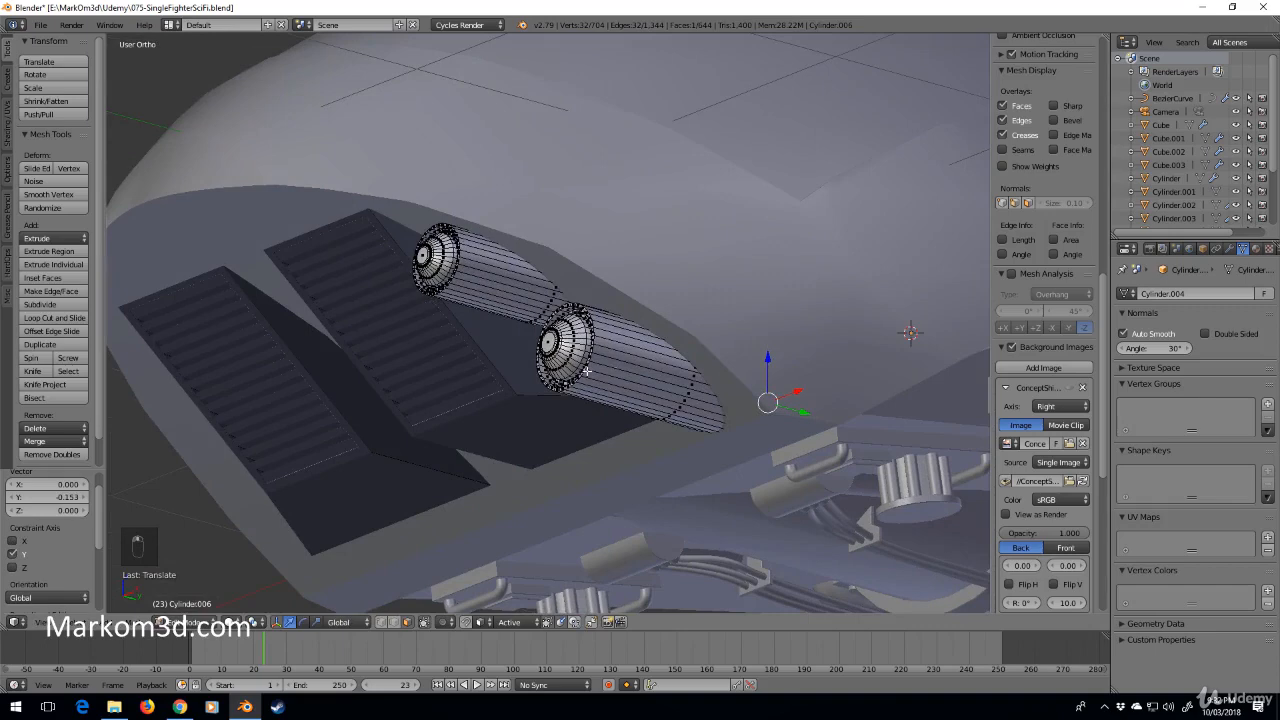
key("Tab")
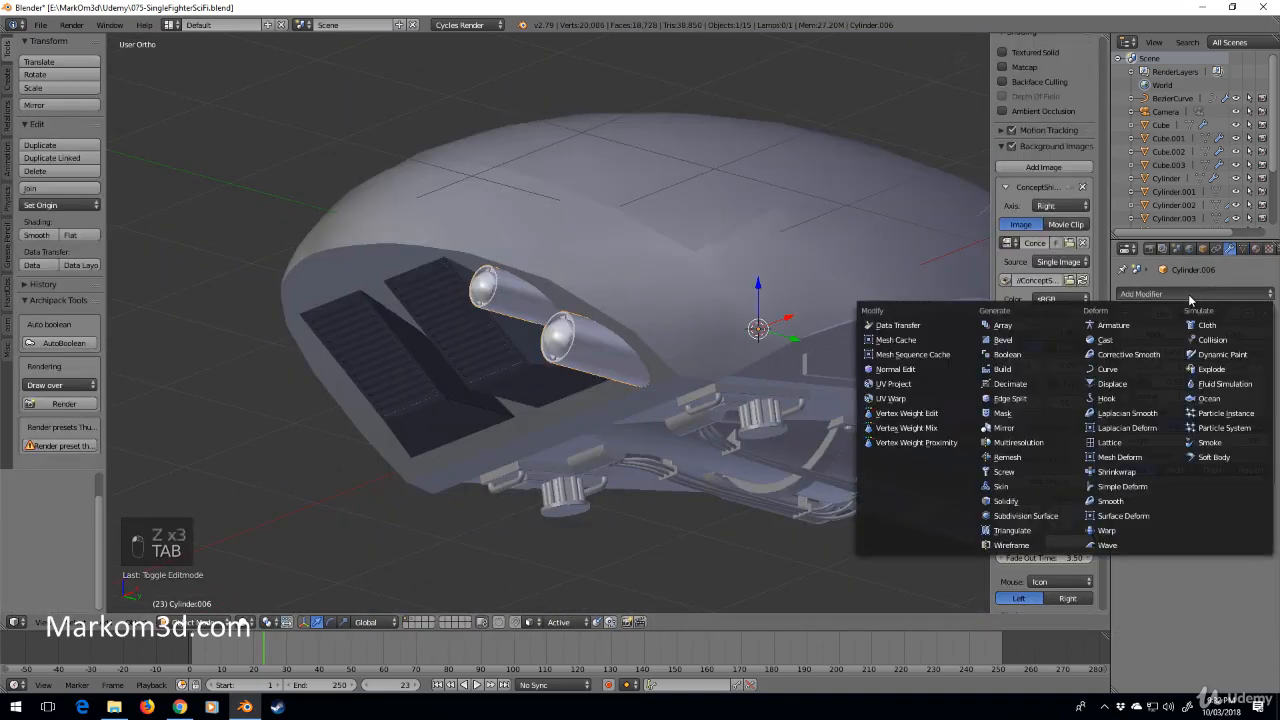
Add a Mirror modifier on X so the headlight pair is copied to the opposite side.
left_click(1003, 339)
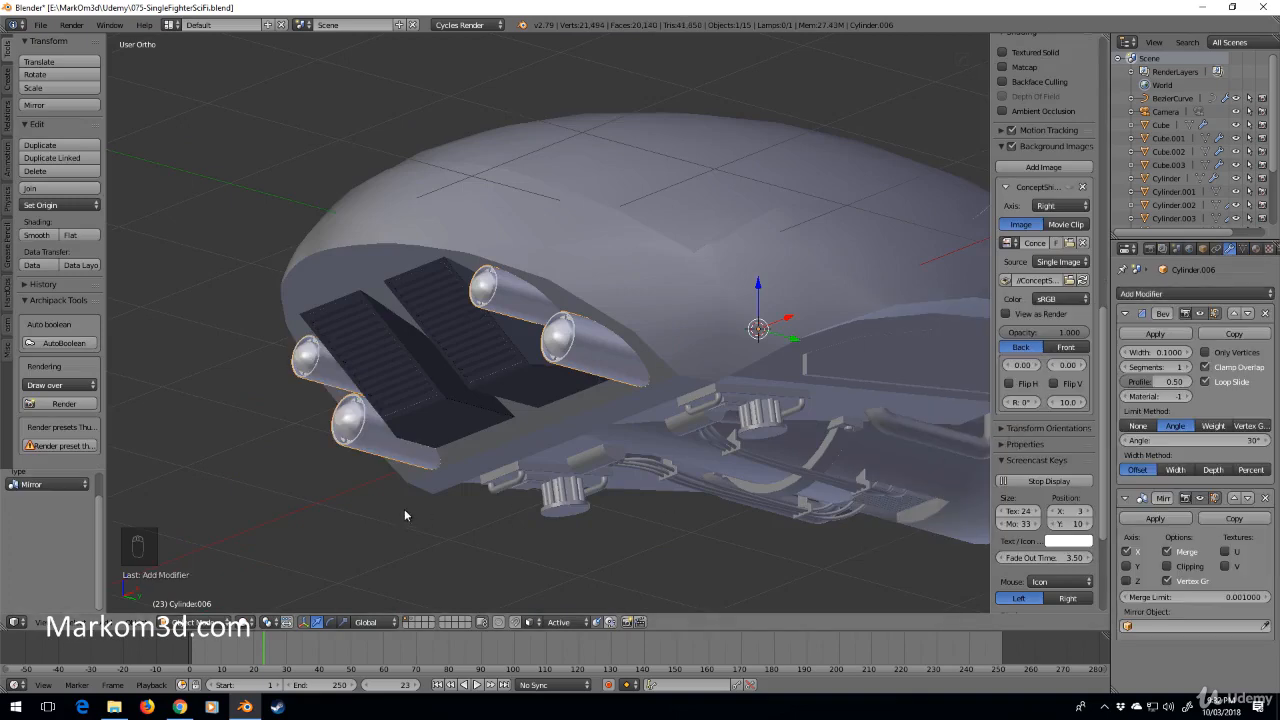
key("Tab")
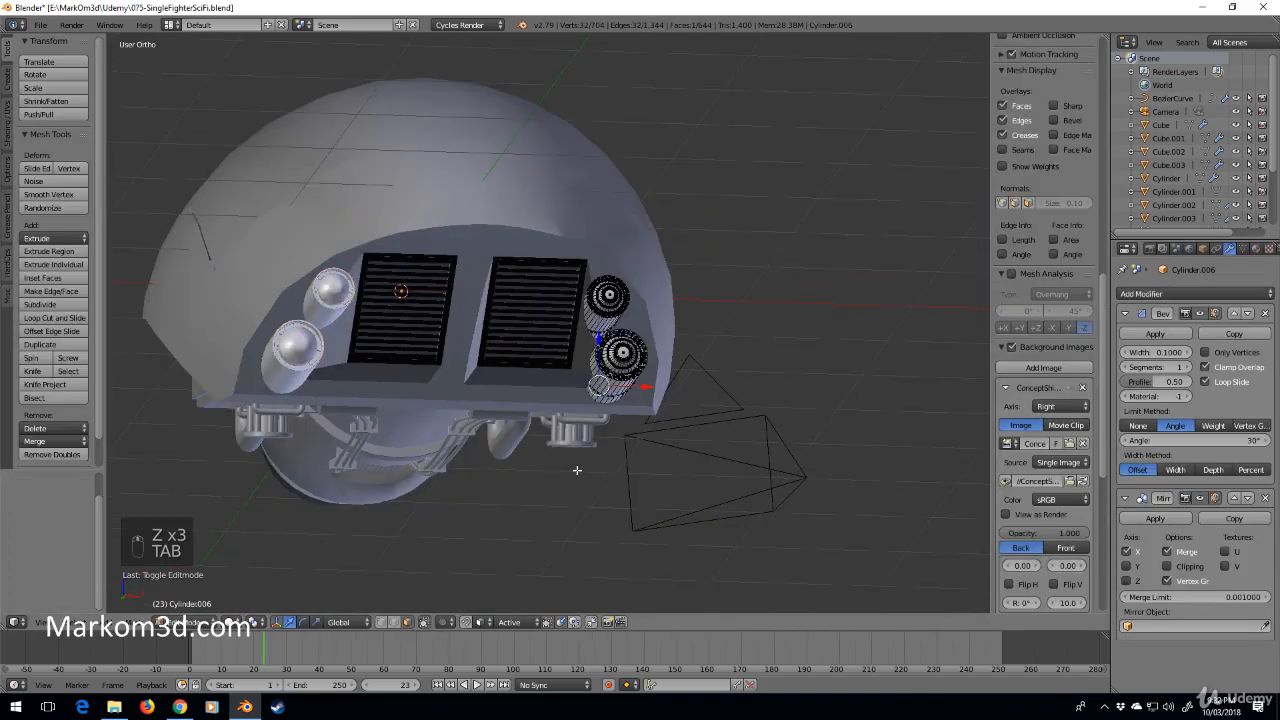
key("Tab")
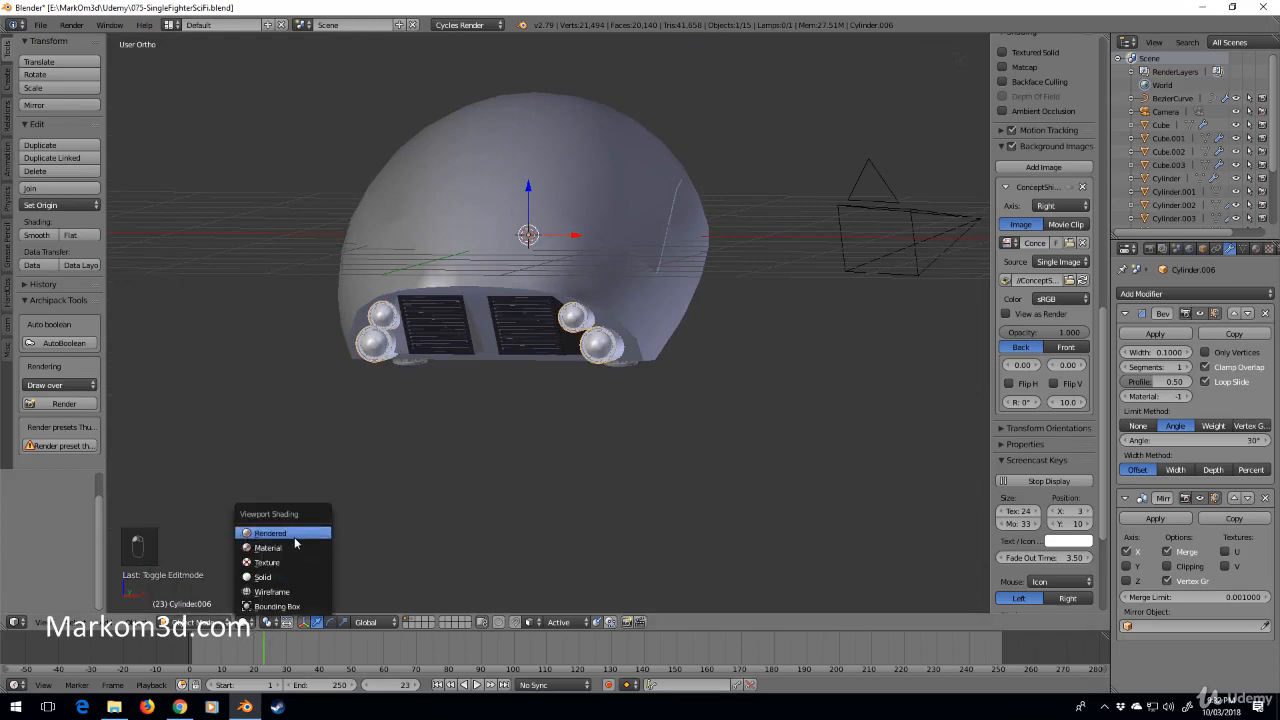
Switch viewport shading to Rendered, raise the Lights emission strength (typing 3.000), and orbit to view the glowing rings.
left_click(270, 532)
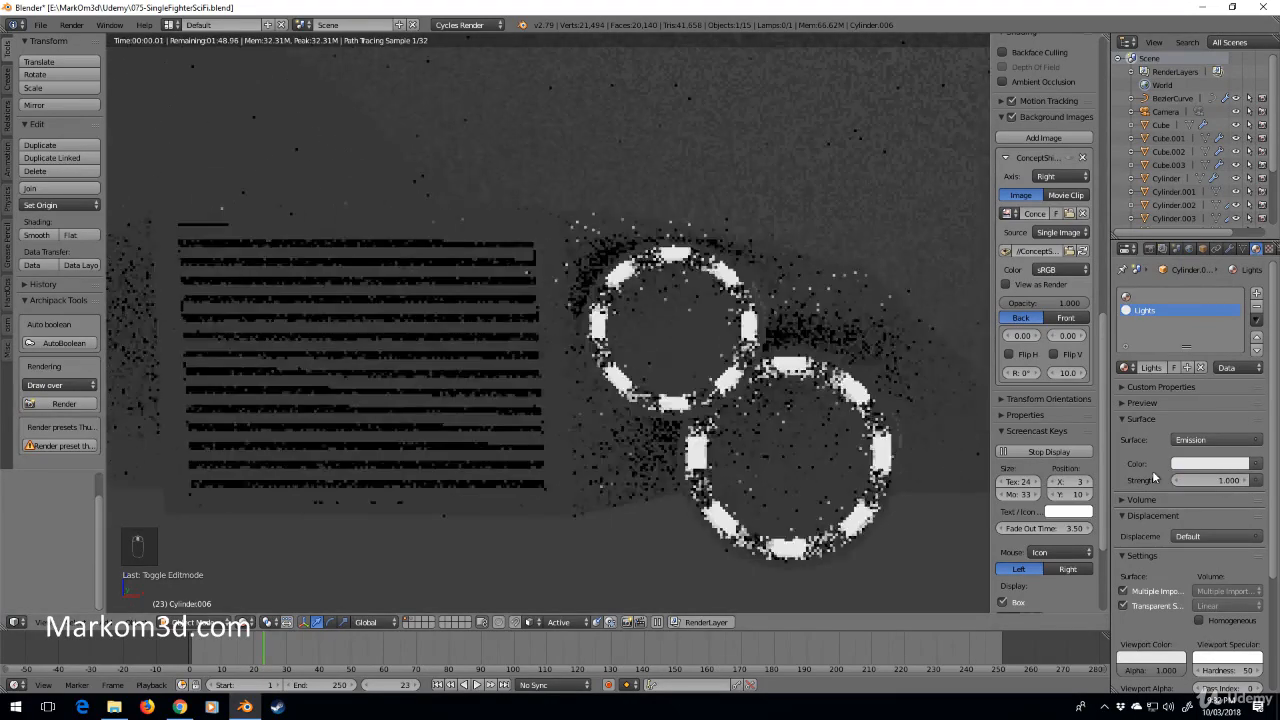
left_click(1210, 463)
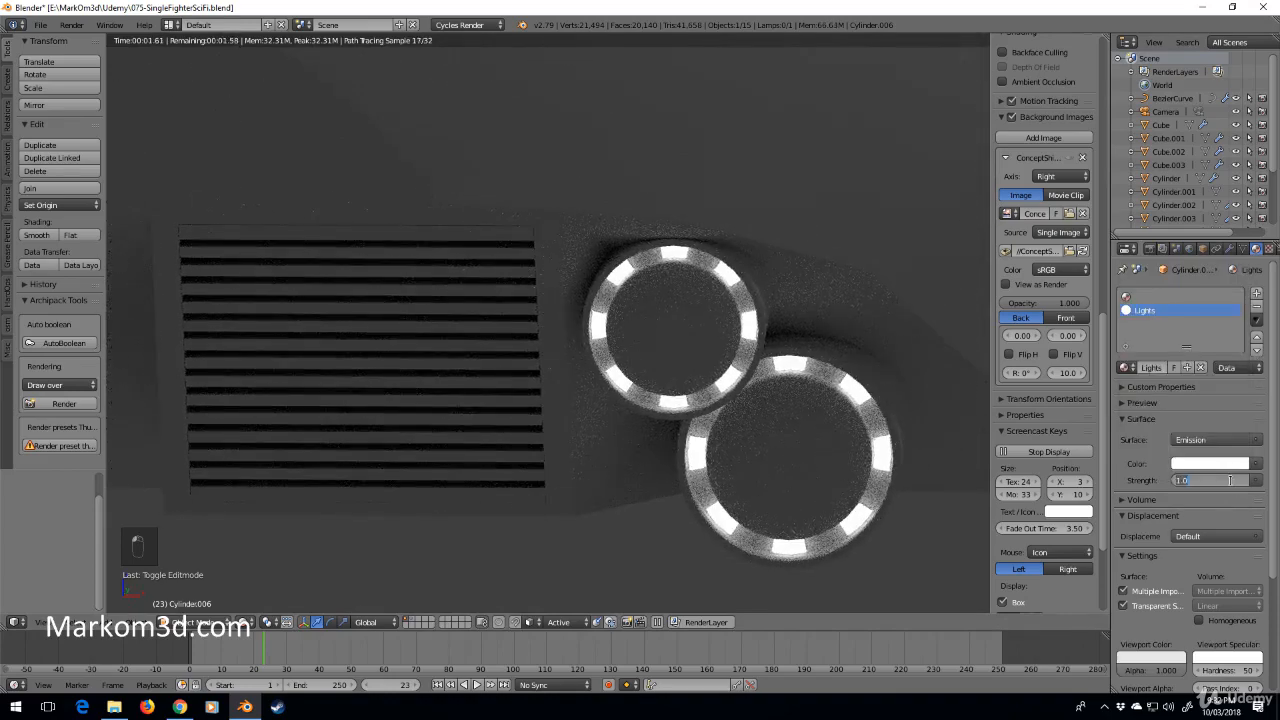
type("3.000")
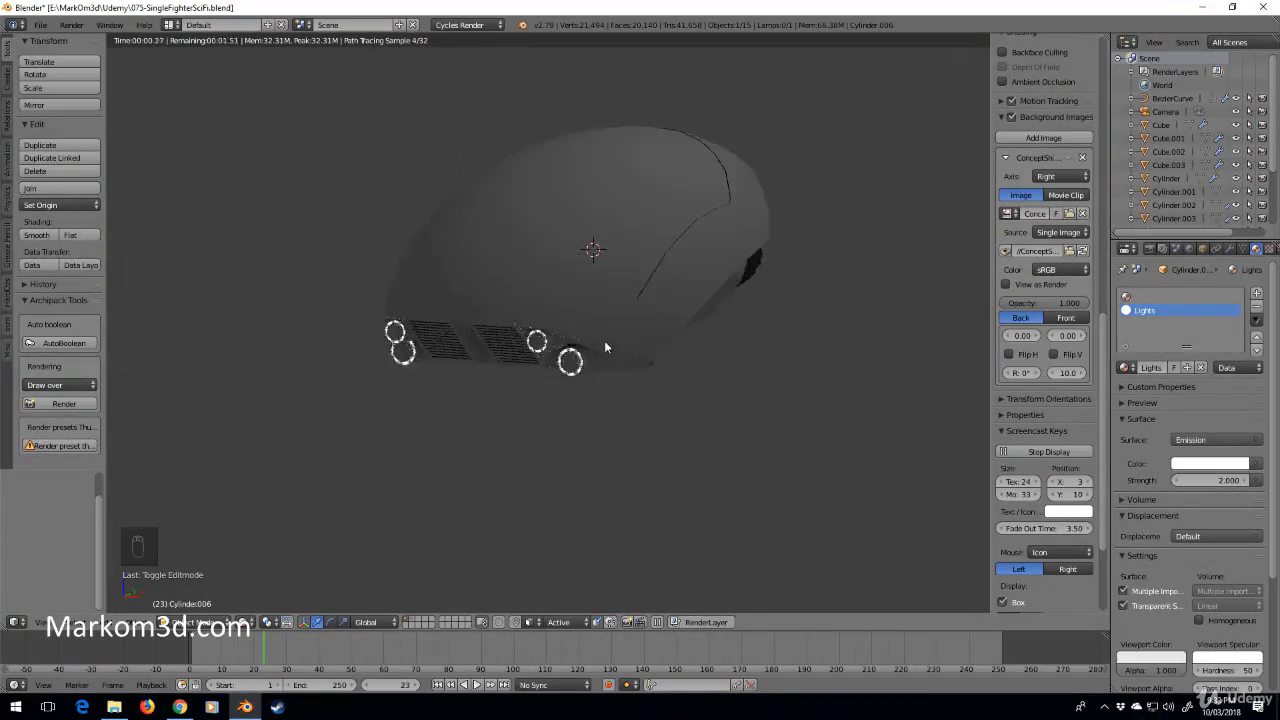
left_click_drag(605, 347, 693, 420)
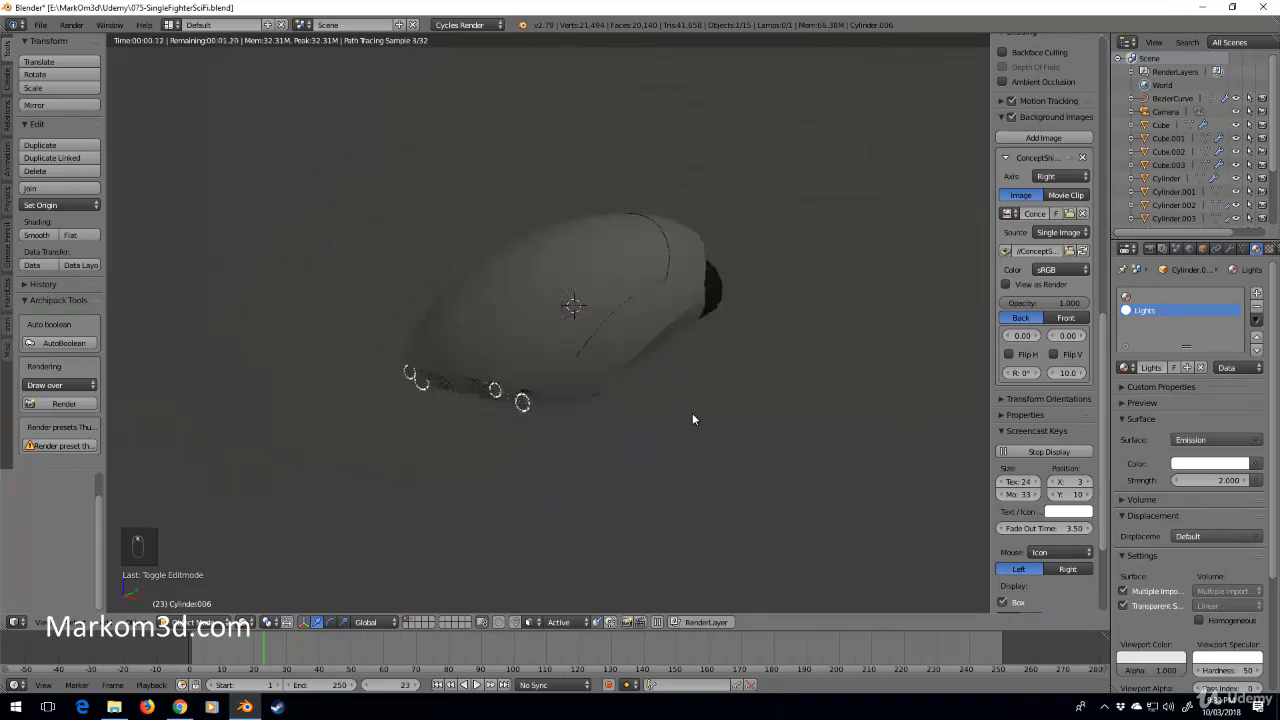